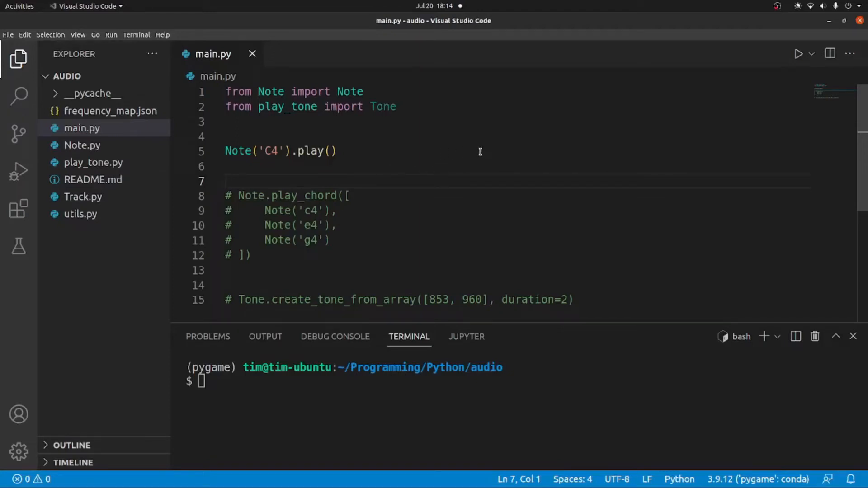
{"action": "mouse_move", "coordinate": [469, 150]}
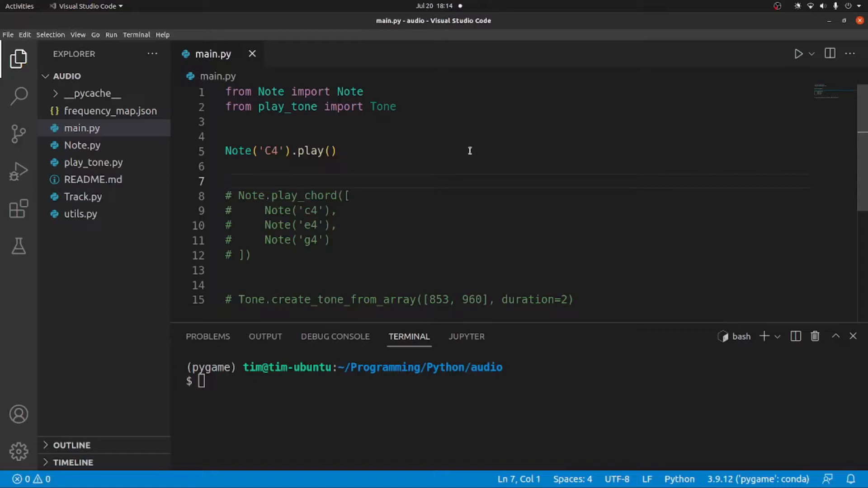
{"action": "mouse_move", "coordinate": [394, 160]}
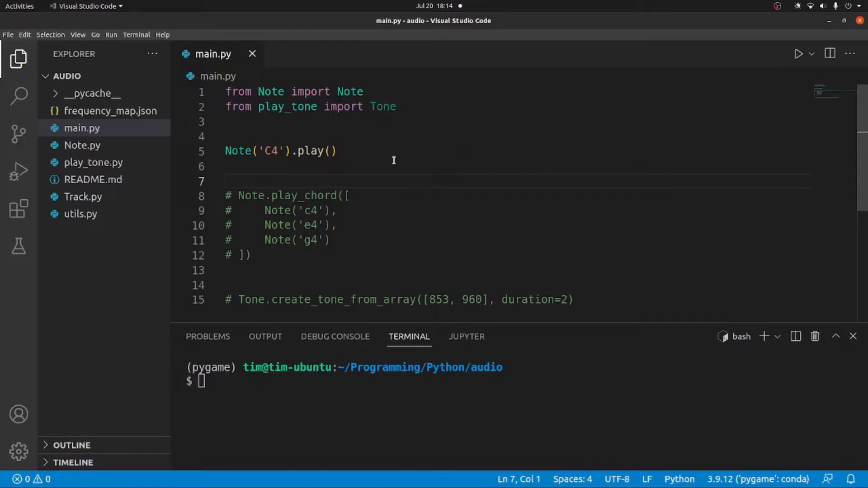
{"action": "mouse_move", "coordinate": [368, 145]}
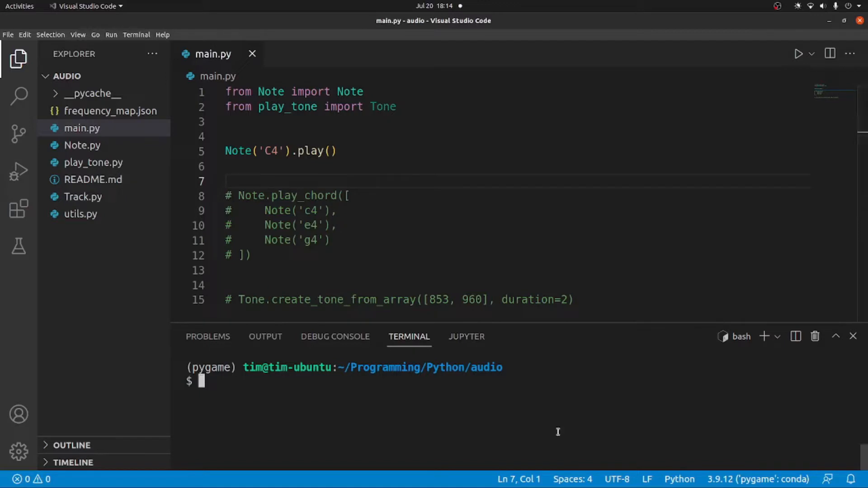
Run python main.py in the terminal to hear the single note, then stop it
{"action": "type", "text": "python"}
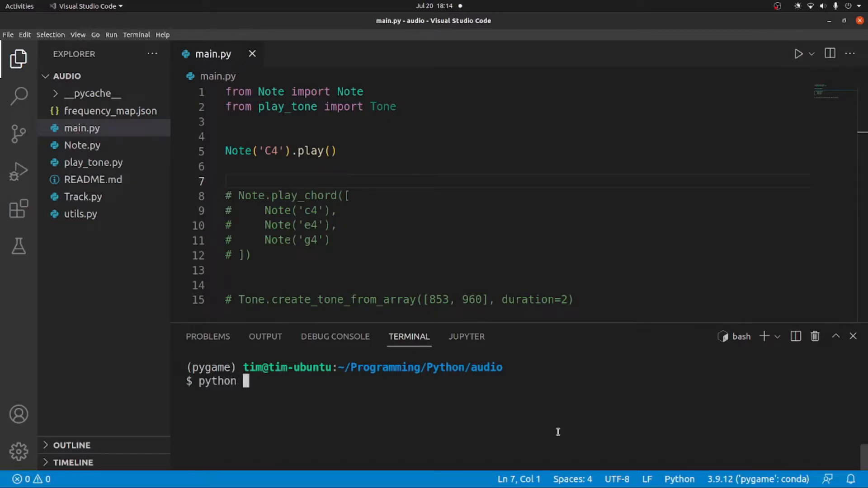
{"action": "type", "text": "main.py"}
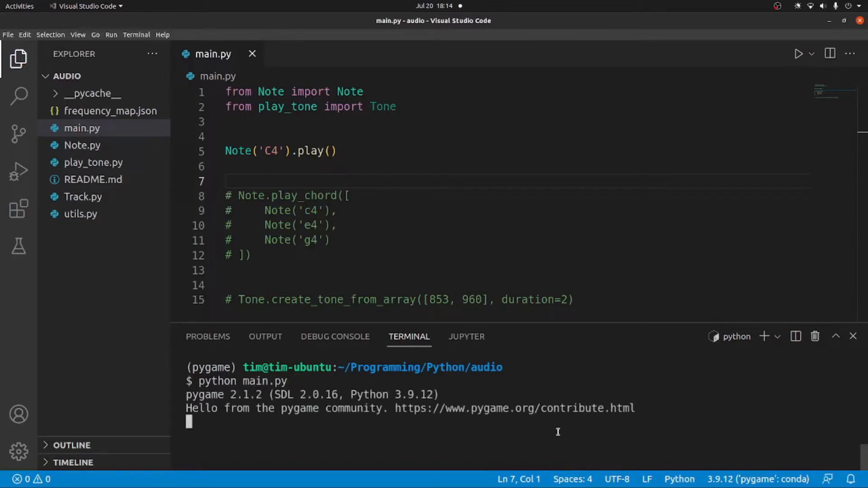
{"action": "key", "text": "ctrl+c"}
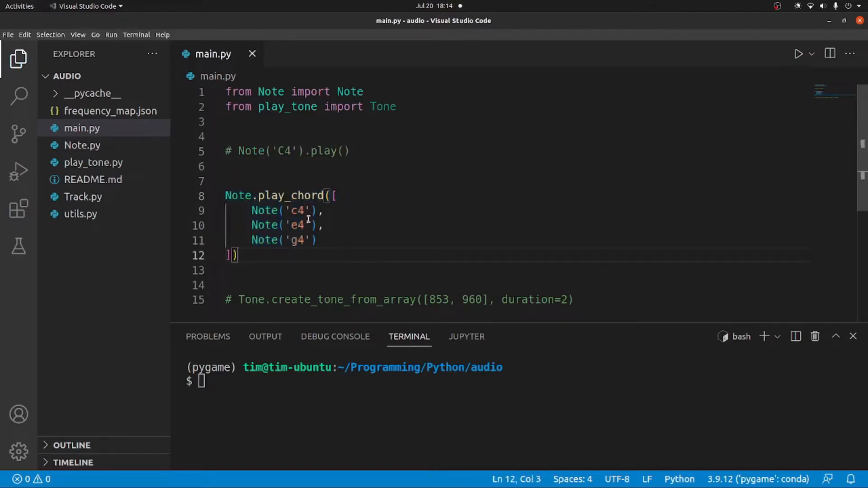
Save main.py with create_tone_from_array([853, 960], duration=2) active and rerun it
{"action": "type", "text": "python main.py"}
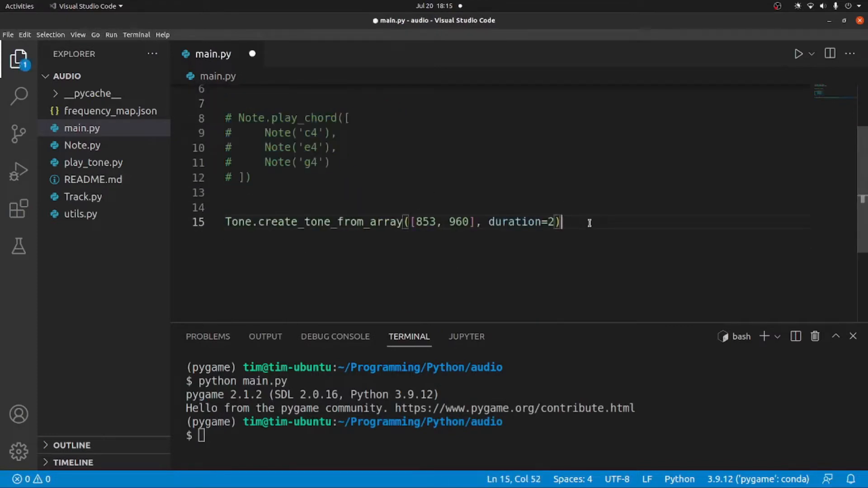
{"action": "key", "text": "ctrl+s"}
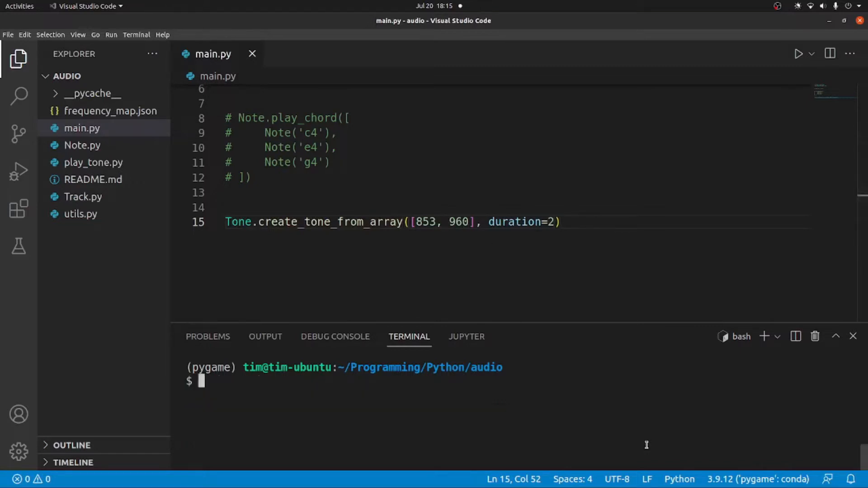
{"action": "type", "text": "python main.py"}
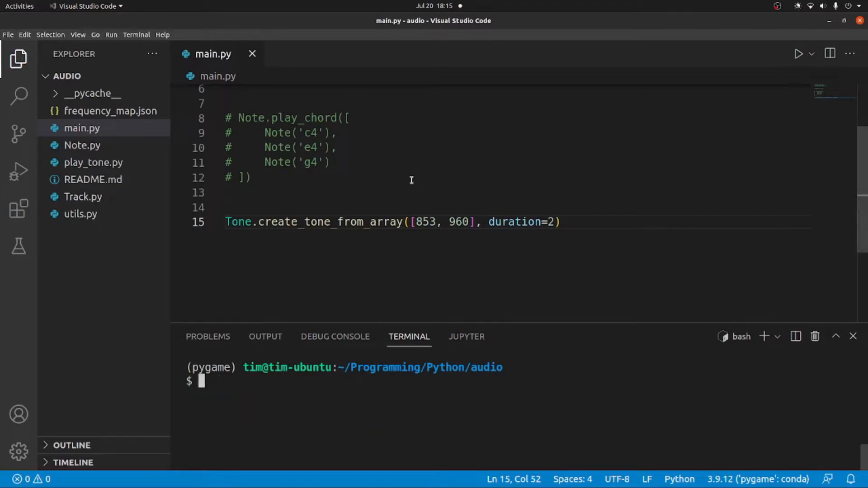
{"action": "mouse_move", "coordinate": [639, 275]}
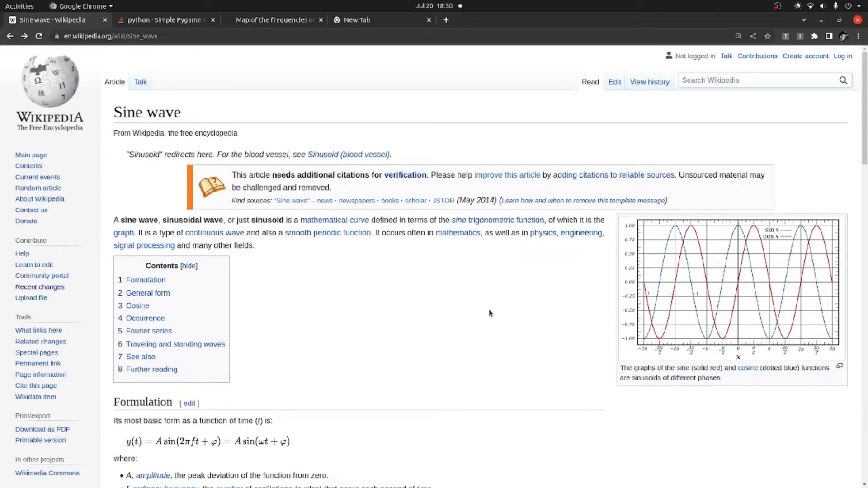
{"action": "mouse_move", "coordinate": [480, 322]}
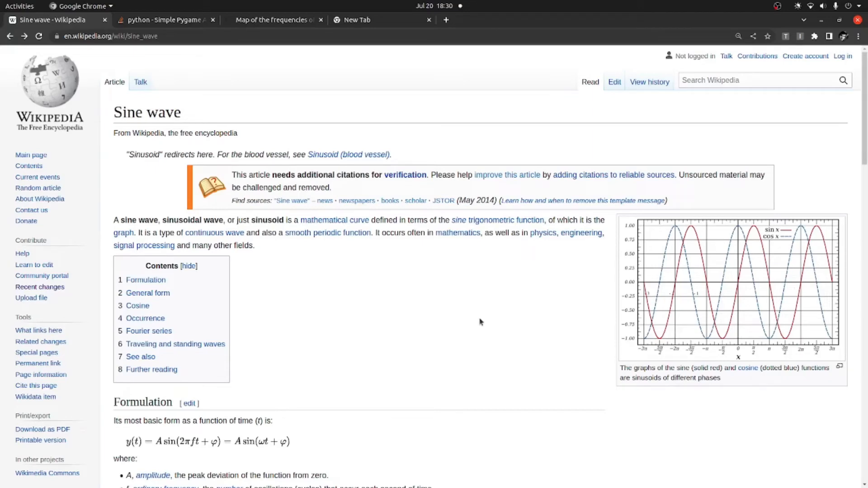
{"action": "scroll", "scroll_direction": "down", "scroll_amount": 3}
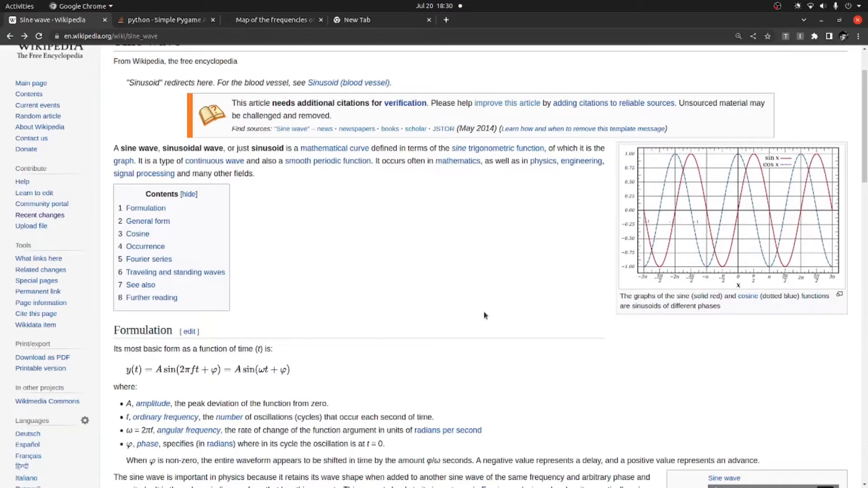
{"action": "mouse_move", "coordinate": [432, 321]}
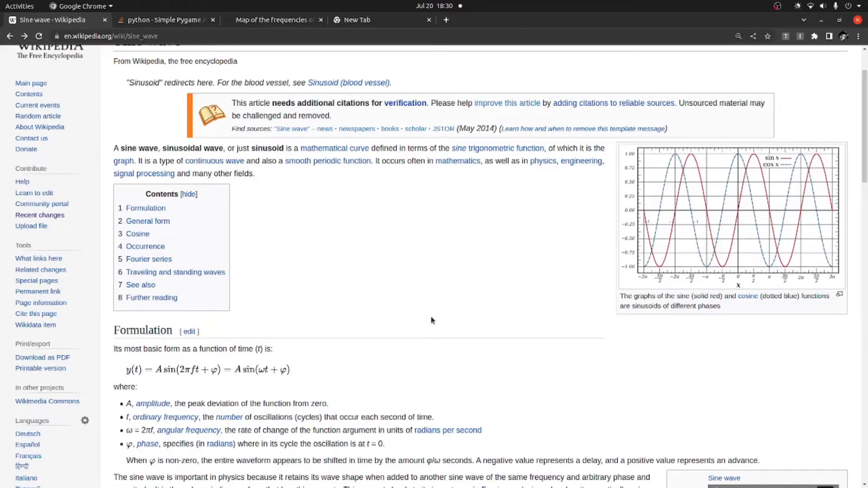
{"action": "mouse_move", "coordinate": [427, 318]}
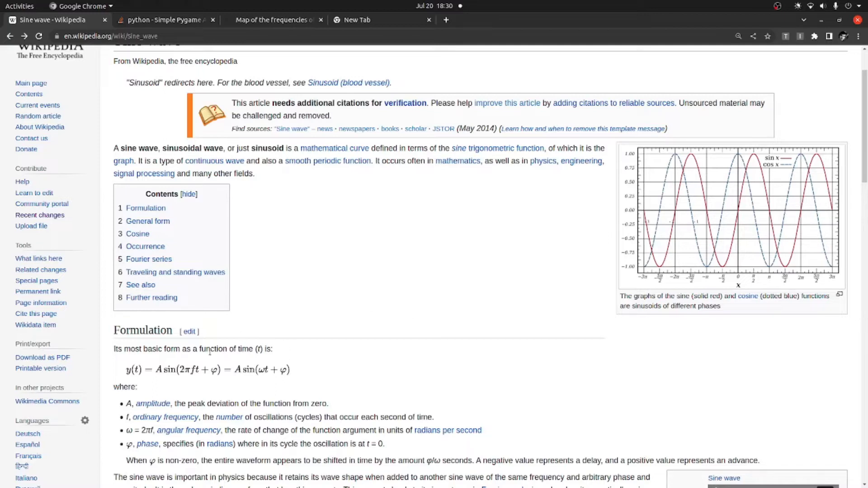
{"action": "mouse_move", "coordinate": [259, 360]}
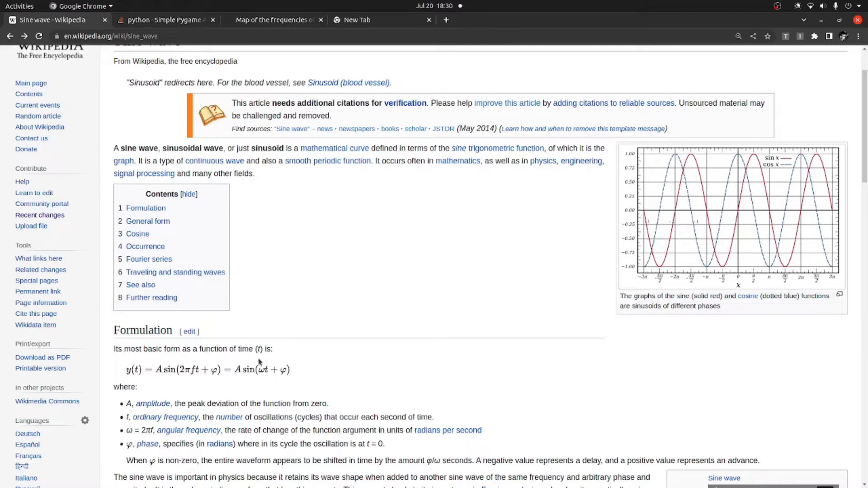
{"action": "mouse_move", "coordinate": [443, 268]}
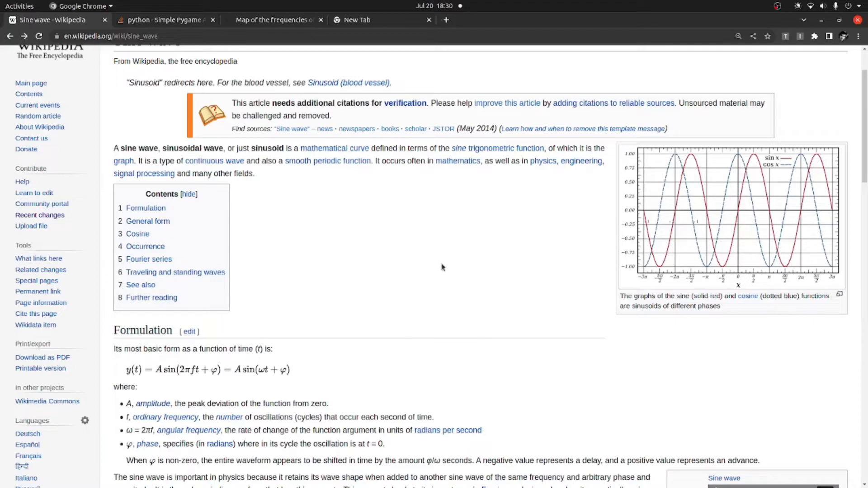
{"action": "mouse_move", "coordinate": [463, 249]}
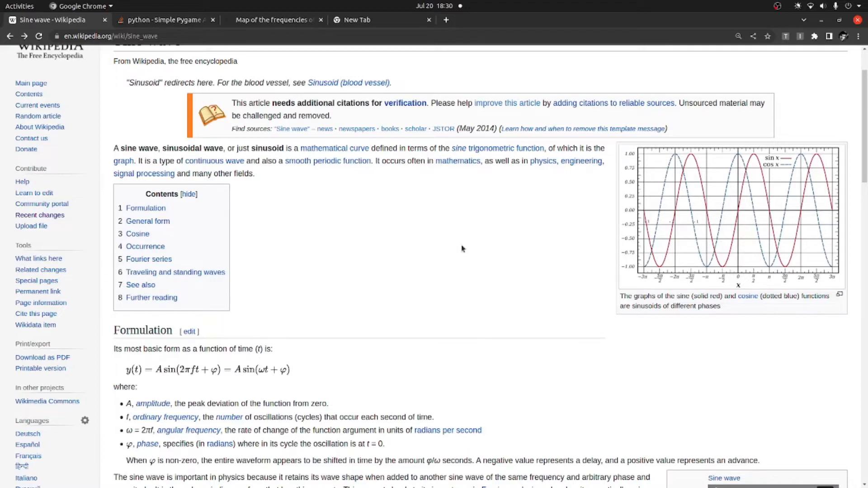
{"action": "scroll", "scroll_direction": "down", "scroll_amount": 3}
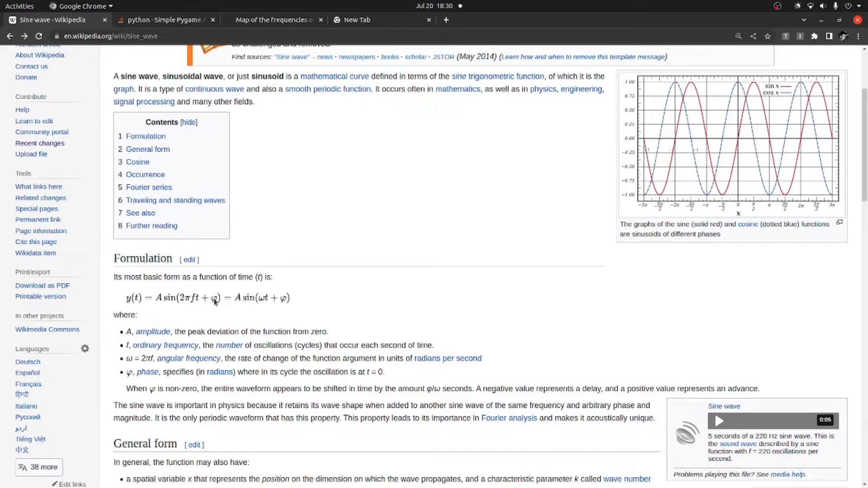
{"action": "mouse_move", "coordinate": [227, 308]}
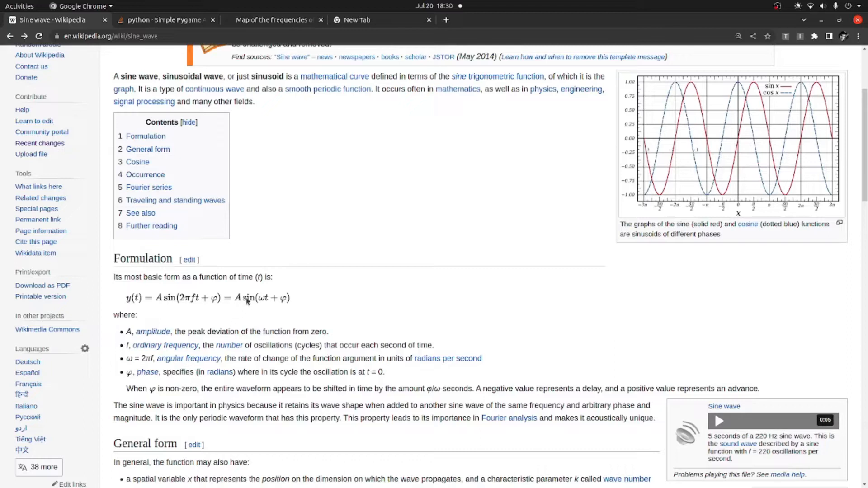
{"action": "mouse_move", "coordinate": [248, 314]}
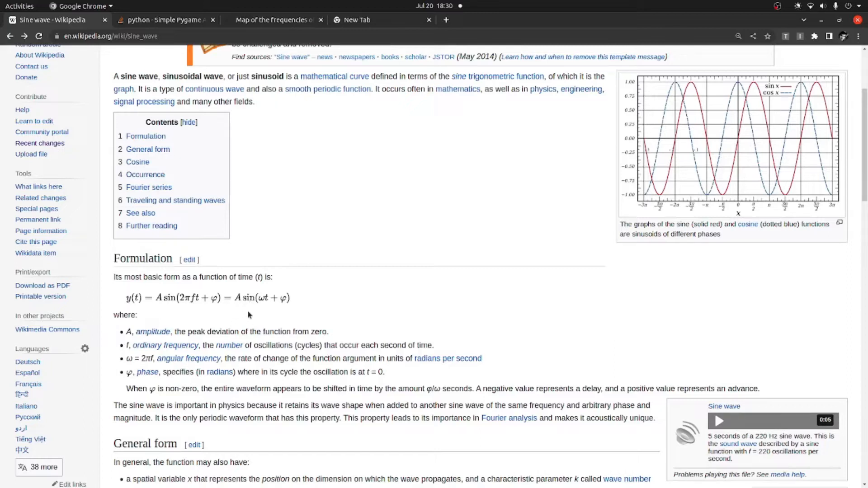
{"action": "mouse_move", "coordinate": [248, 313]}
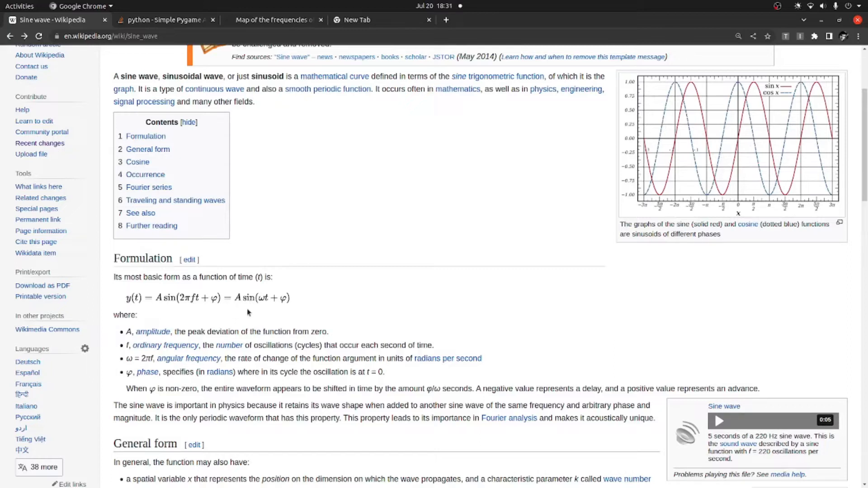
{"action": "mouse_move", "coordinate": [209, 292]}
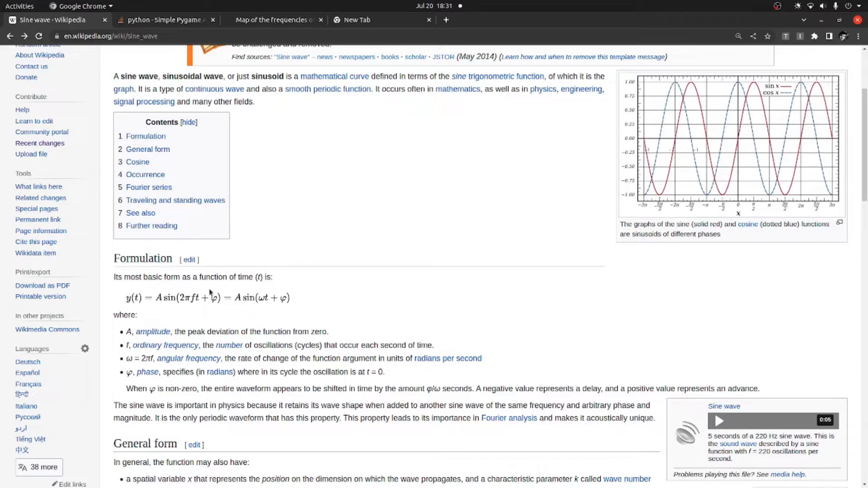
{"action": "mouse_move", "coordinate": [305, 283]}
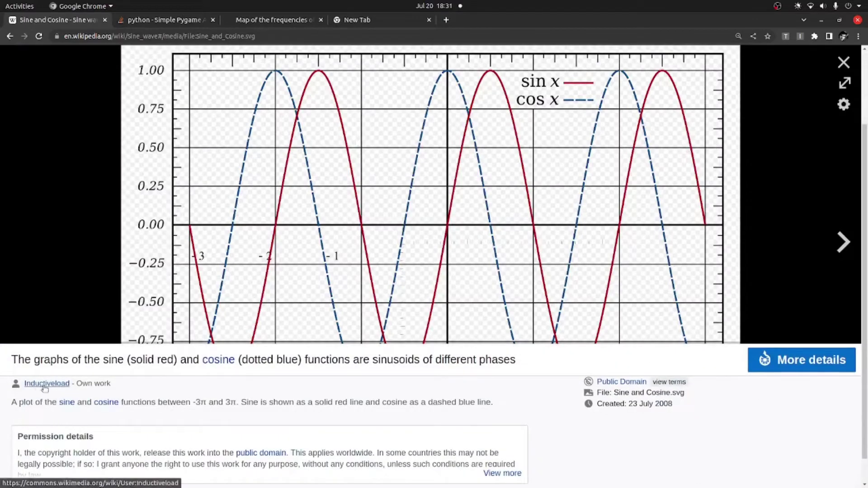
{"action": "mouse_move", "coordinate": [586, 374]}
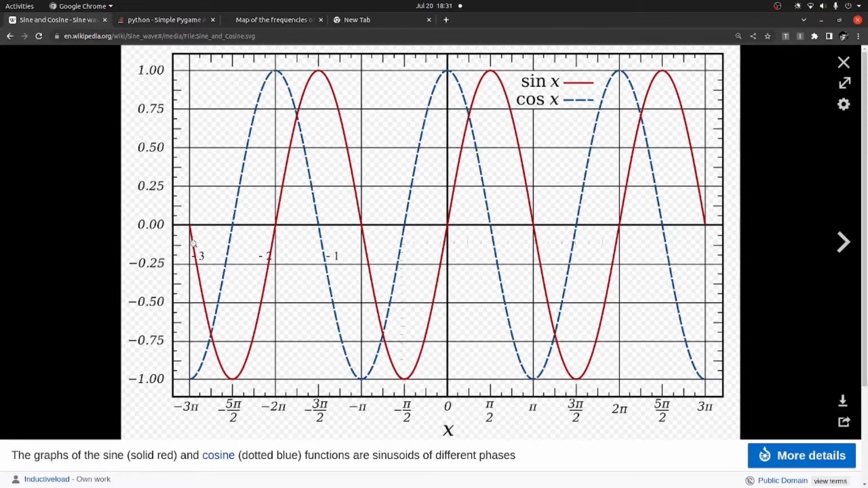
{"action": "mouse_move", "coordinate": [611, 419]}
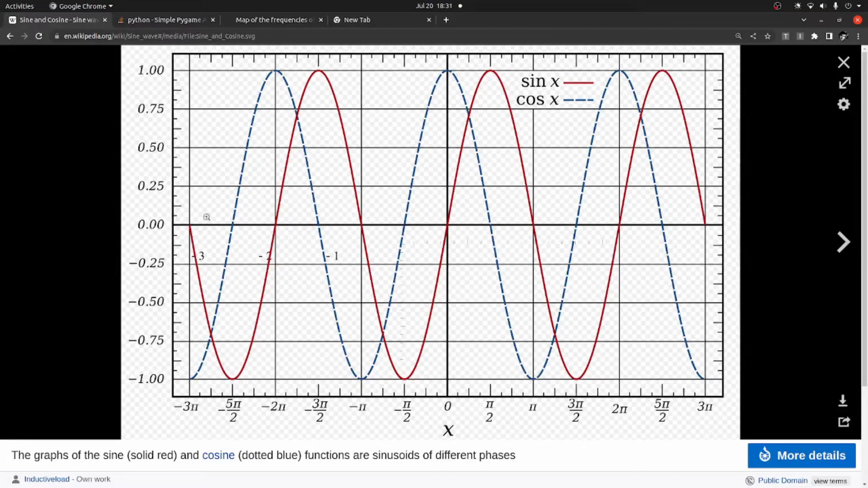
{"action": "mouse_move", "coordinate": [496, 228]}
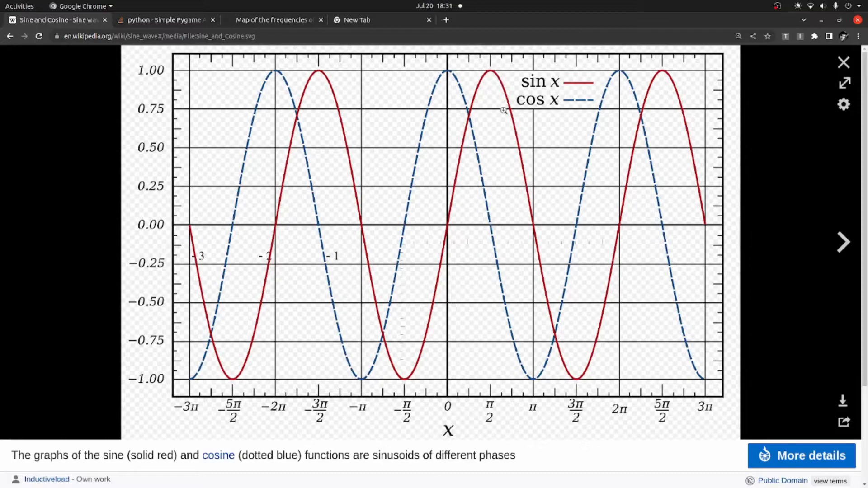
{"action": "mouse_move", "coordinate": [528, 184]}
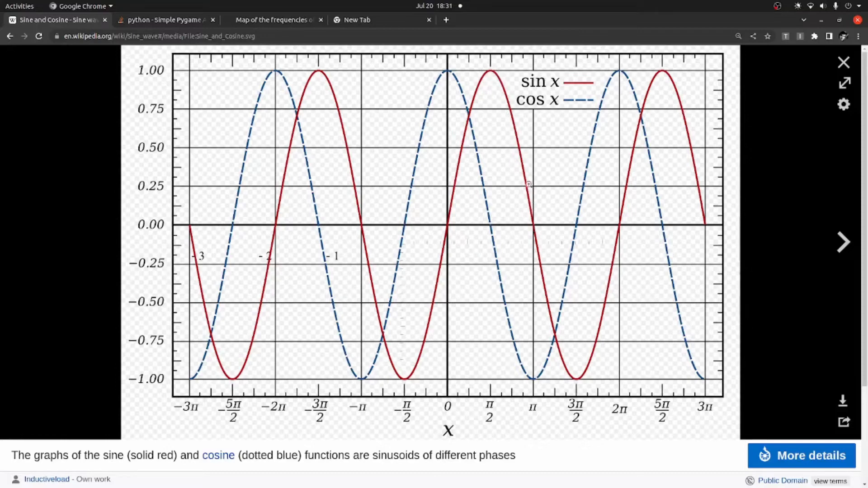
{"action": "mouse_move", "coordinate": [370, 239]}
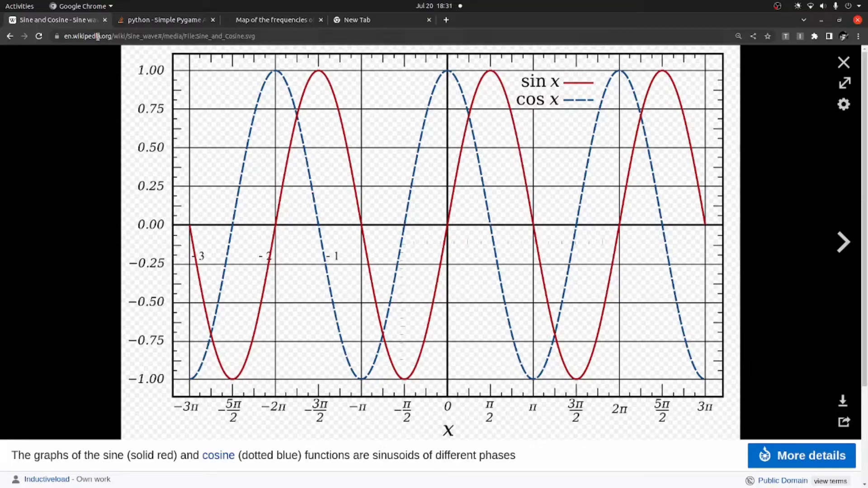
Open the sine/cosine graph thumbnail in the media viewer
{"action": "left_click", "coordinate": [843, 62]}
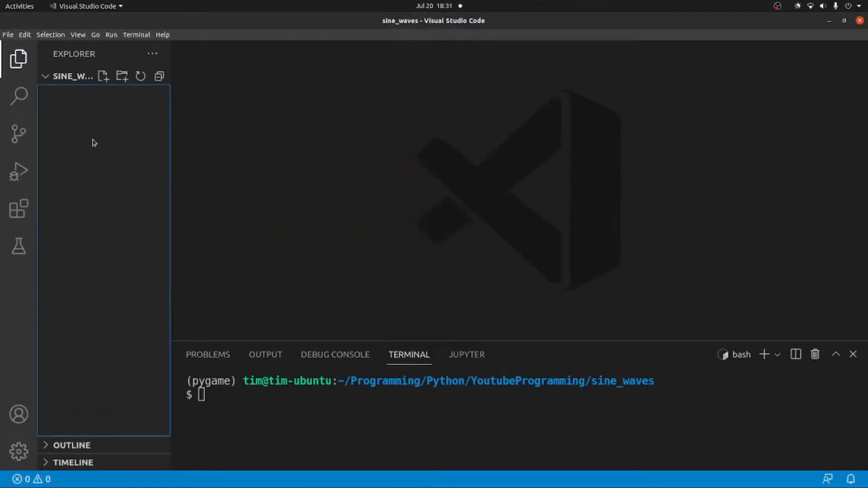
Create a new file named Tone.py in the sine_waves folder
{"action": "left_click", "coordinate": [103, 76]}
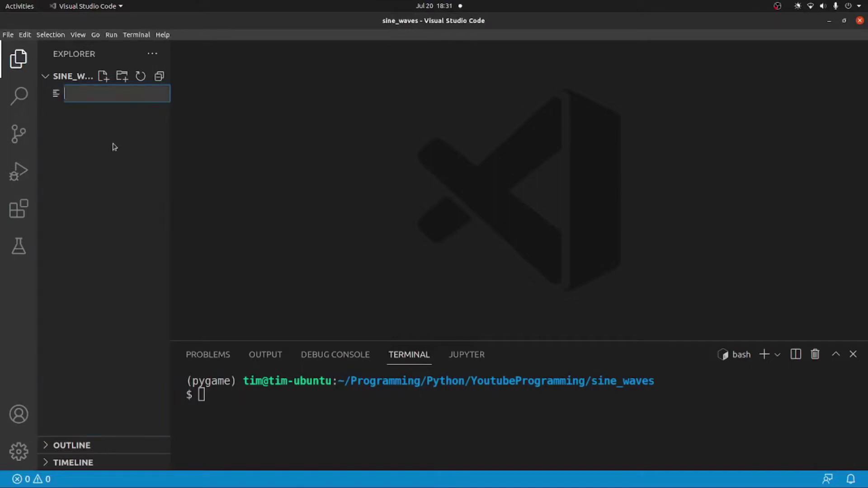
{"action": "type", "text": "Tone.py"}
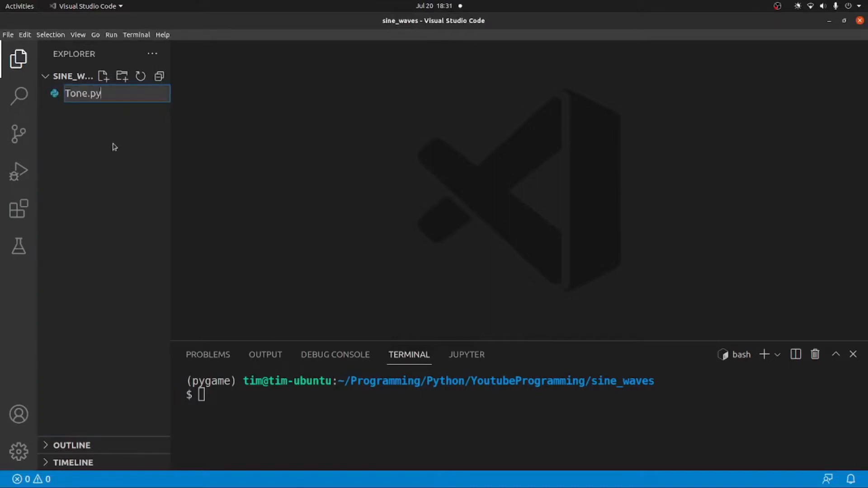
{"action": "key", "text": "Enter"}
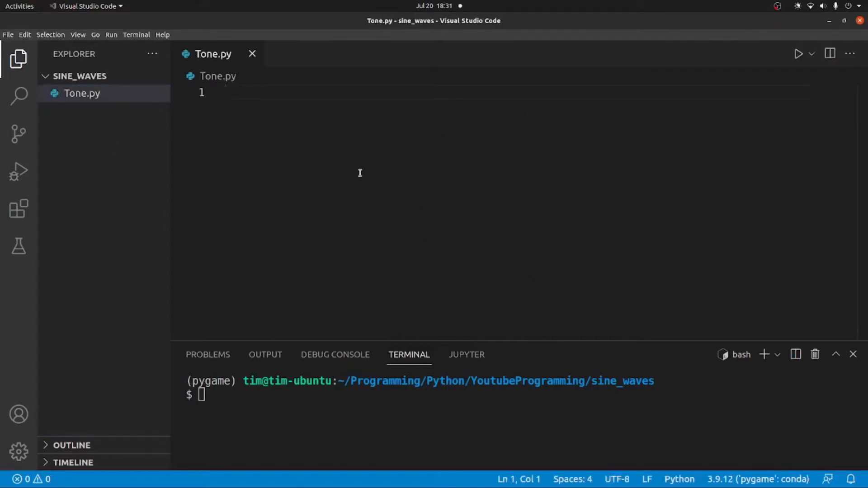
{"action": "mouse_move", "coordinate": [372, 182]}
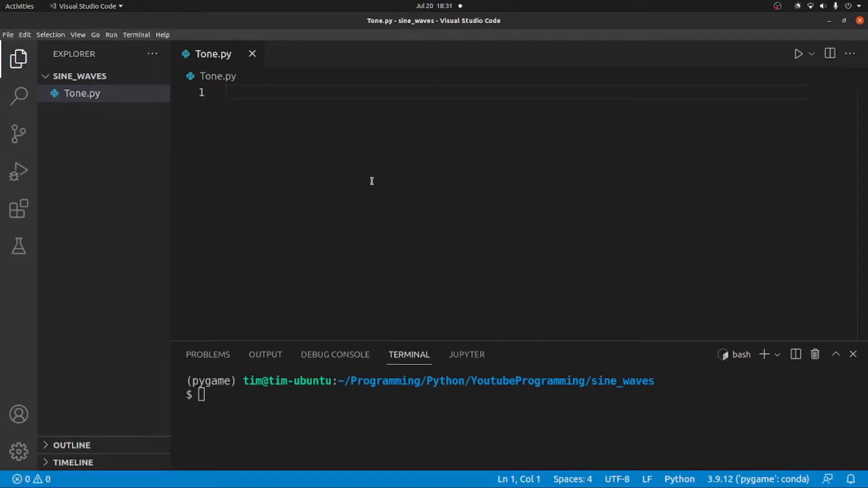
Import pygame, numpy and math, then start a def sine_x() function
{"action": "type", "text": "import pygame"}
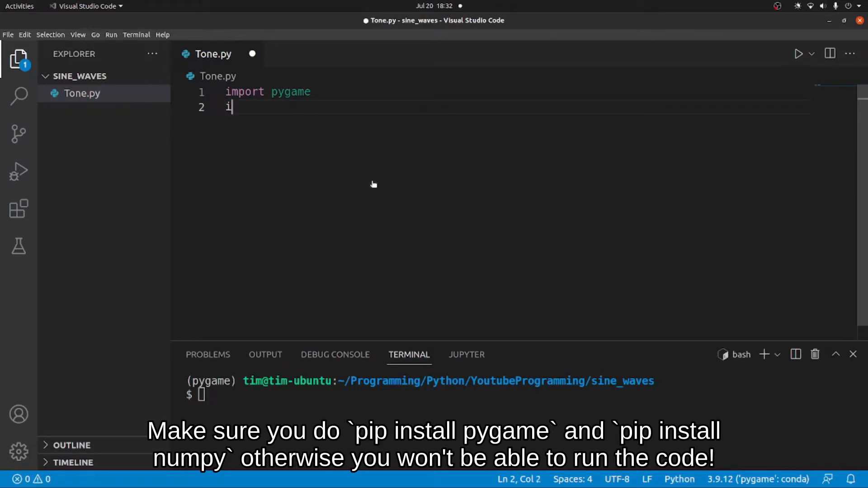
{"action": "type", "text": "mport numpy"}
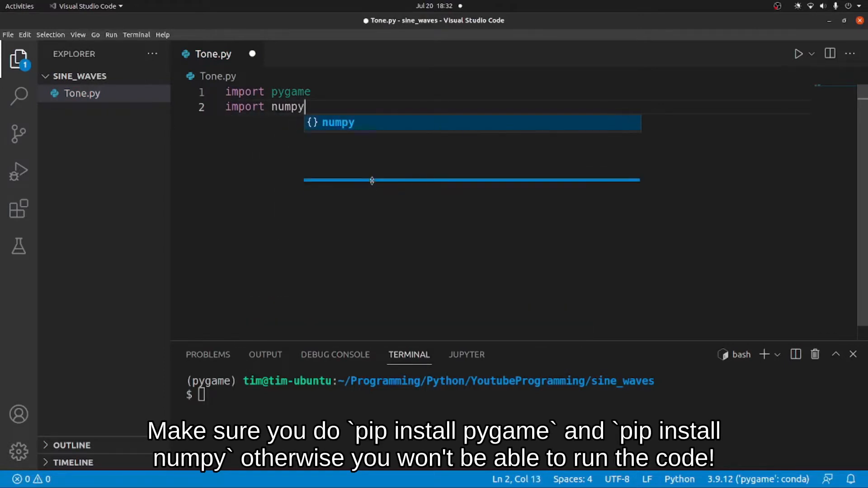
{"action": "key", "text": "Enter"}
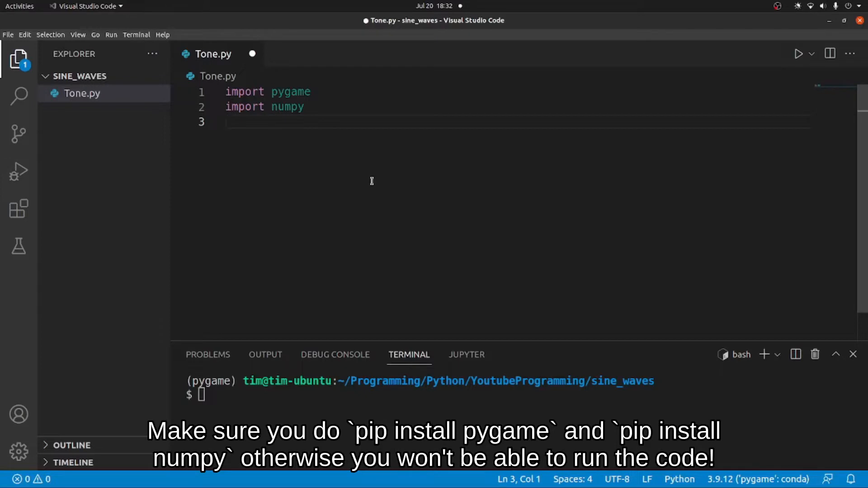
{"action": "type", "text": "import math"}
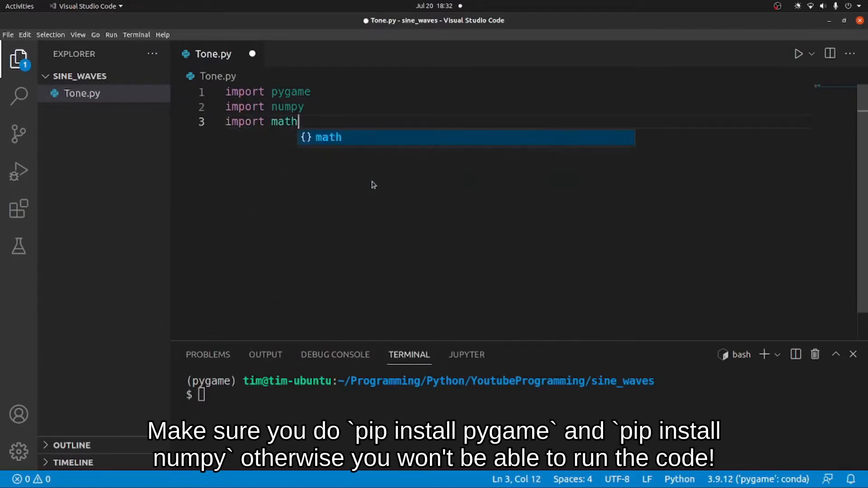
{"action": "key", "text": "Enter"}
{"action": "type", "text": "d"}
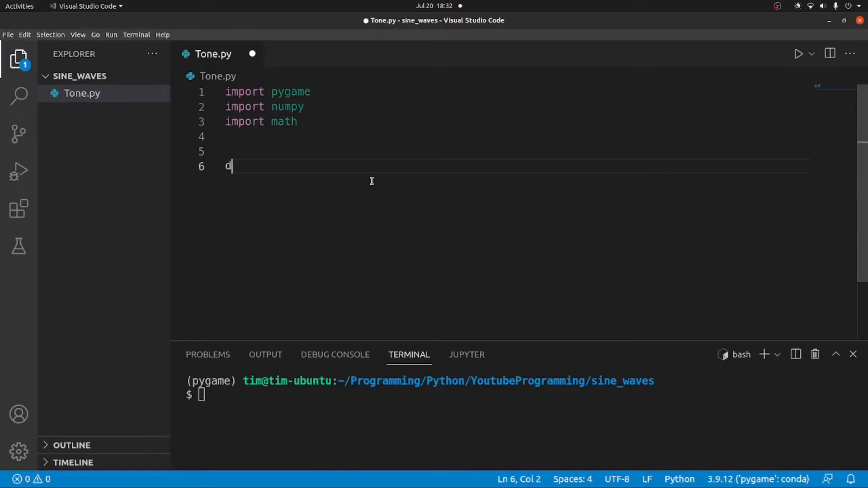
{"action": "type", "text": "ef sine_x()"}
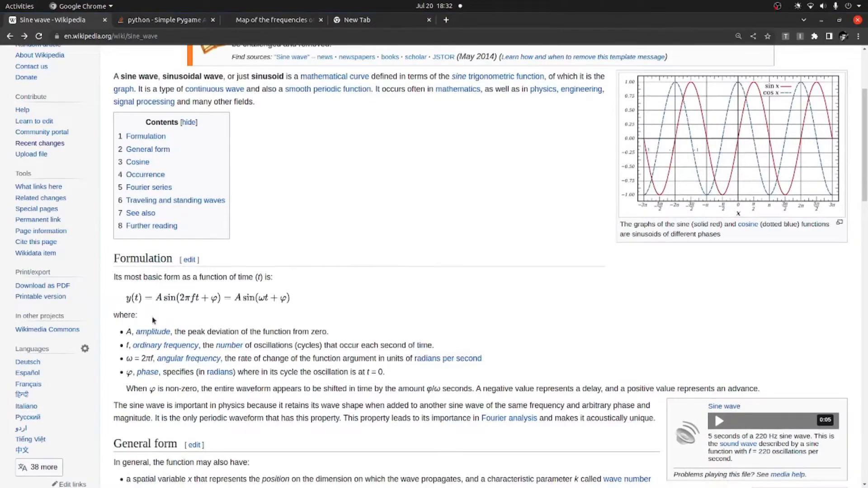
{"action": "mouse_move", "coordinate": [146, 347]}
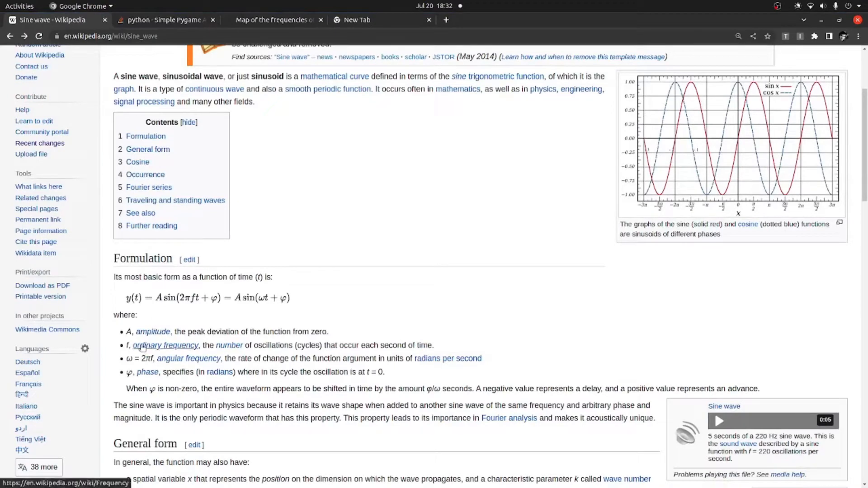
{"action": "mouse_move", "coordinate": [270, 321]}
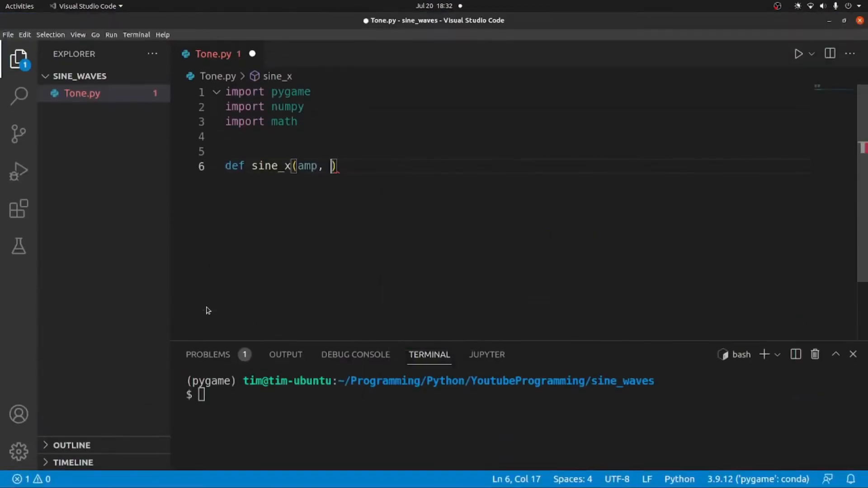
Add freq and time parameters to sine_x and begin its return line
{"action": "type", "text": "freq,"}
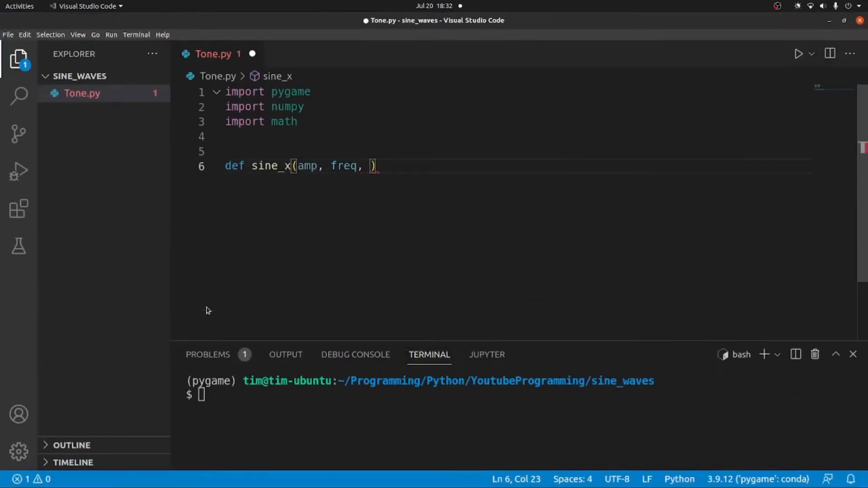
{"action": "type", "text": "time"}
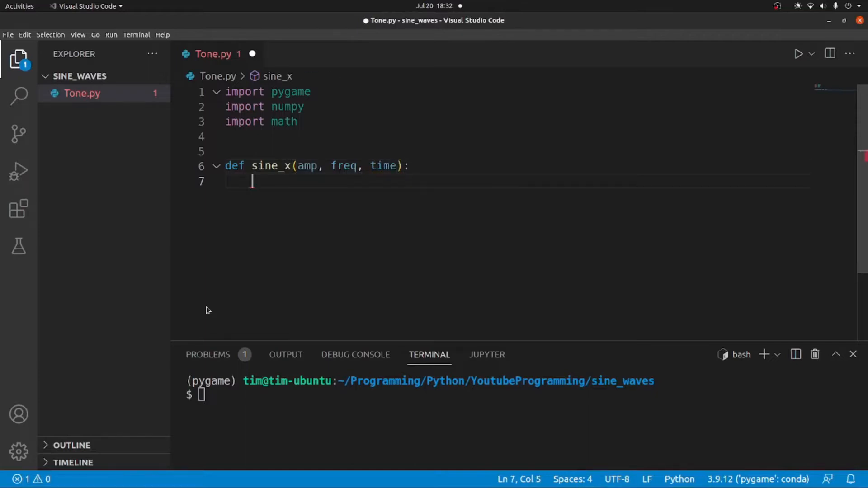
{"action": "key", "text": "alt+Tab"}
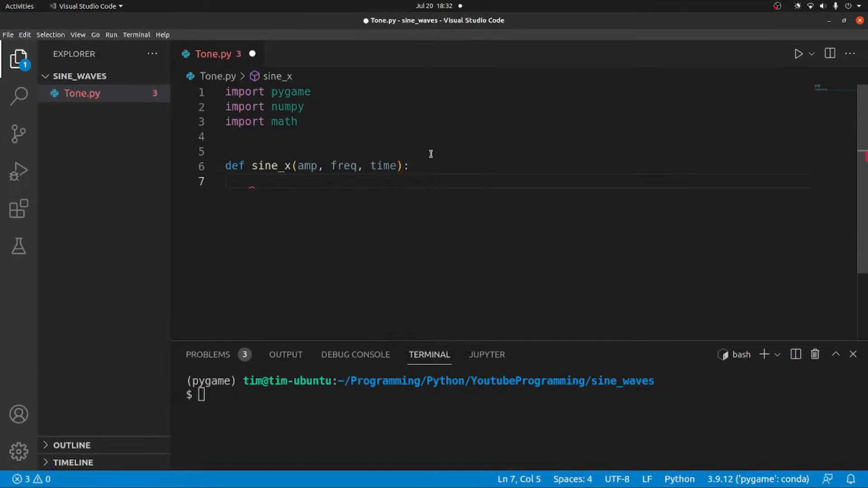
{"action": "mouse_move", "coordinate": [410, 176]}
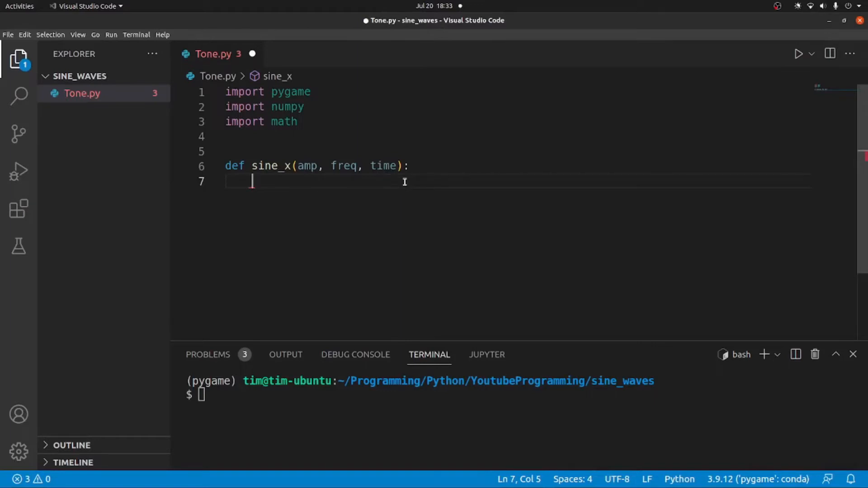
{"action": "type", "text": "ret"}
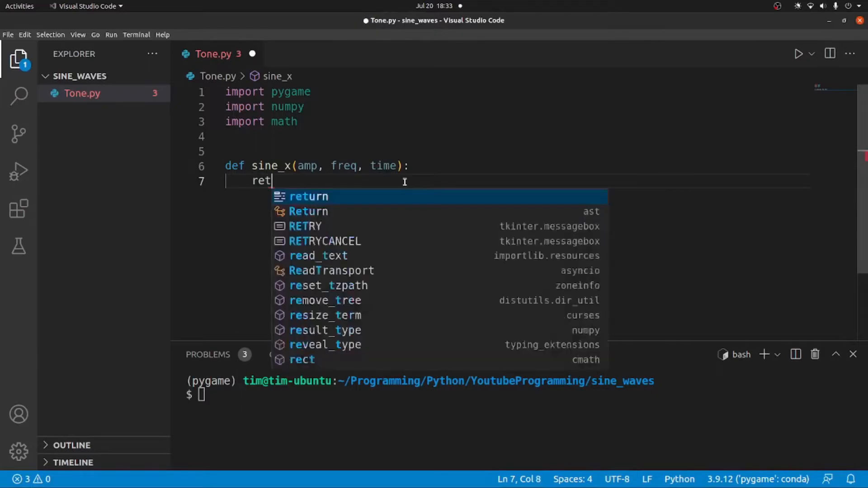
{"action": "key", "text": "Tab"}
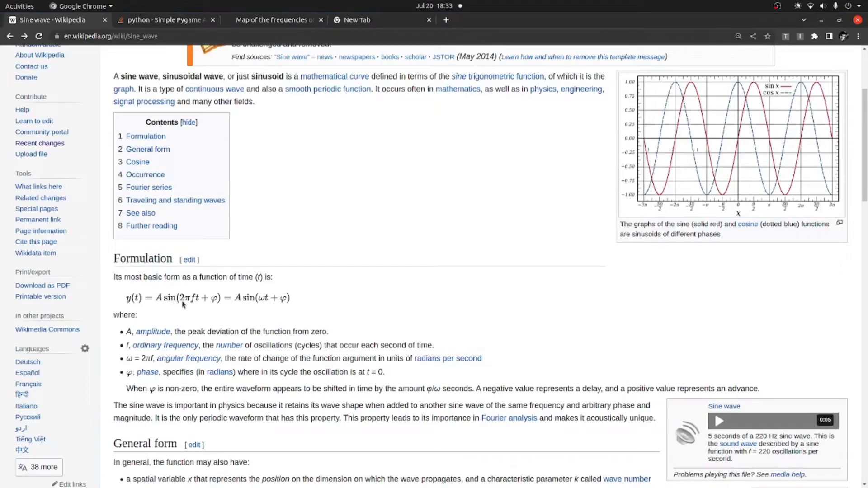
{"action": "mouse_move", "coordinate": [189, 303]}
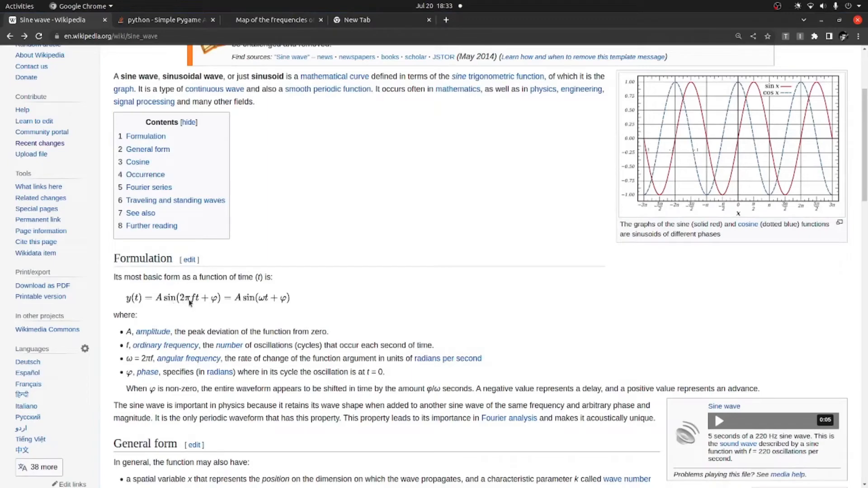
{"action": "mouse_move", "coordinate": [197, 305]}
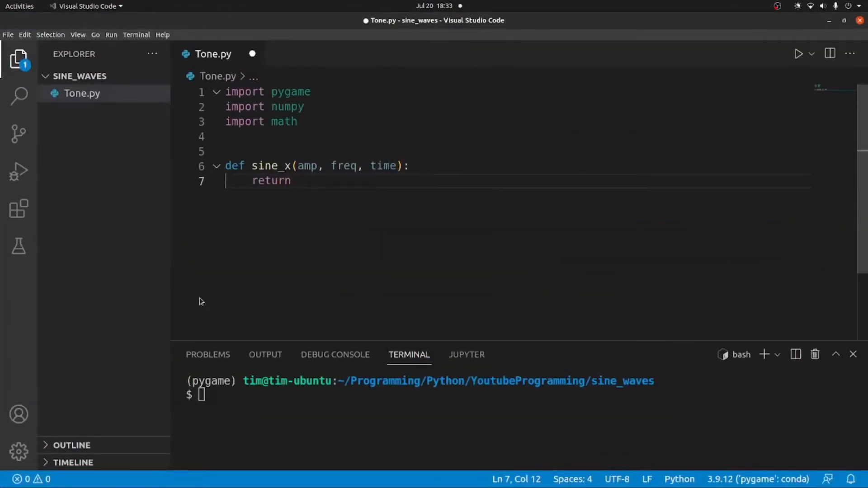
Make sine_x return int(round(amp * math.sin(2 * math.pi * freq * time)))
{"action": "type", "text": "amp*"}
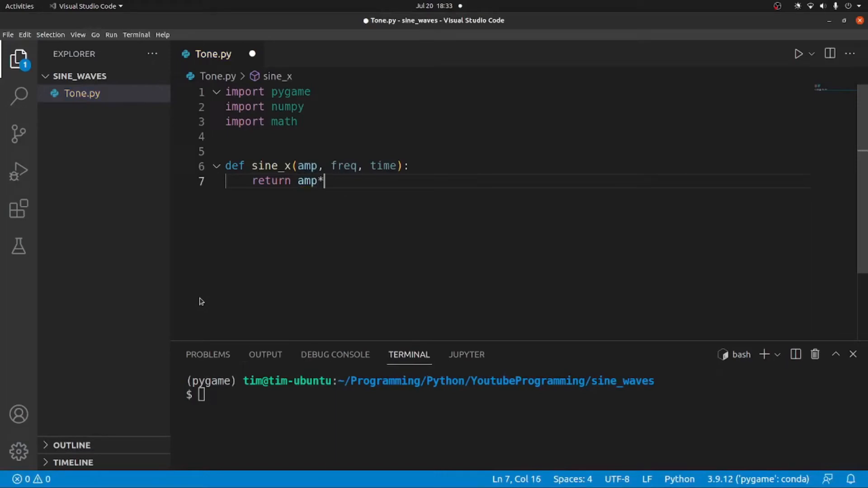
{"action": "type", "text": "\" \""}
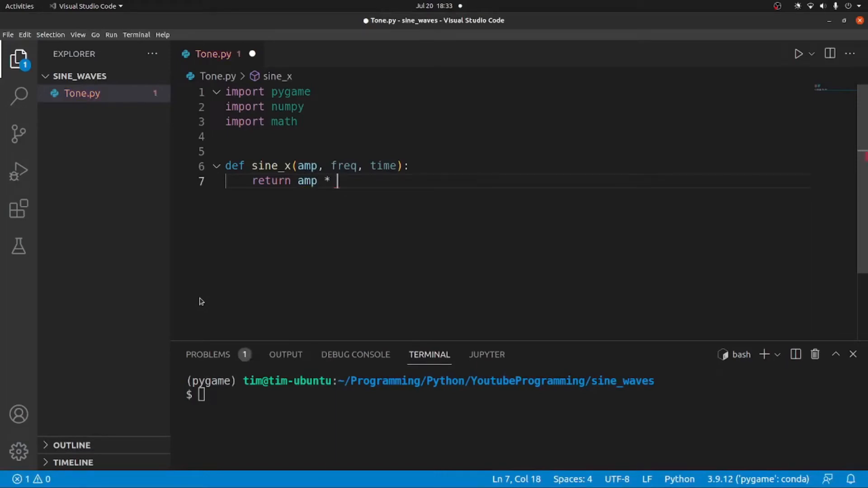
{"action": "type", "text": "math.sin"}
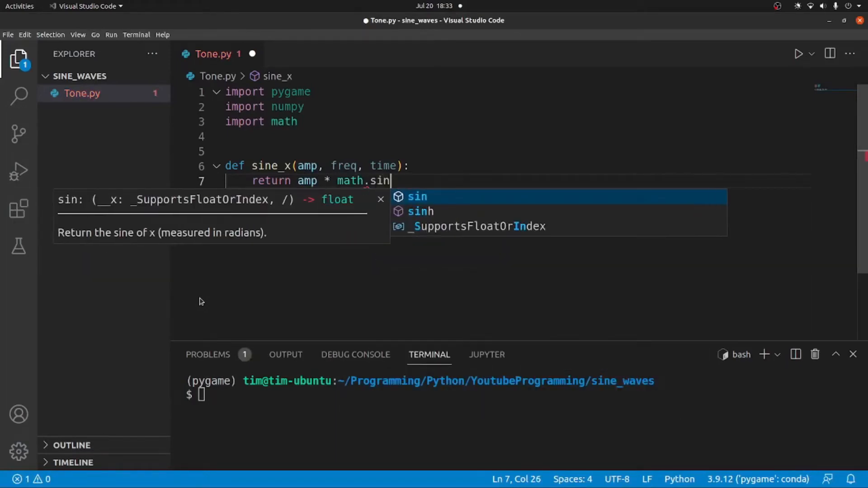
{"action": "type", "text": "(2"}
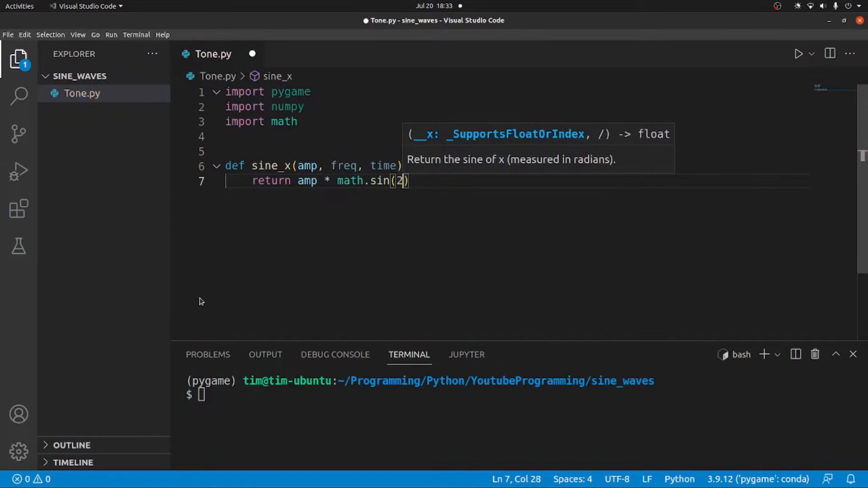
{"action": "type", "text": "* math.pi *"}
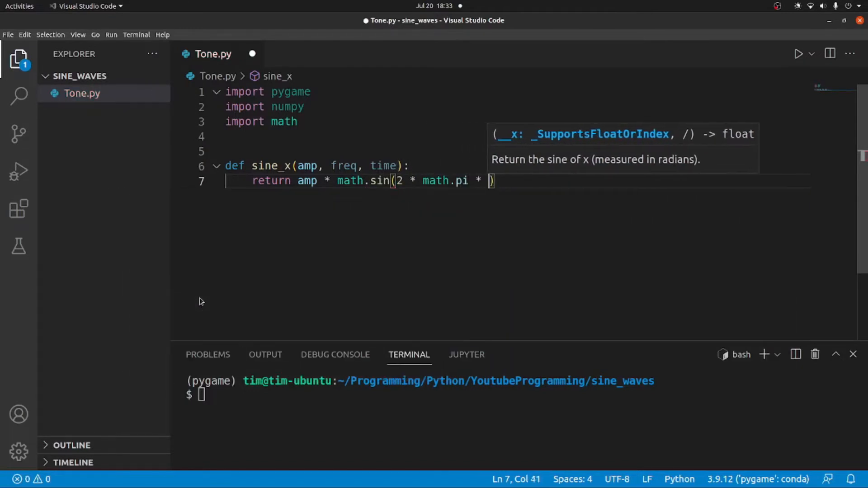
{"action": "type", "text": "freq"}
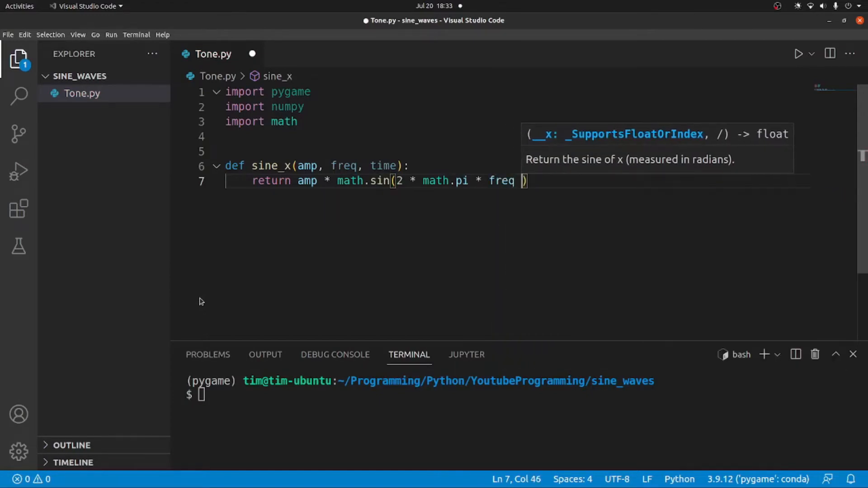
{"action": "type", "text": "* time"}
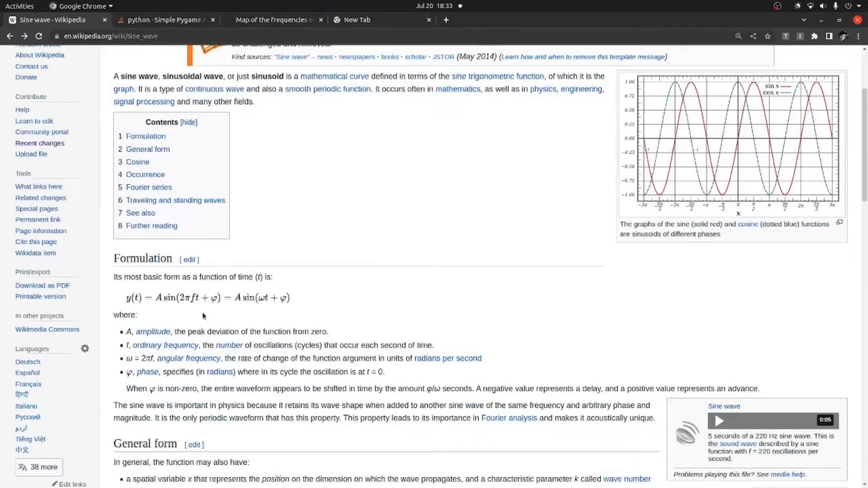
{"action": "mouse_move", "coordinate": [249, 314]}
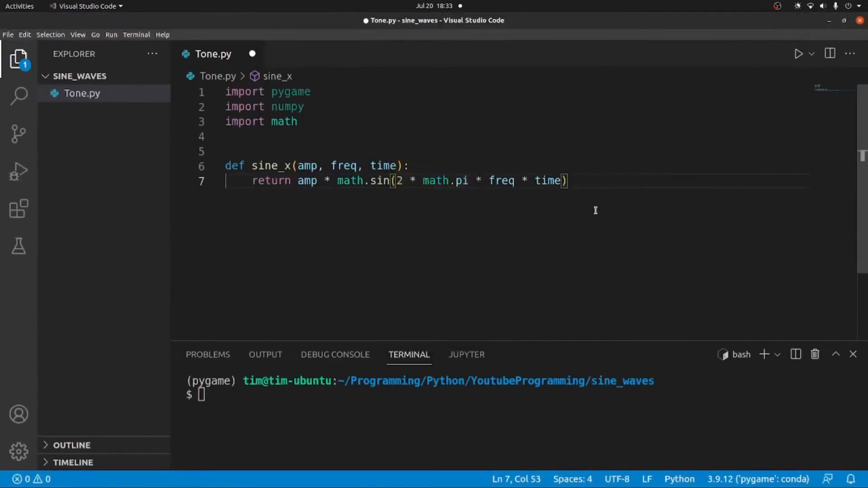
{"action": "mouse_move", "coordinate": [596, 208]}
{"action": "type", "text": ")"}
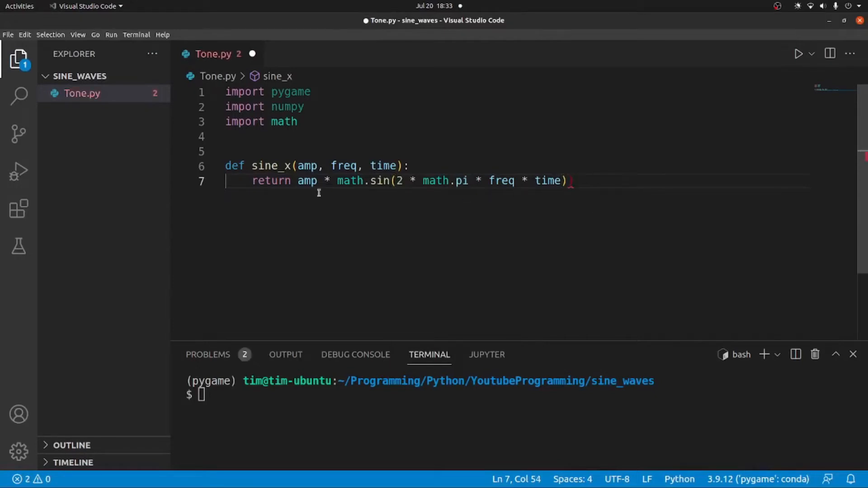
{"action": "type", "text": "re("}
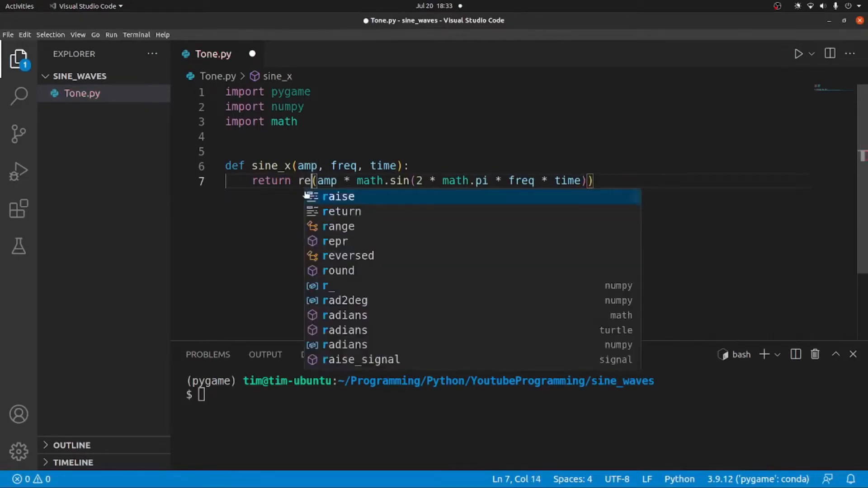
{"action": "key", "text": "Backspace"}
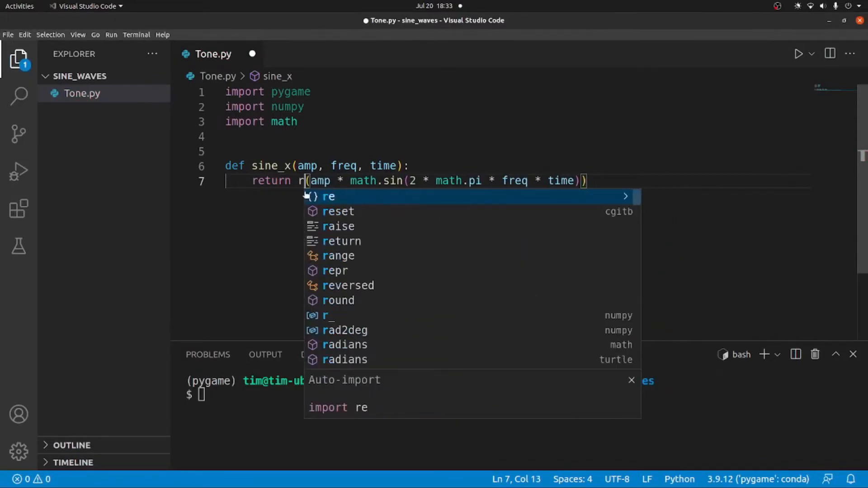
{"action": "type", "text": "ound"}
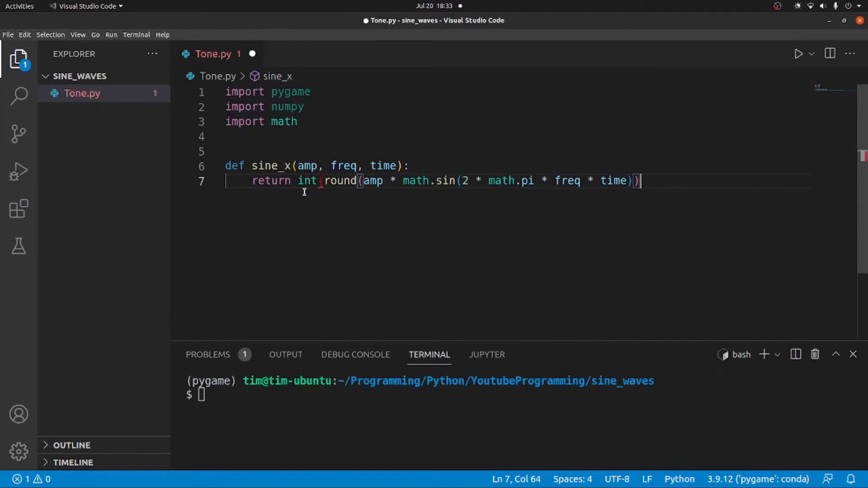
{"action": "type", "text": "("}
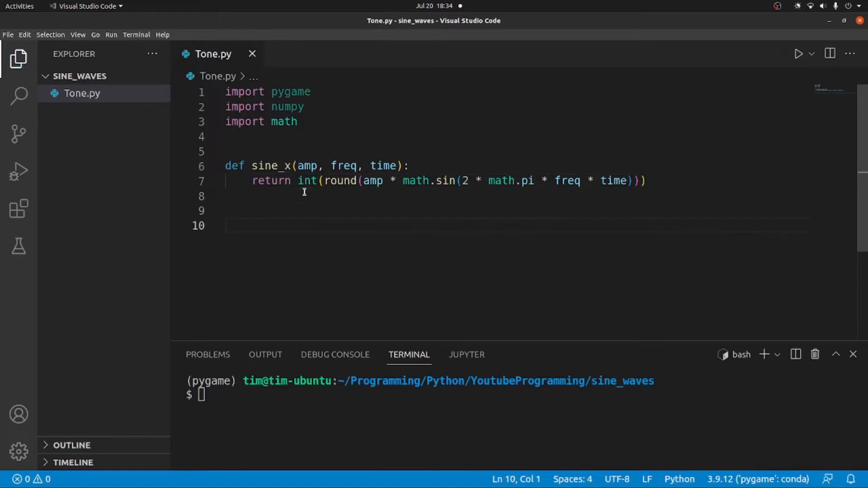
{"action": "mouse_move", "coordinate": [313, 231]}
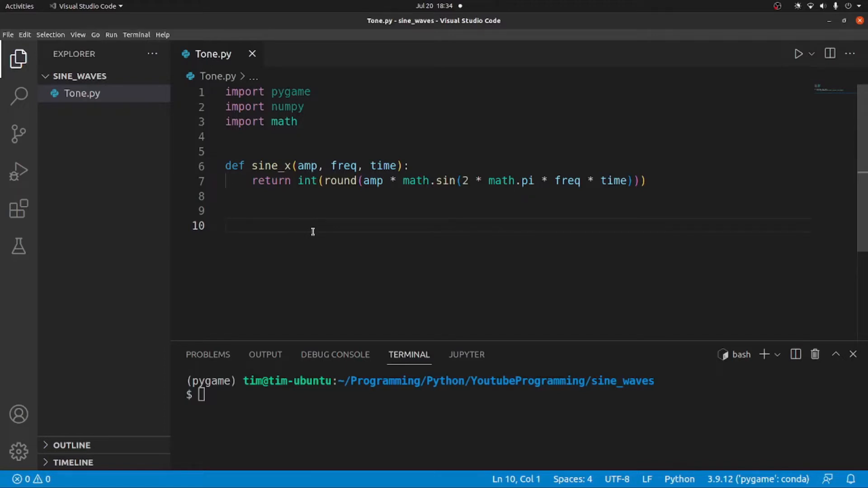
Add a pygame.init() call below the imports
{"action": "type", "text": "class Ton"}
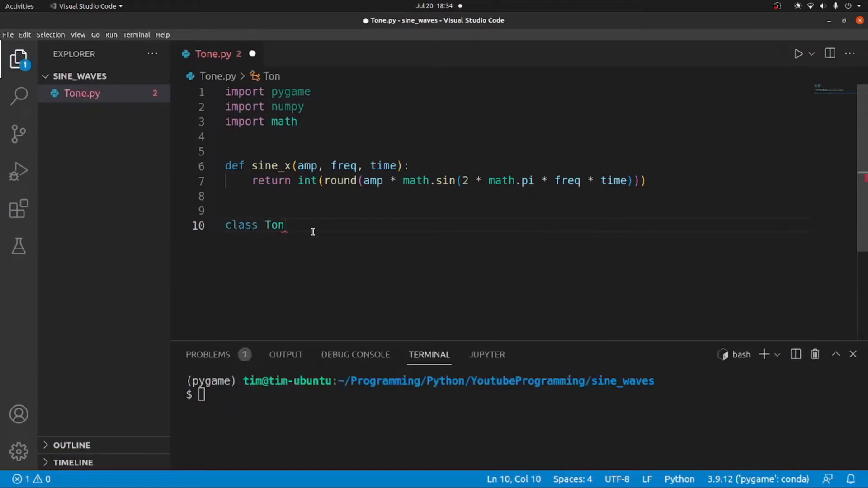
{"action": "type", "text": "e"}
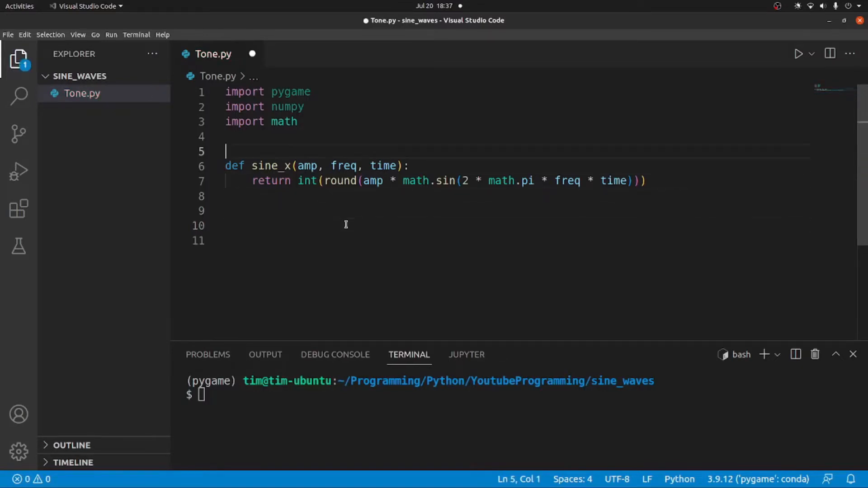
{"action": "key", "text": "Enter"}
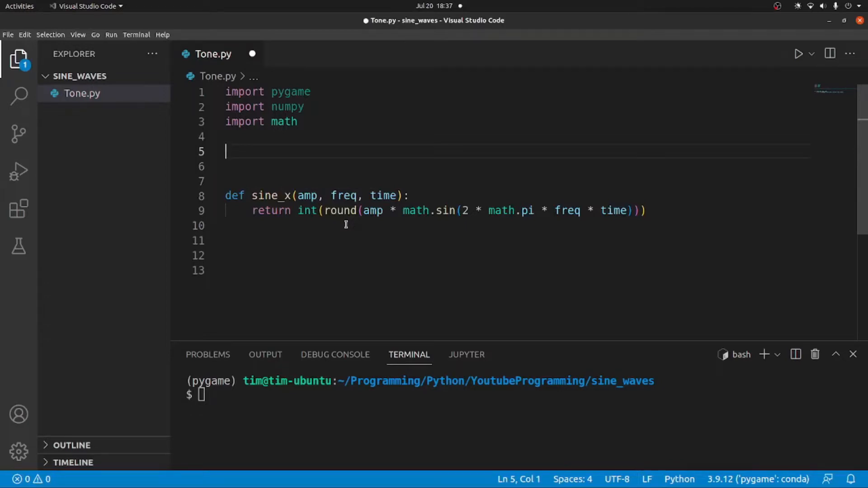
{"action": "type", "text": "pygame"}
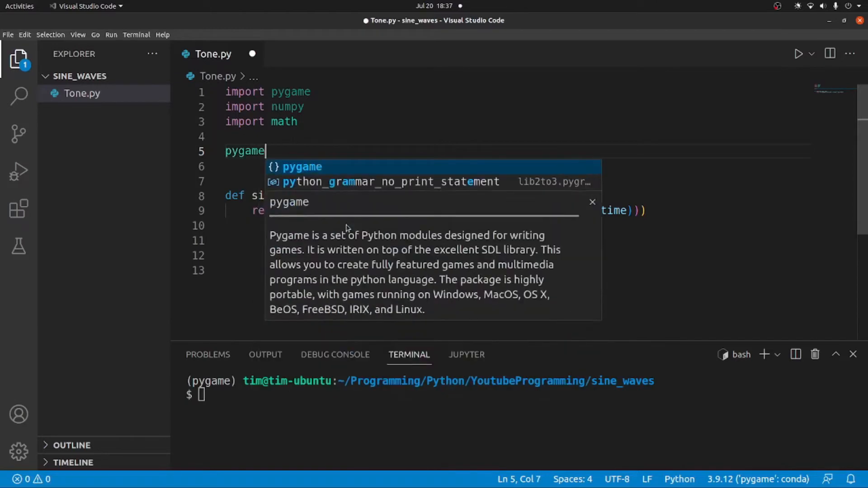
{"action": "type", "text": ".init()"}
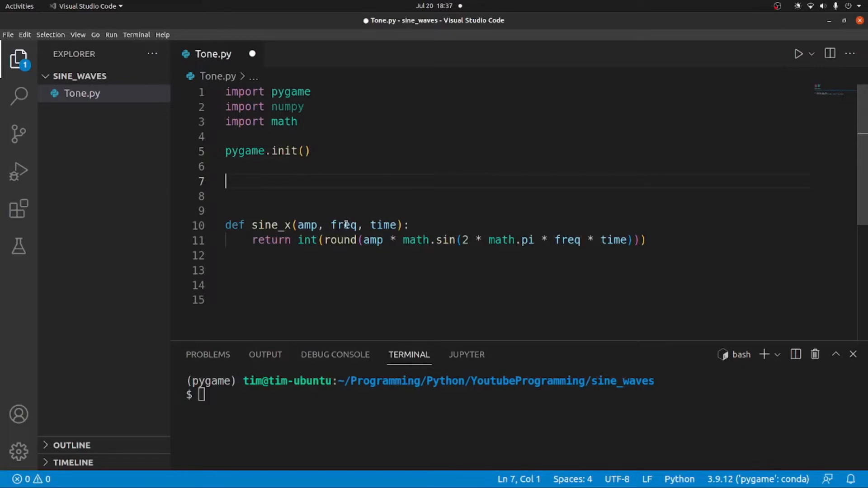
Define the constants bits = 16 and sample_rate = 44100
{"action": "type", "text": "bits"}
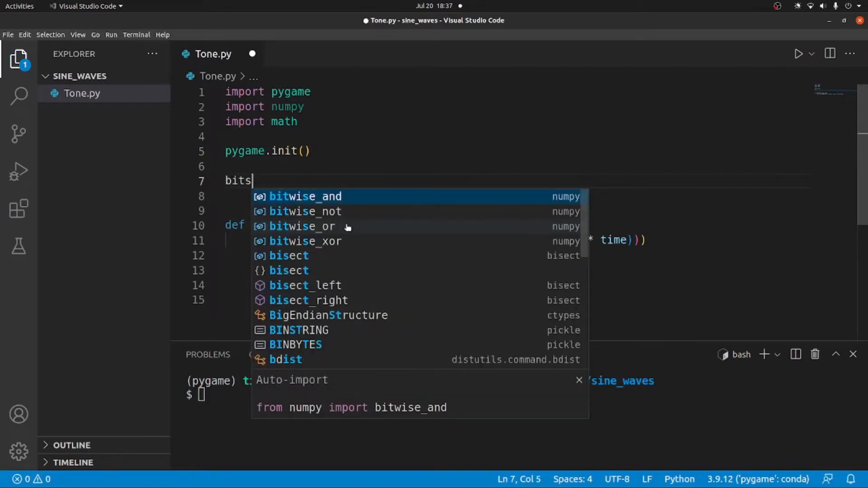
{"action": "type", "text": "= 1"}
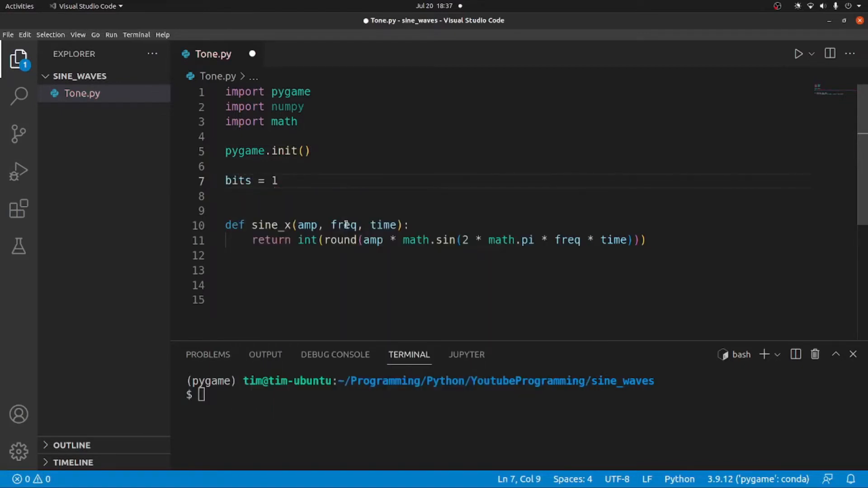
{"action": "type", "text": "6"}
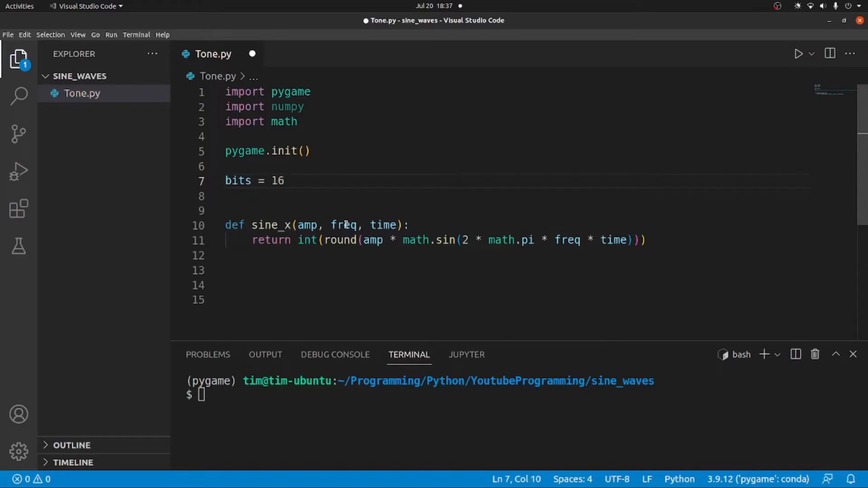
{"action": "type", "text": "s"}
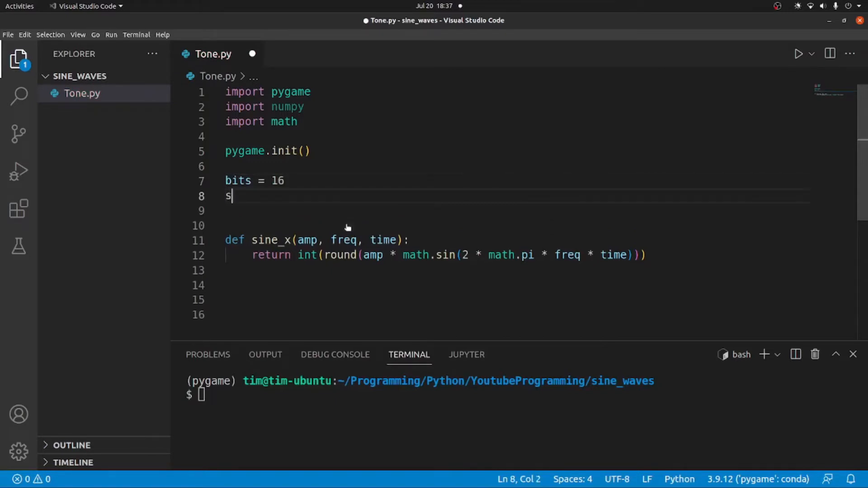
{"action": "type", "text": "ample_rate ="}
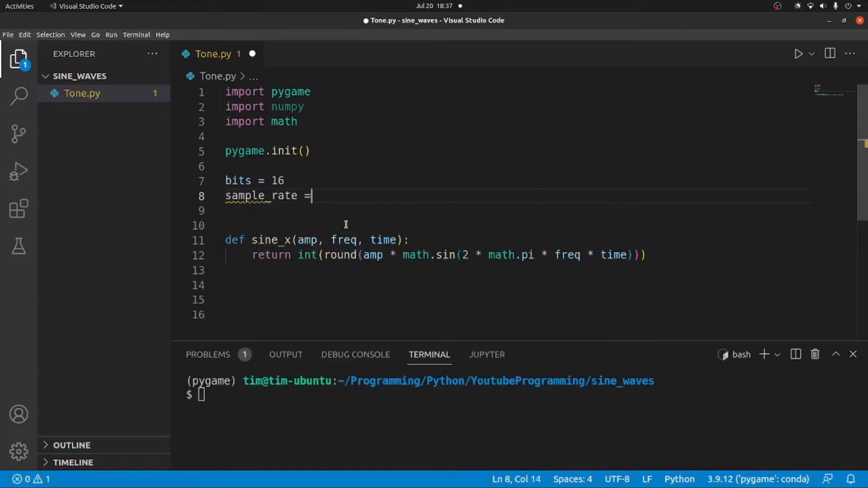
{"action": "type", "text": "44"}
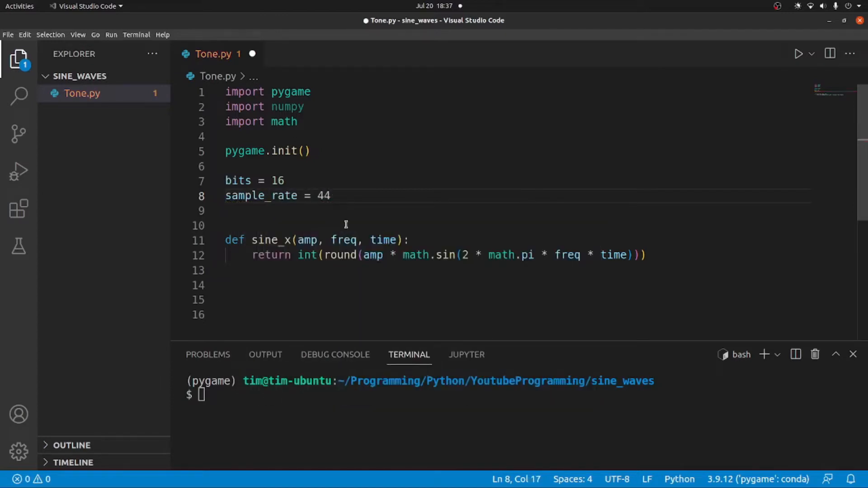
{"action": "type", "text": "00"}
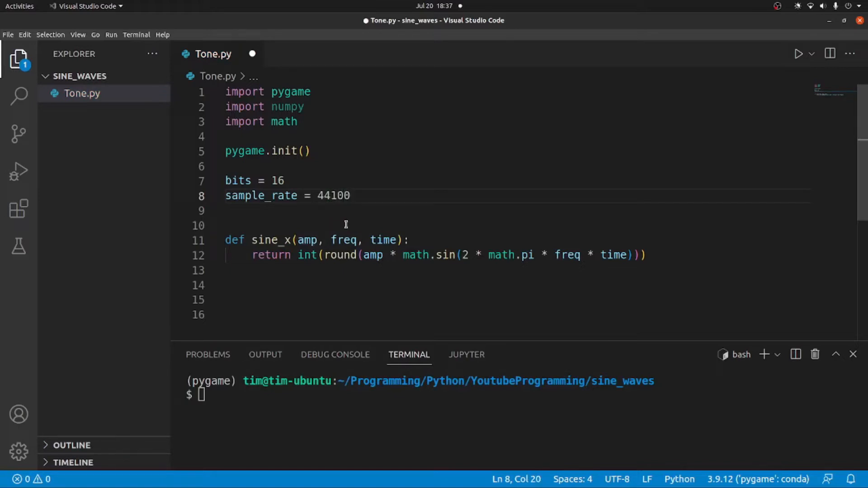
{"action": "key", "text": "Enter"}
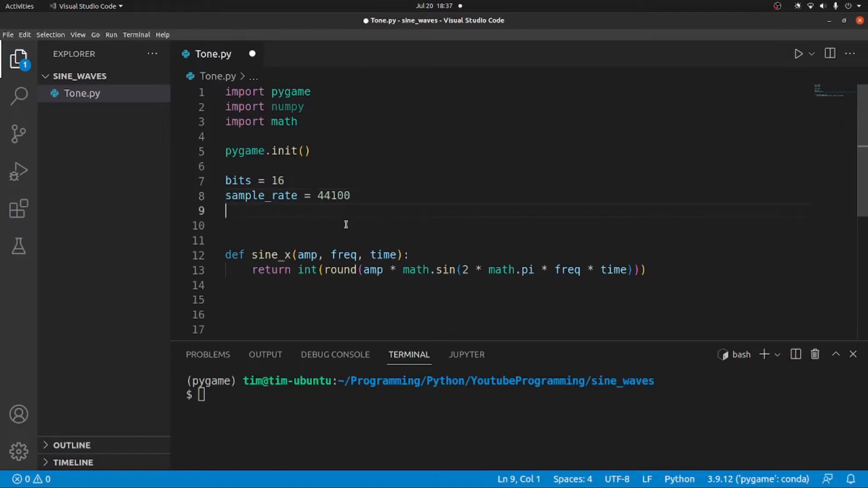
Add pygame.mixer.pre_init(sample_rate, bits) below the constants
{"action": "type", "text": "py"}
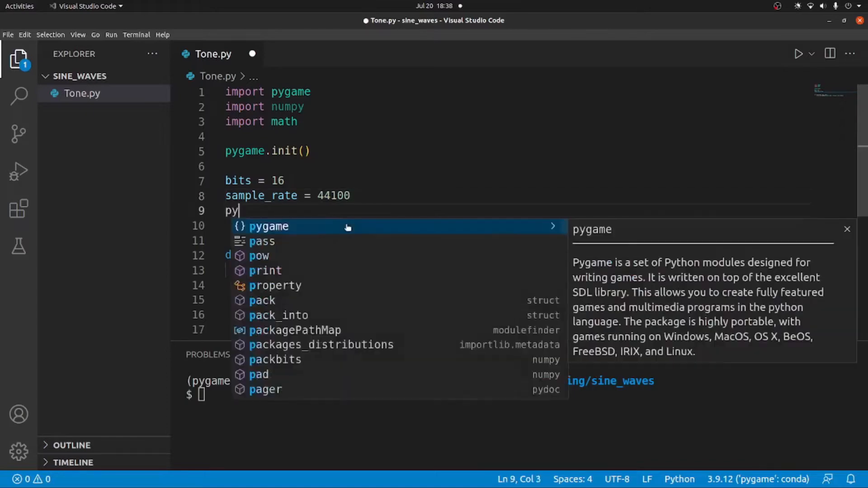
{"action": "type", "text": "game.m"}
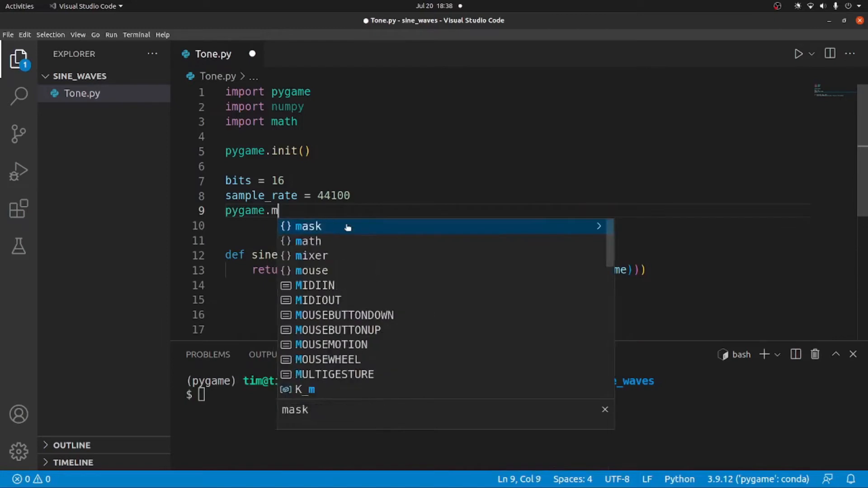
{"action": "type", "text": "ixer.pre"}
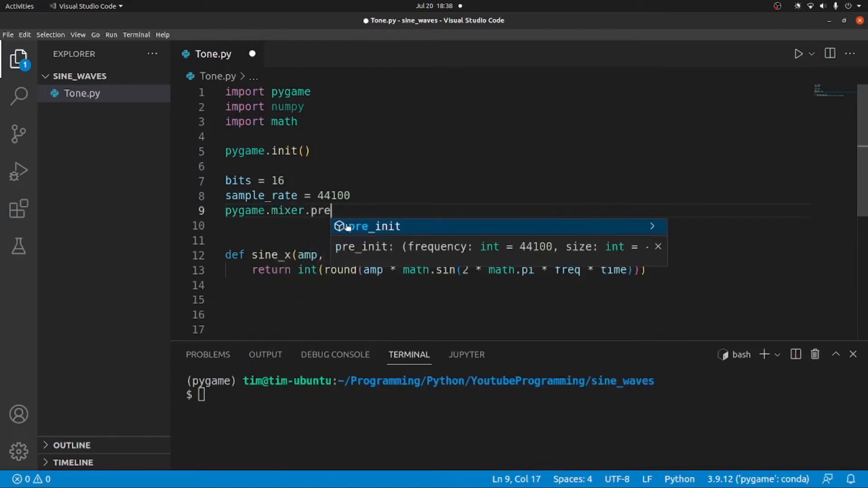
{"action": "key", "text": "Tab"}
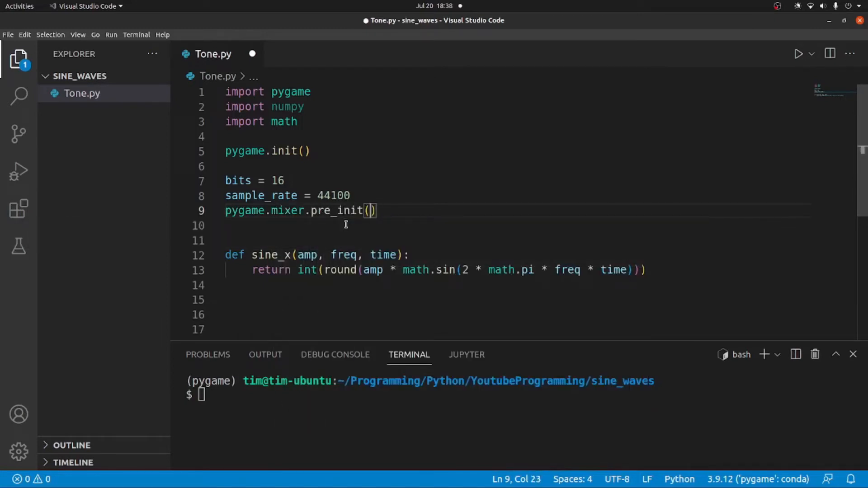
{"action": "type", "text": "sample"}
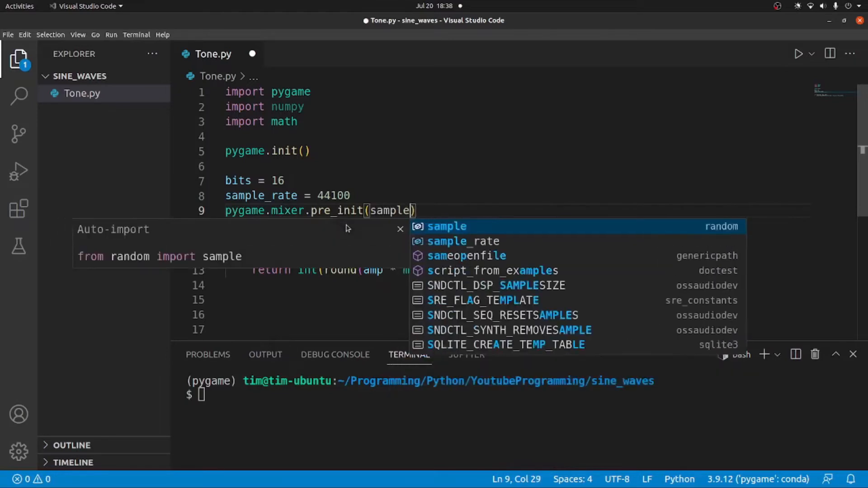
{"action": "type", "text": "_rate,"}
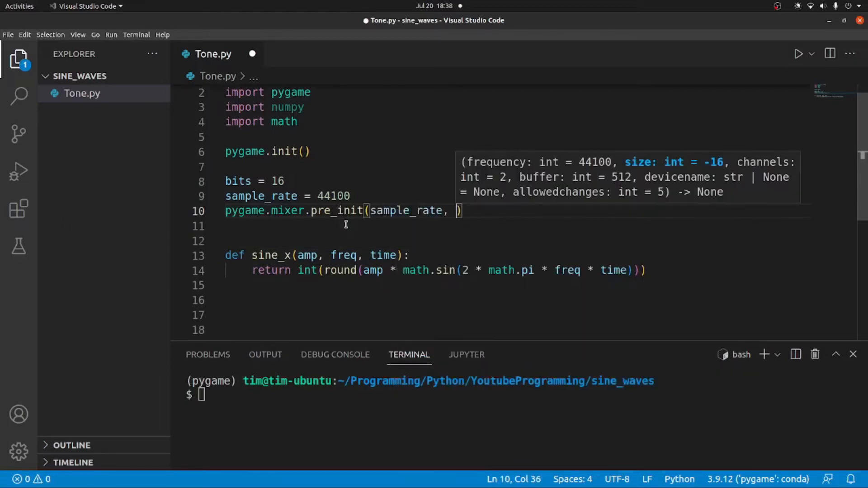
{"action": "type", "text": "bits"}
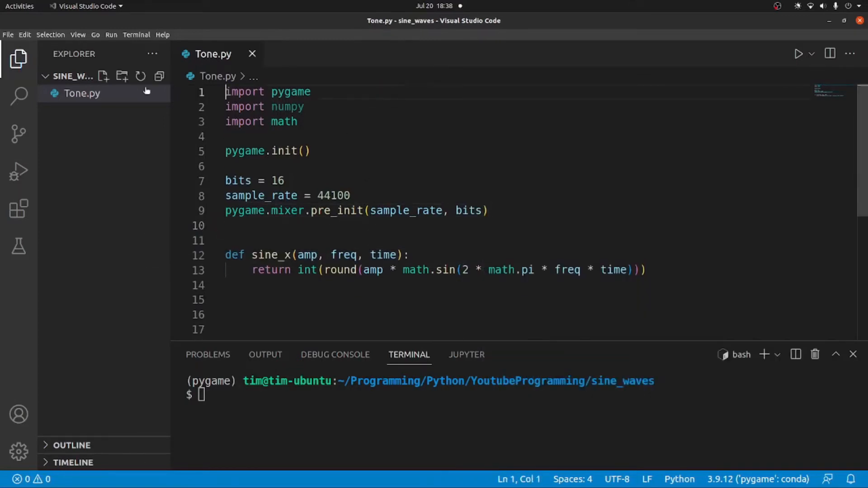
{"action": "left_click", "coordinate": [286, 180]}
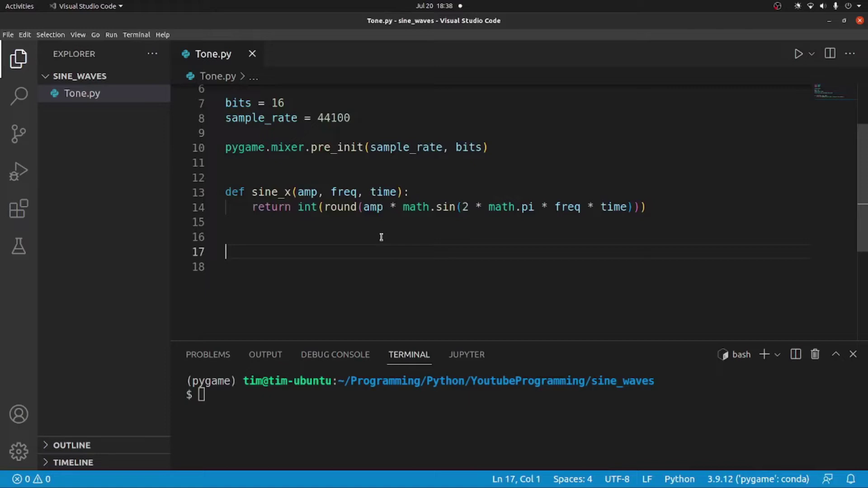
Declare class Tone with a sine(freq, duration=1, speaker=None) method header
{"action": "type", "text": "class"}
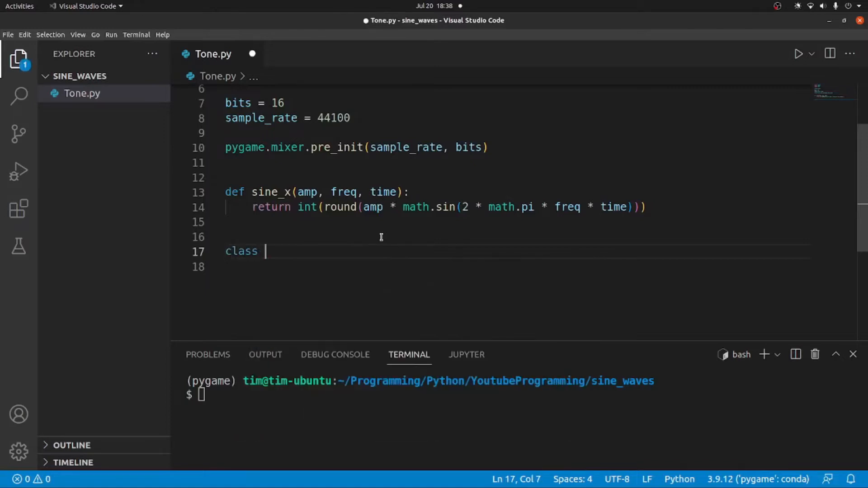
{"action": "type", "text": "Tone:"}
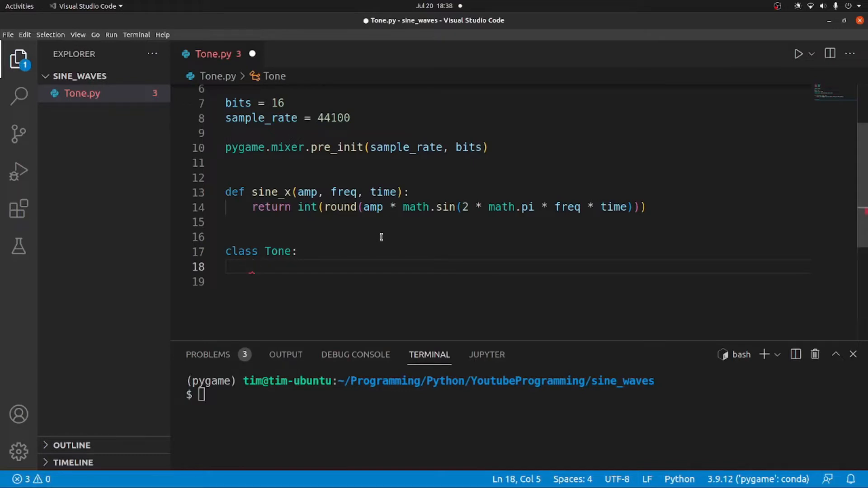
{"action": "type", "text": "def sine(freq"}
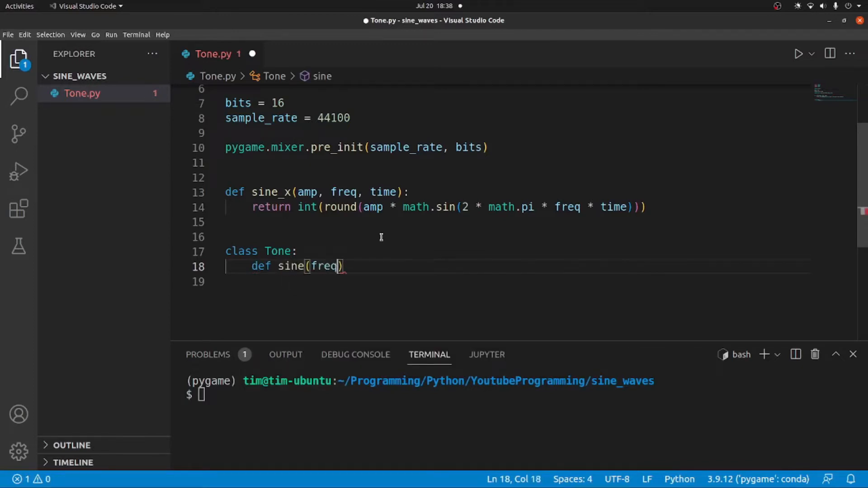
{"action": "type", "text": ", durati"}
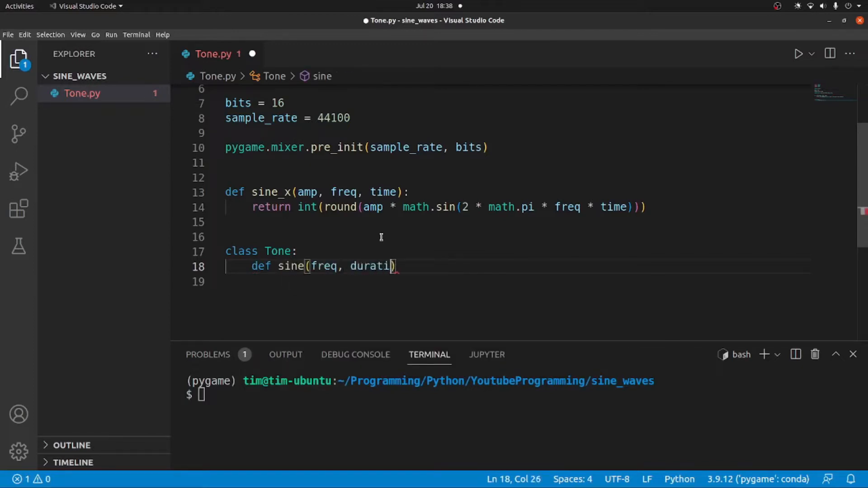
{"action": "type", "text": "on="}
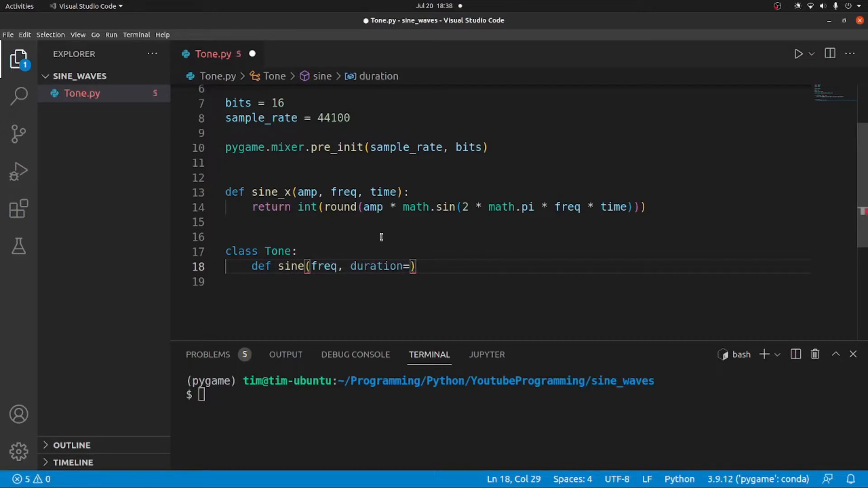
{"action": "type", "text": "1, sp"}
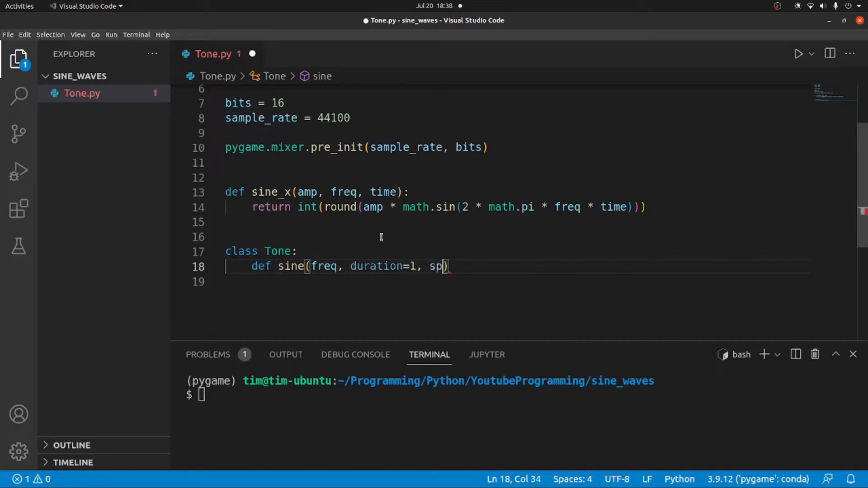
{"action": "type", "text": "eaker="}
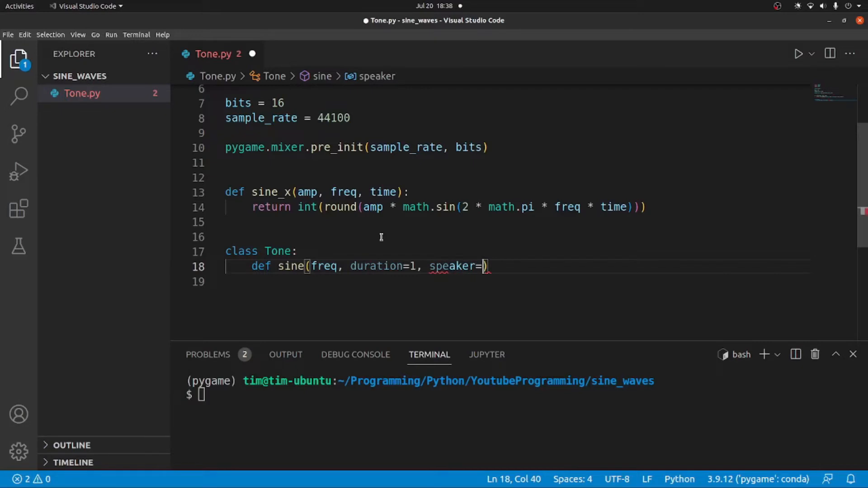
{"action": "type", "text": "None"}
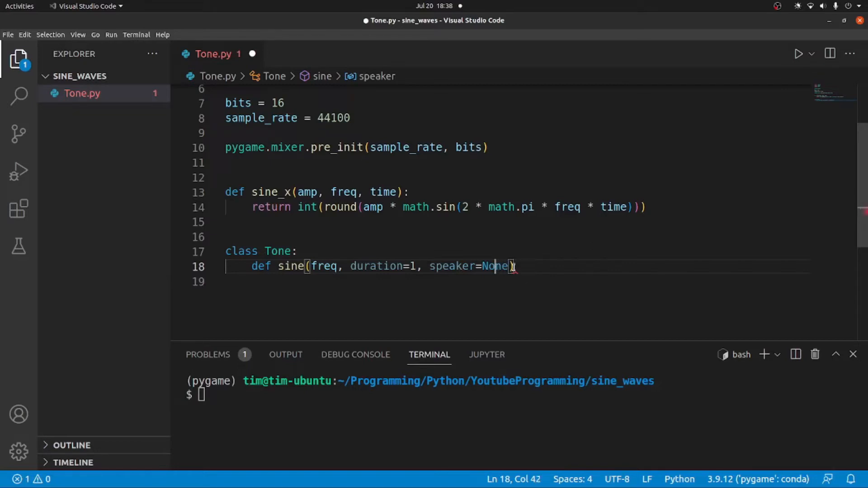
{"action": "mouse_move", "coordinate": [541, 264]}
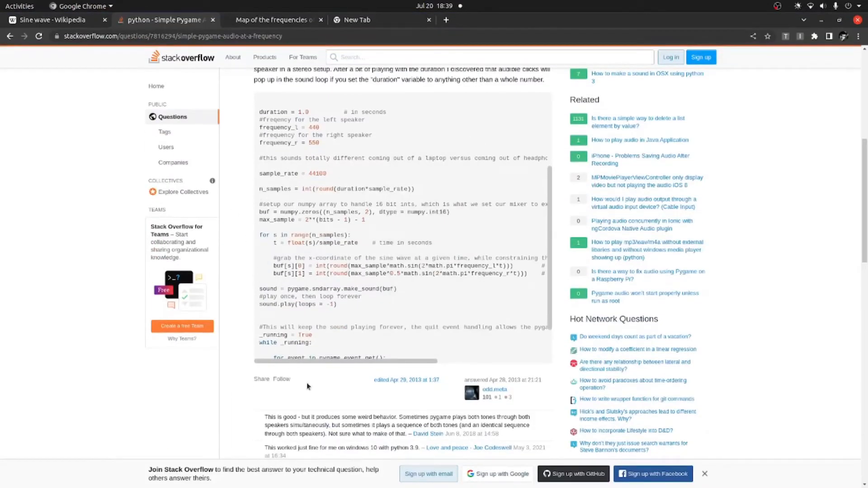
{"action": "mouse_move", "coordinate": [493, 391]}
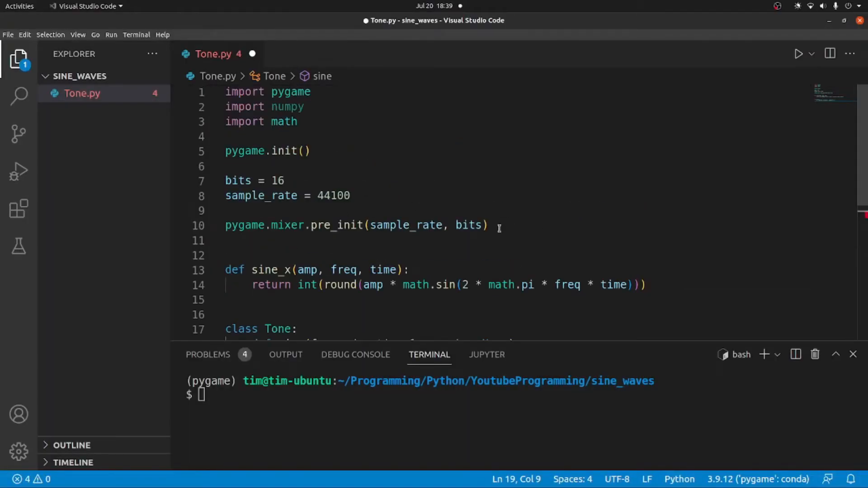
Select the sine method signature on line 18 for editing
{"action": "left_click_drag", "start_coordinate": [225, 181], "coordinate": [350, 195]}
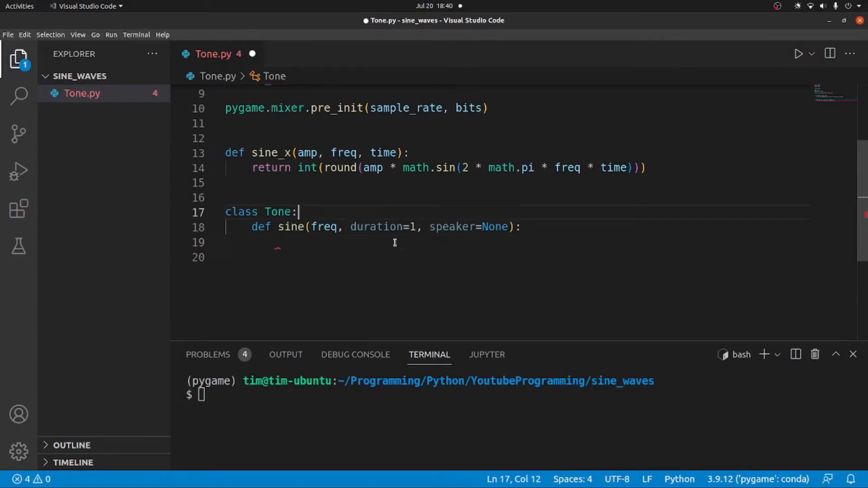
In sine, set num_samples = int(round(duration * sample_rate))
{"action": "type", "text": "num"}
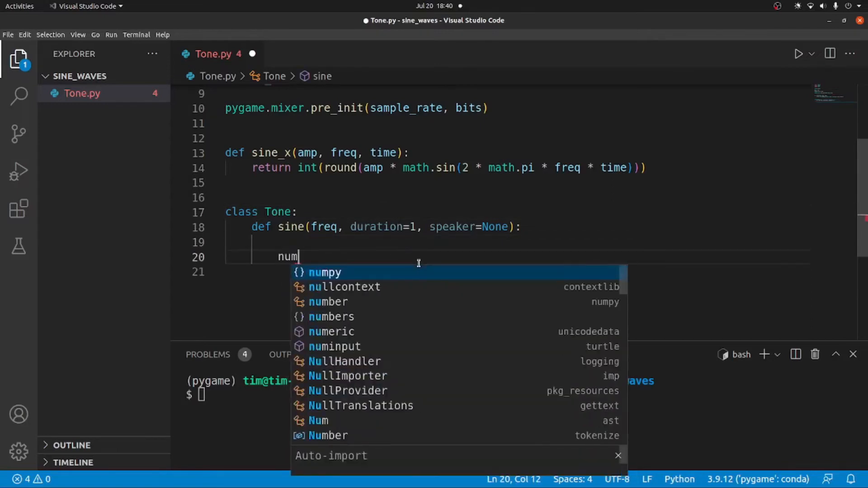
{"action": "type", "text": "_samples"}
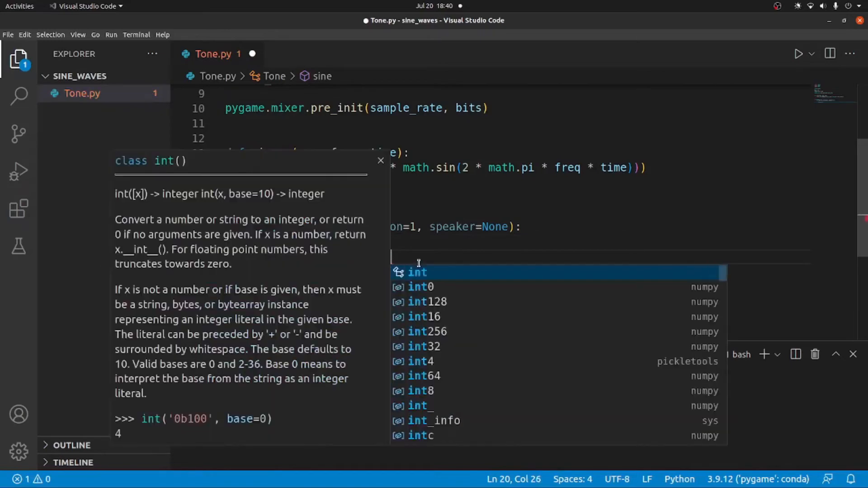
{"action": "type", "text": "raound())"}
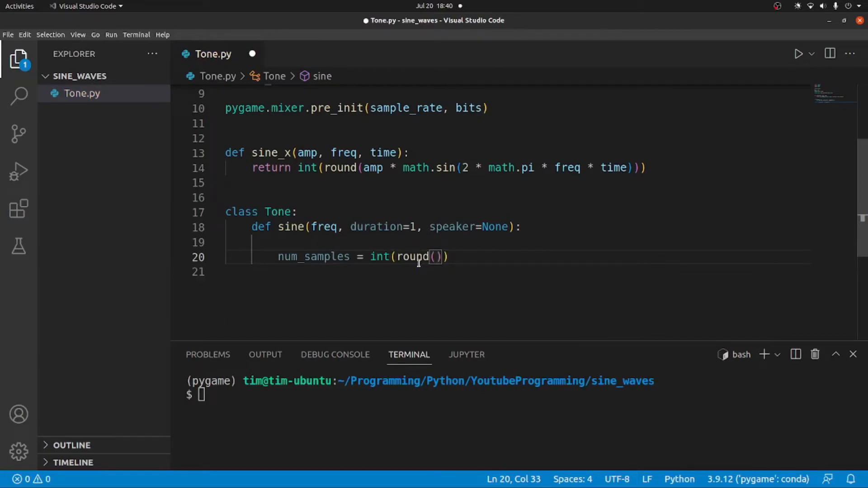
{"action": "type", "text": "duration"}
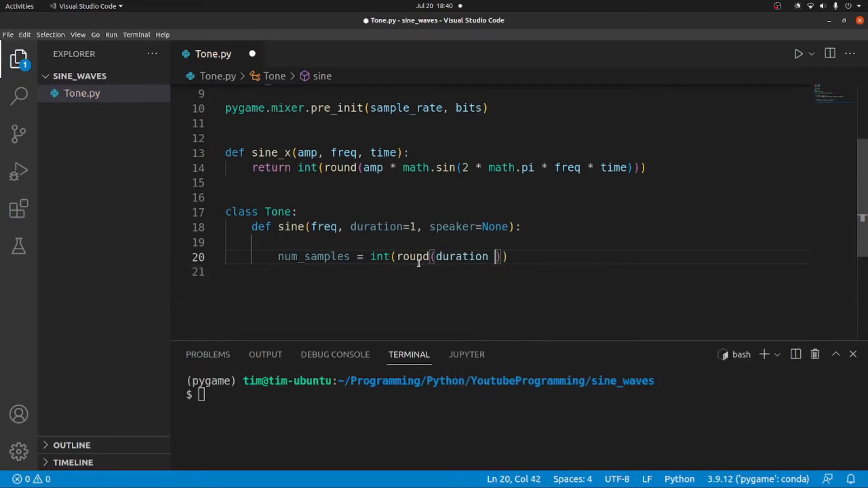
{"action": "type", "text": "* sample_rate"}
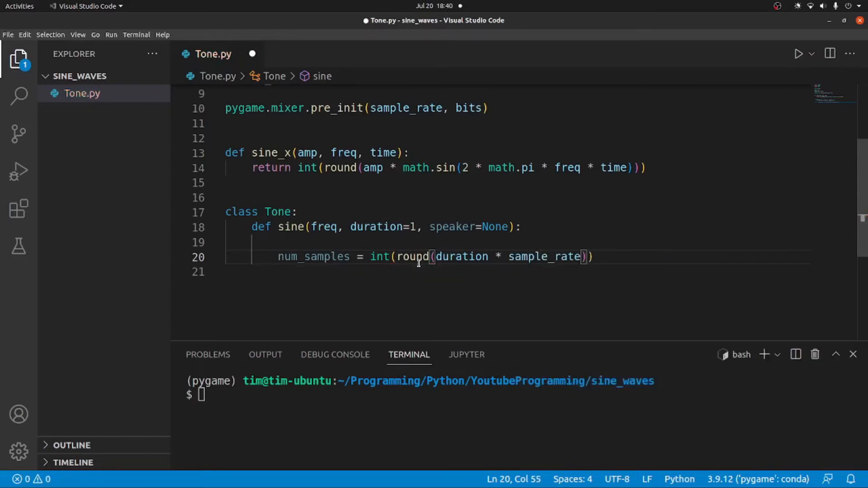
{"action": "mouse_move", "coordinate": [510, 260]}
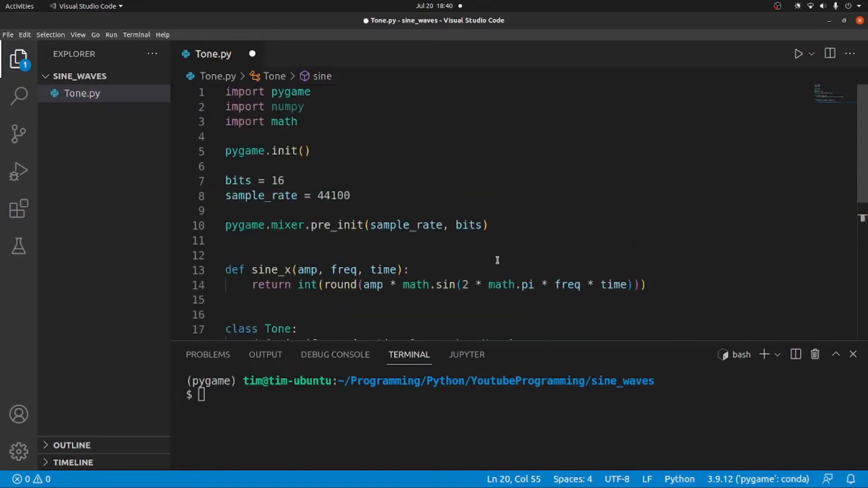
{"action": "double_click", "coordinate": [335, 195]}
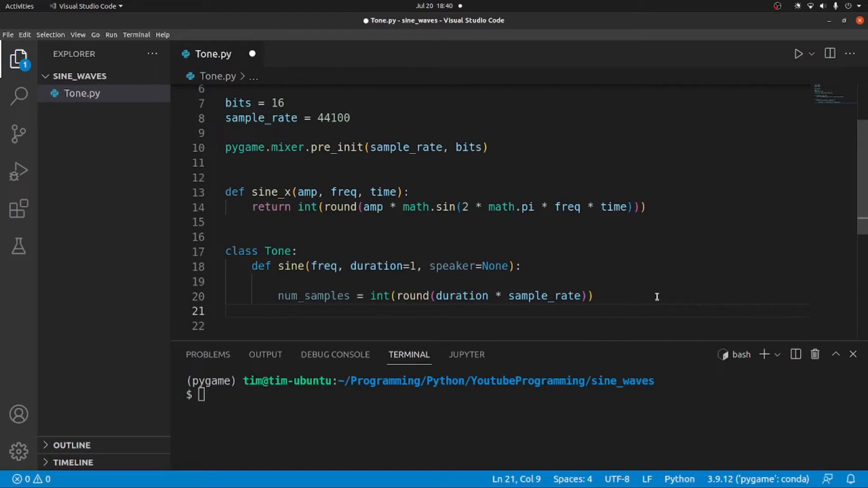
{"action": "scroll", "scroll_direction": "down", "scroll_amount": 3}
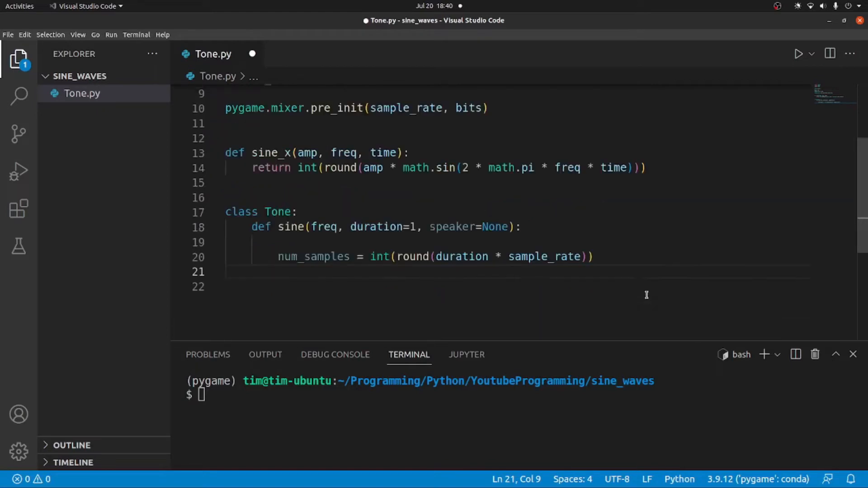
{"action": "mouse_move", "coordinate": [627, 271]}
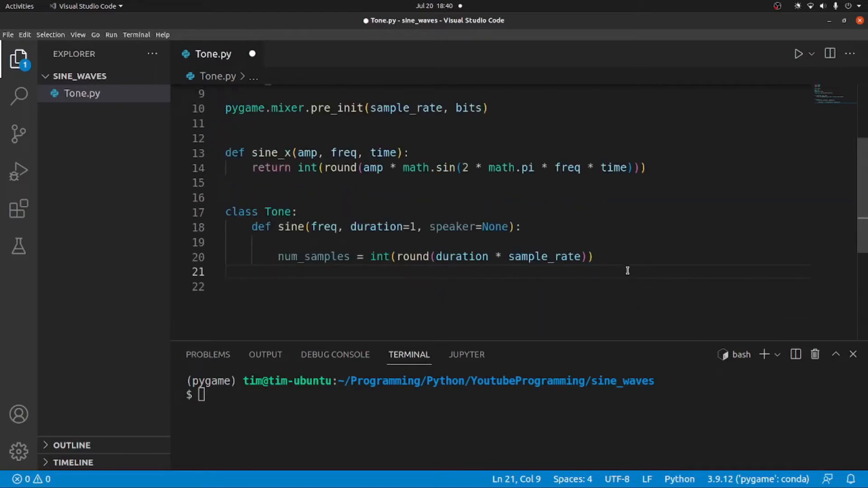
{"action": "type", "text": "s"}
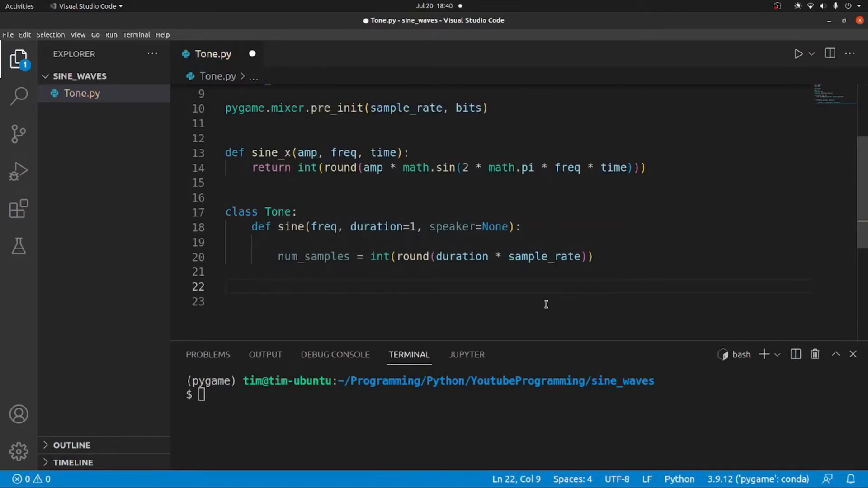
Write sound_buffer = numpy.zeros((num_samples, 2), dtype = numpy.int16) on line 22, then add a new line
{"action": "type", "text": "sound_buffer ="}
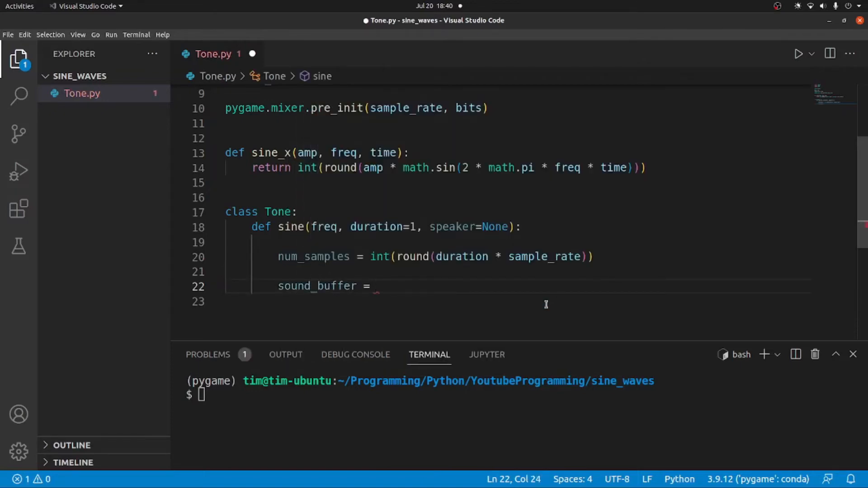
{"action": "type", "text": "numpy.zeros("}
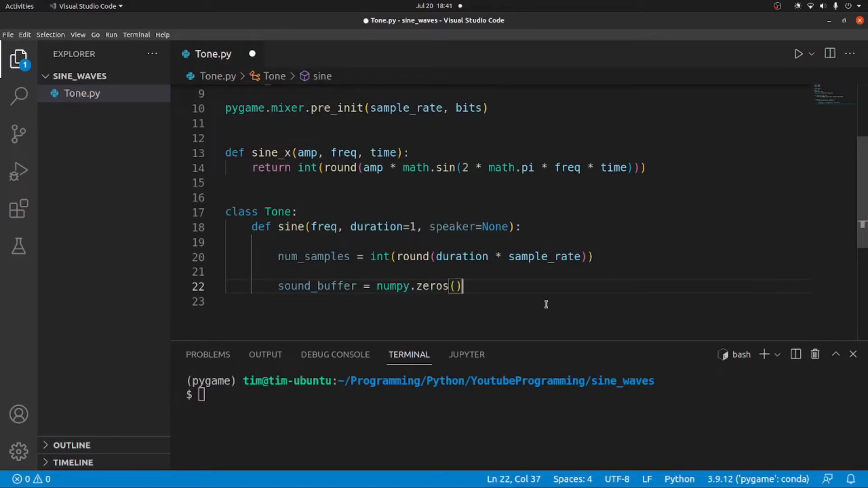
{"action": "key", "text": "Left"}
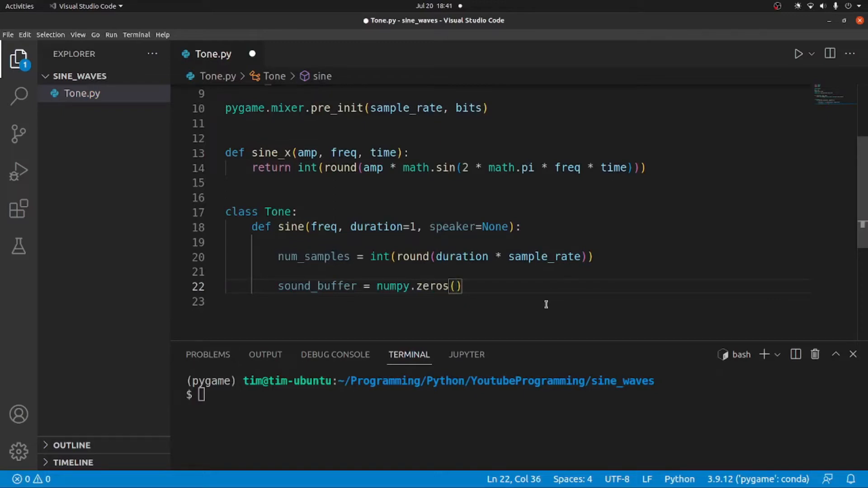
{"action": "type", "text": "("}
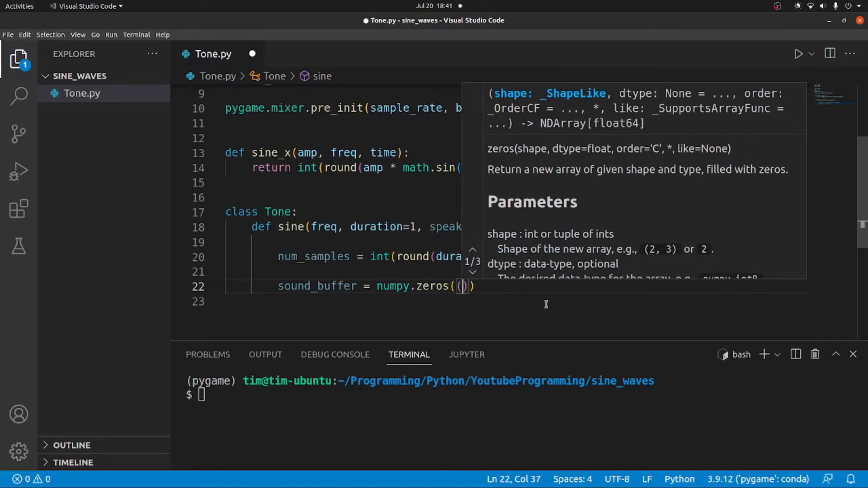
{"action": "type", "text": "num_samples"}
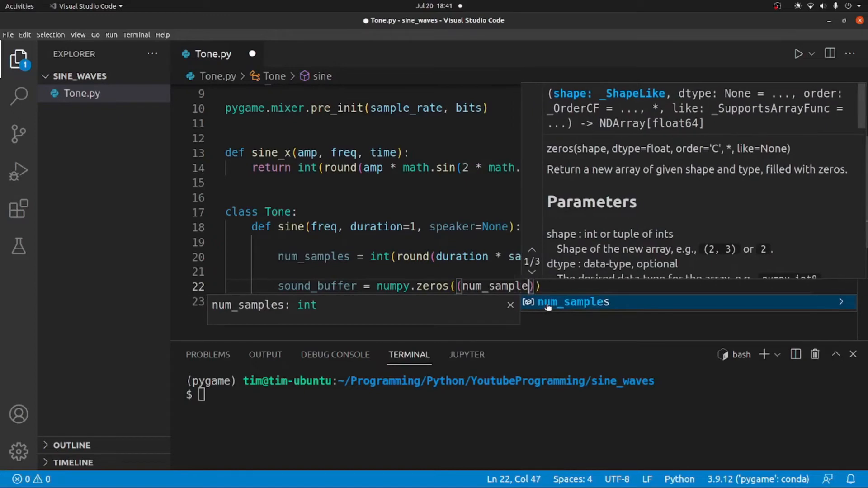
{"action": "type", "text": ", 2"}
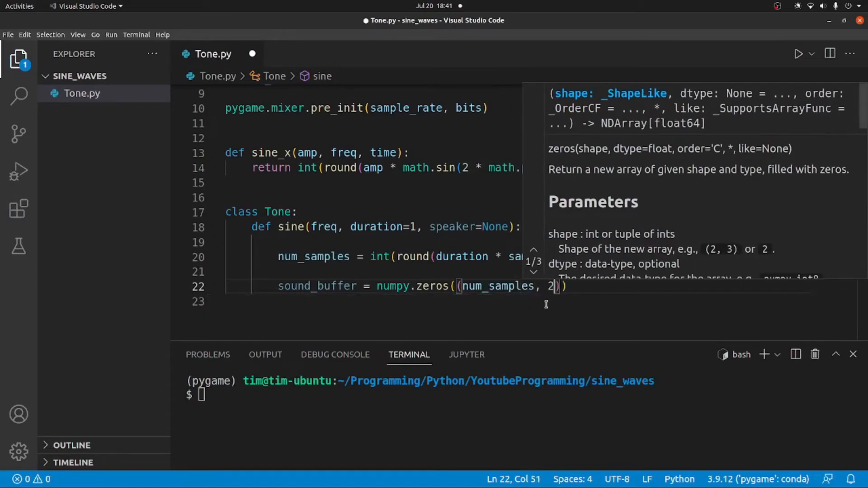
{"action": "key", "text": "Right"}
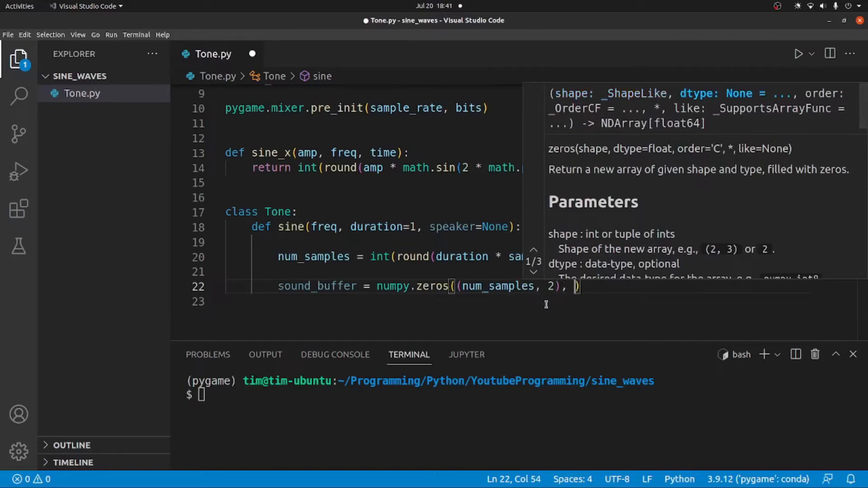
{"action": "type", "text": "dtype"}
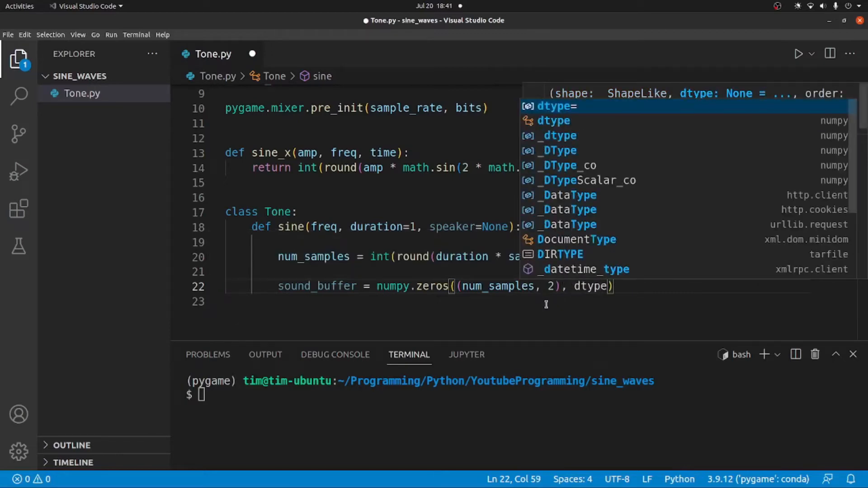
{"action": "type", "text": "= numpy"}
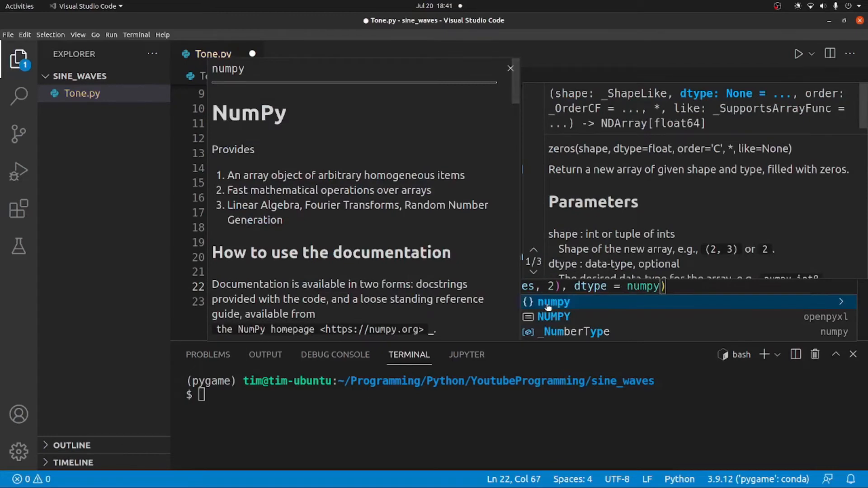
{"action": "type", "text": ".int"}
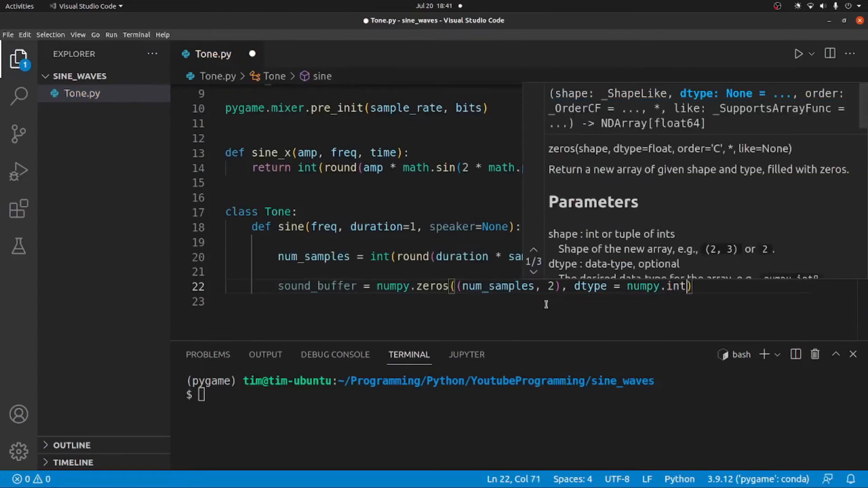
{"action": "type", "text": "16"}
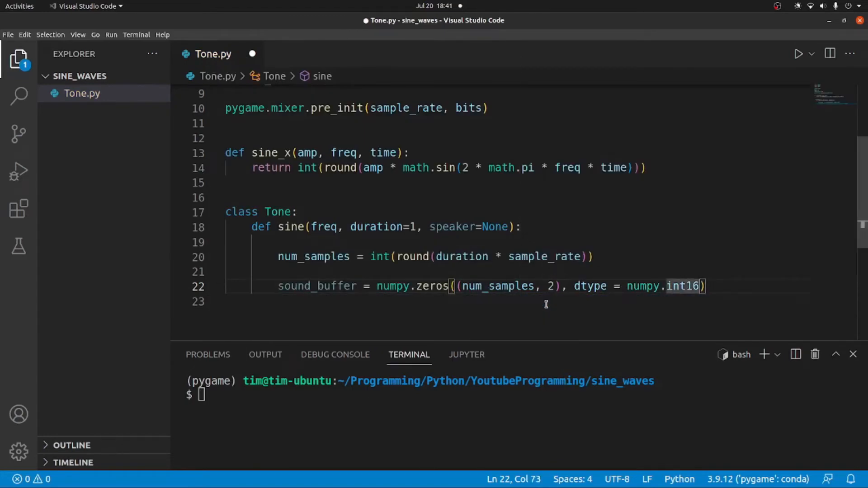
{"action": "mouse_move", "coordinate": [403, 288]}
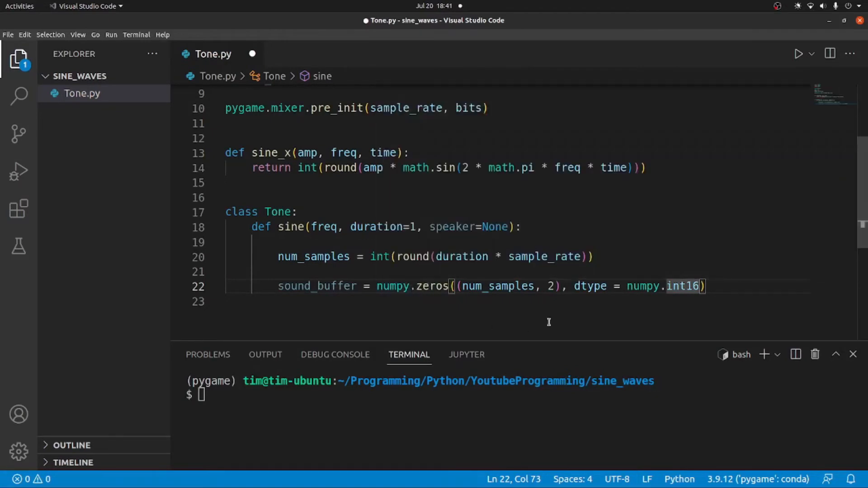
{"action": "mouse_move", "coordinate": [595, 310]}
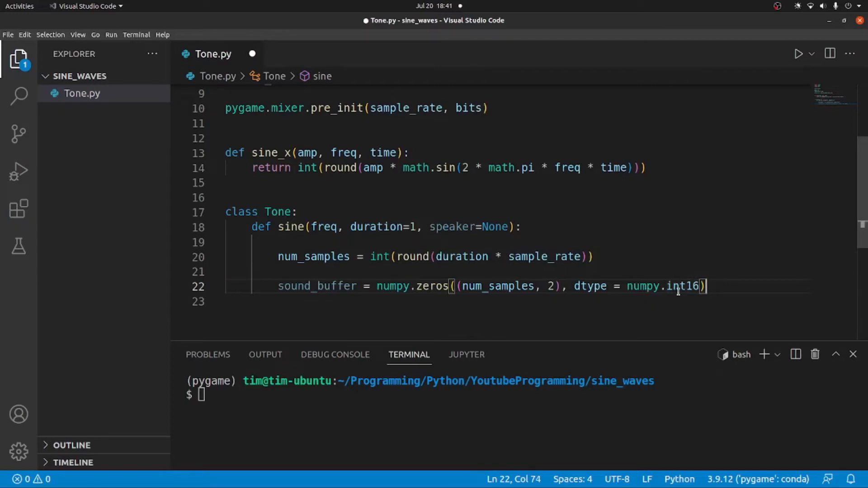
{"action": "double_click", "coordinate": [683, 286]}
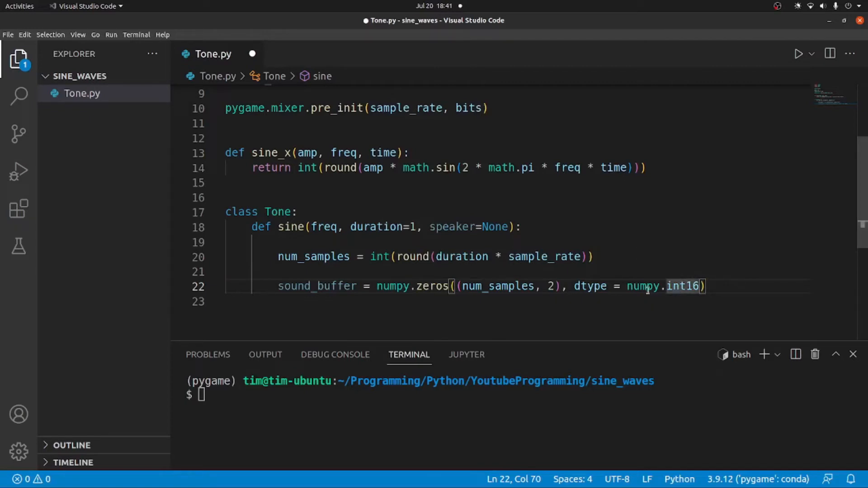
{"action": "key", "text": "Enter"}
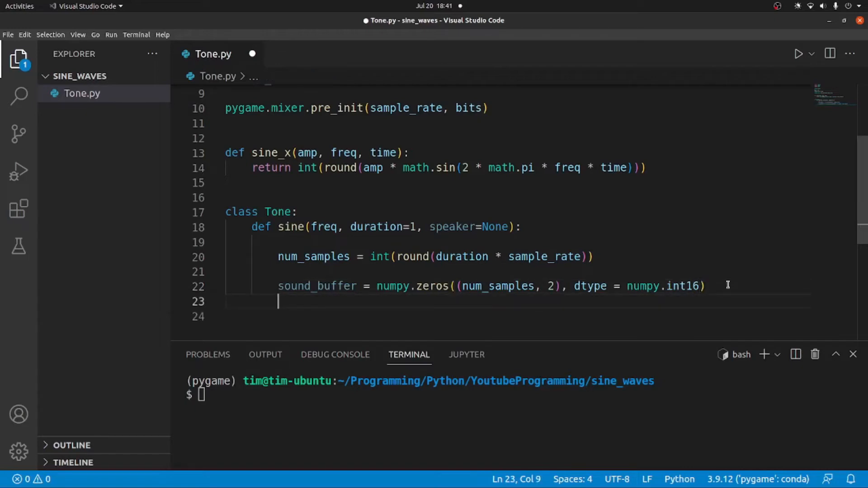
Add the line apmlitude = 2 ** (bits - 1) - 1 under the sound_buffer line
{"action": "type", "text": "a"}
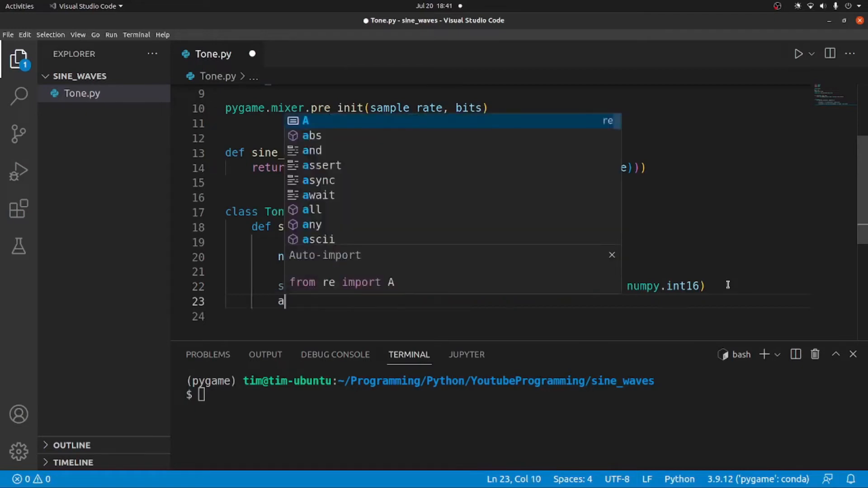
{"action": "type", "text": "pmlitude"}
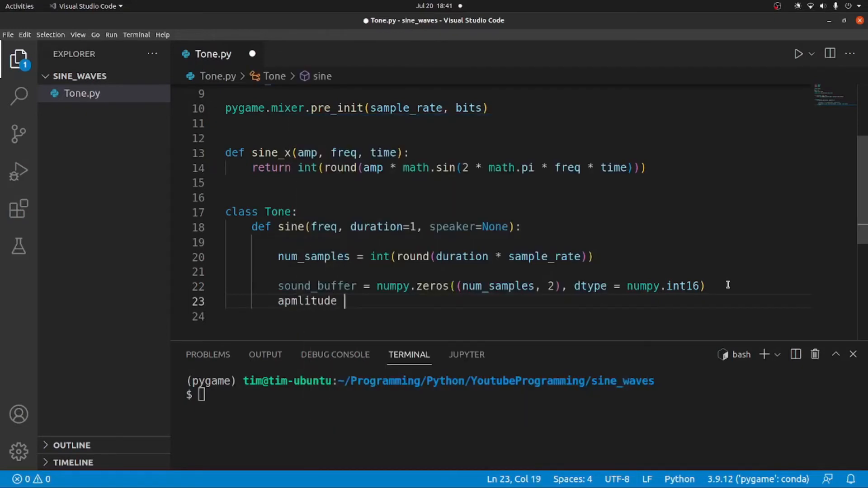
{"action": "type", "text": "= 2"}
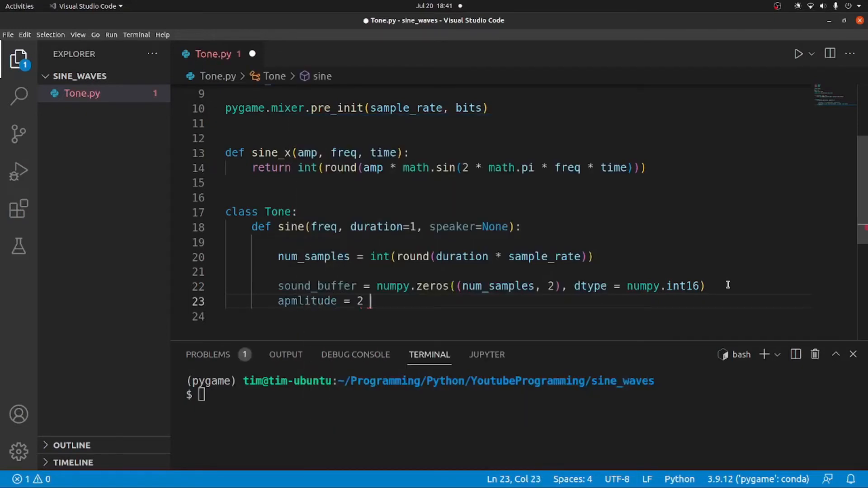
{"action": "type", "text": "**"}
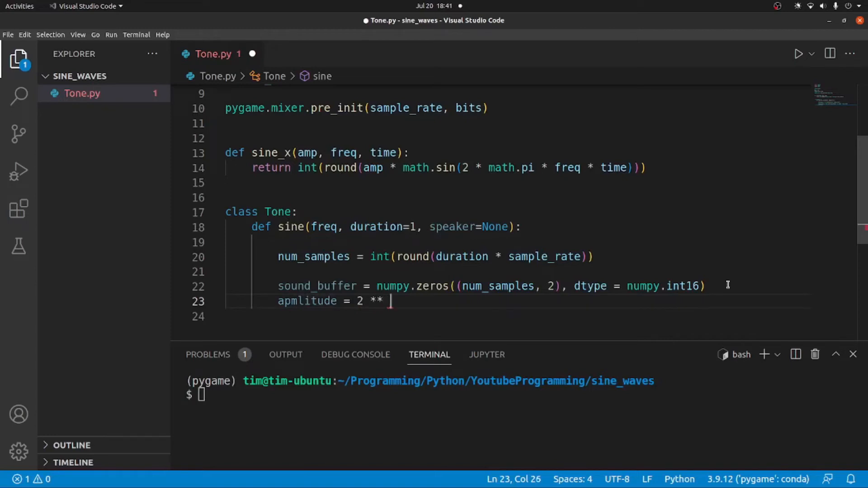
{"action": "type", "text": "(bits )"}
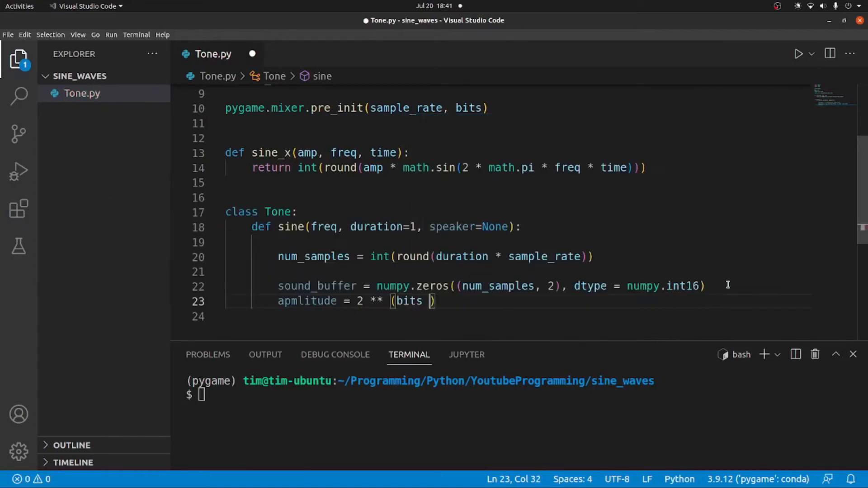
{"action": "type", "text": "- 1)"}
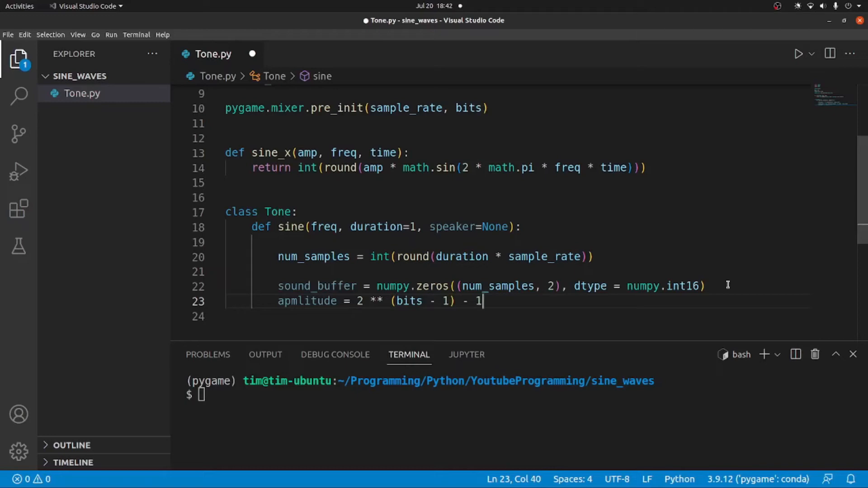
{"action": "scroll", "scroll_direction": "down", "scroll_amount": 3}
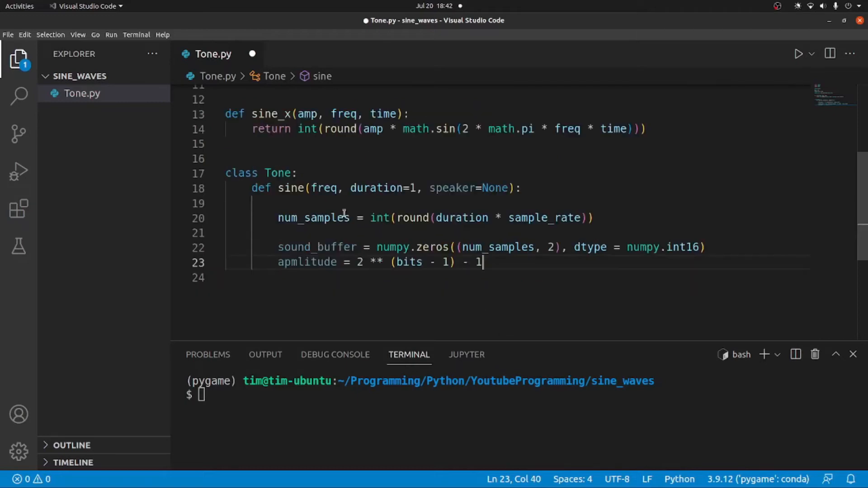
{"action": "double_click", "coordinate": [313, 218]}
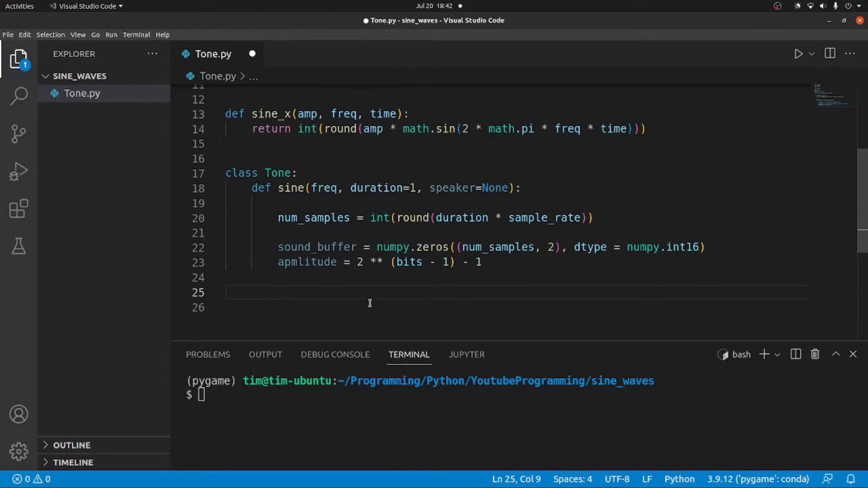
Write for sample_num in range(num_samples) with time = float(sample_num) / sample_rate inside
{"action": "left_click", "coordinate": [369, 290]}
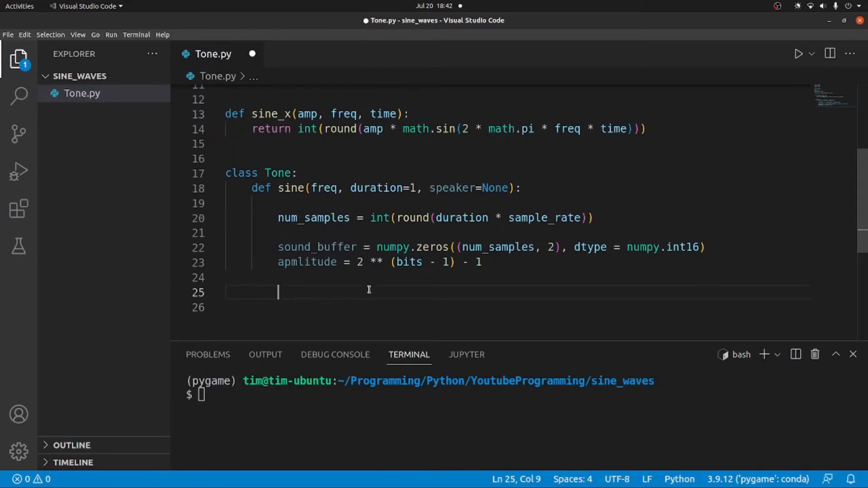
{"action": "type", "text": "for sample in"}
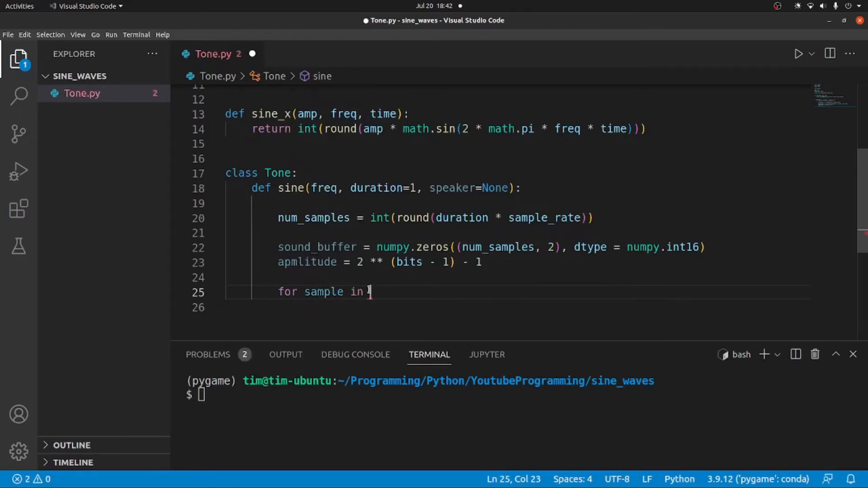
{"action": "type", "text": "range(num_samples):"}
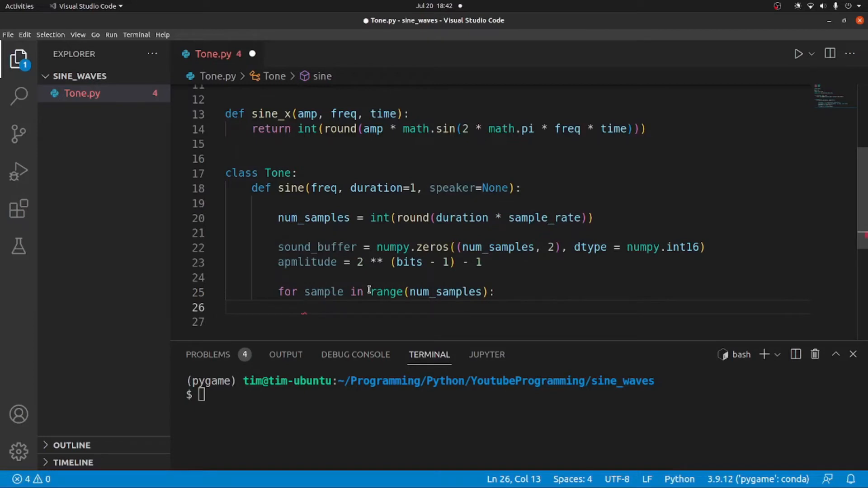
{"action": "type", "text": "time = f"}
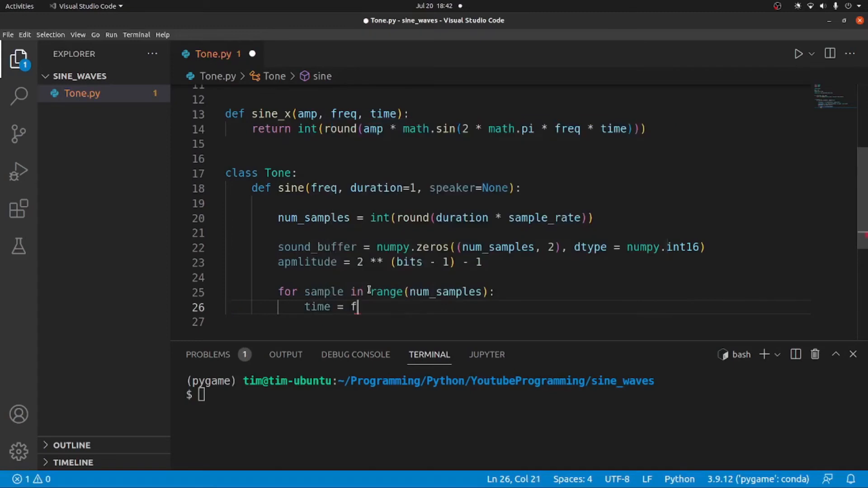
{"action": "type", "text": "loat(sample_num"}
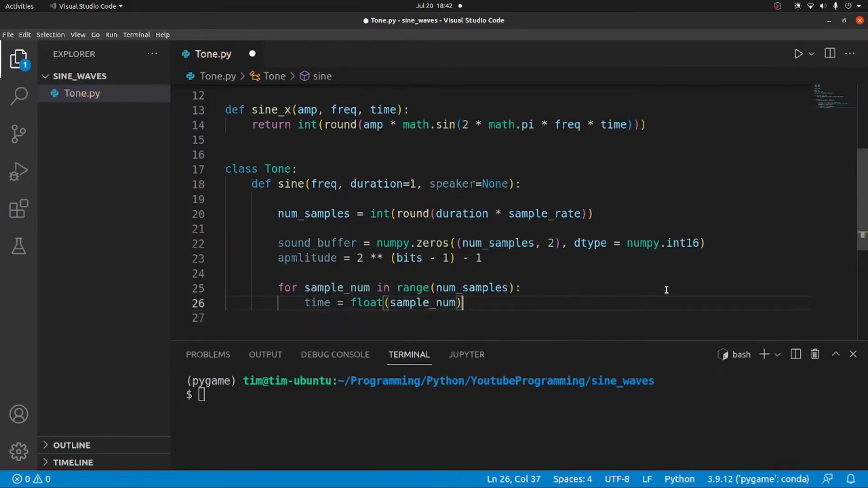
{"action": "type", "text": "/"}
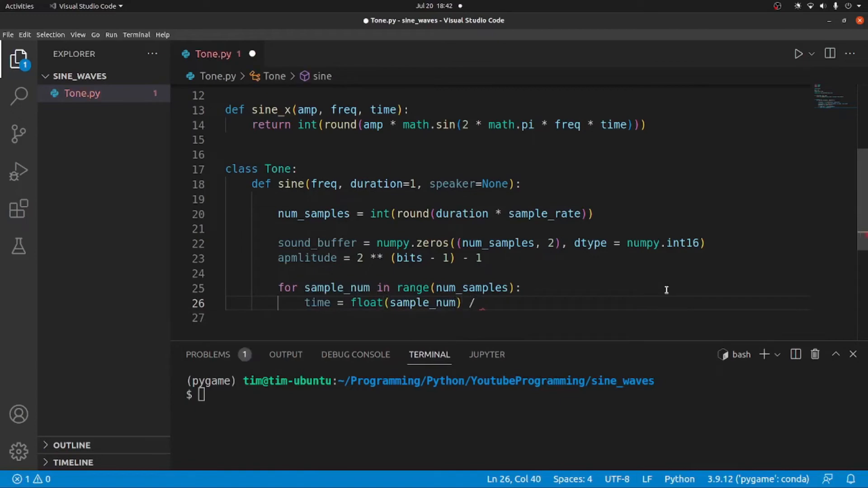
{"action": "type", "text": "sample_rate"}
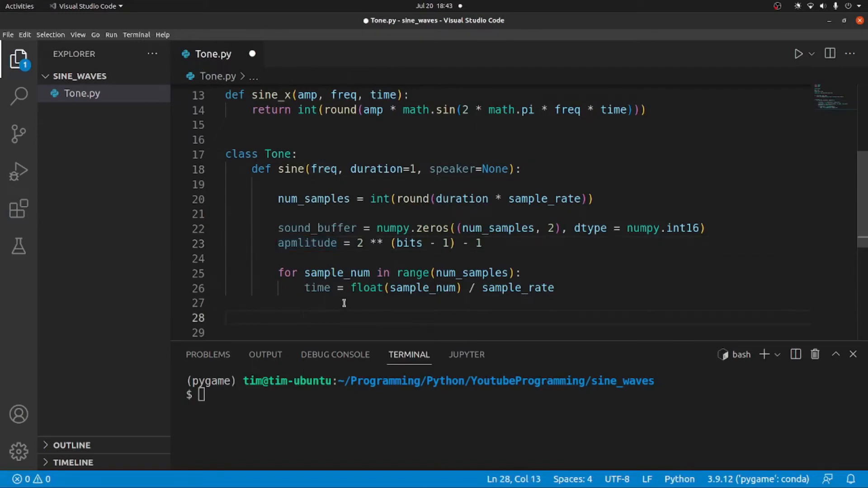
Add sine = sine_x(amplitude, freq, time) in the loop and fix the 'apmlitude' typo
{"action": "type", "text": "sine ="}
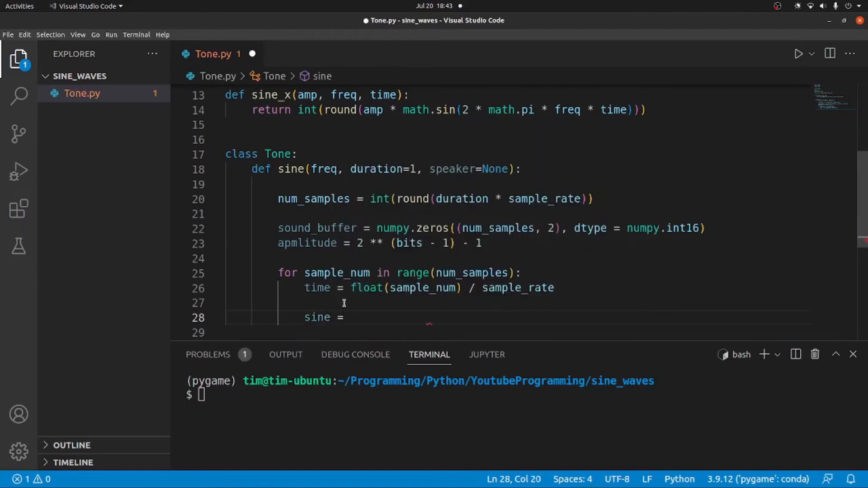
{"action": "type", "text": "sine_x"}
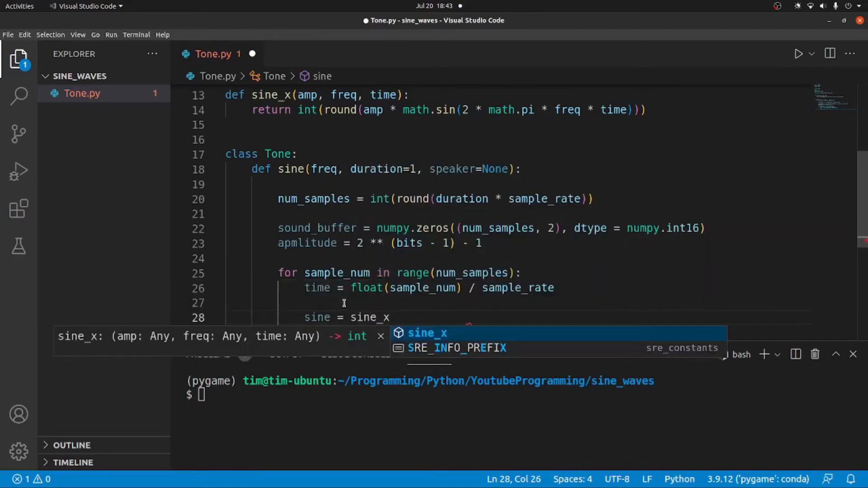
{"action": "type", "text": "(ampli"}
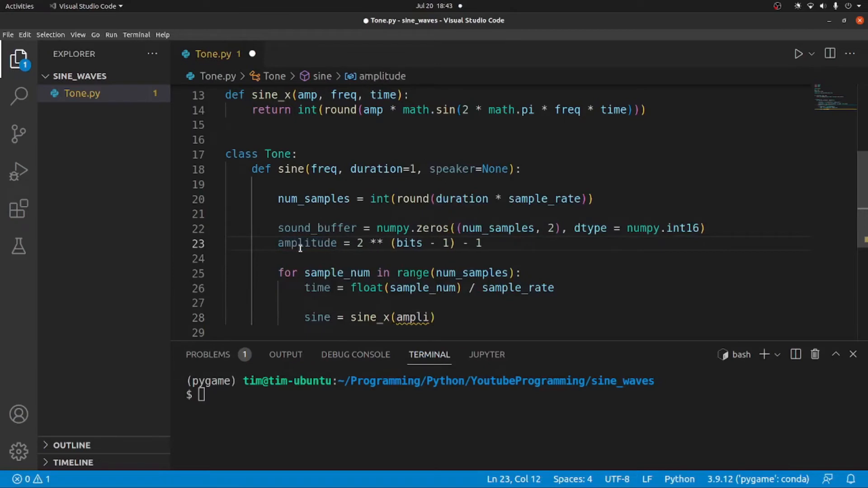
{"action": "type", "text": "tude,"}
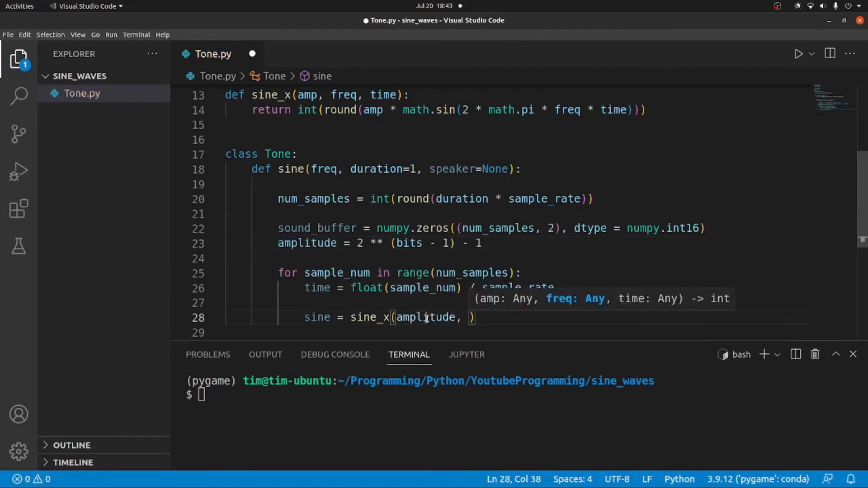
{"action": "type", "text": "freq="}
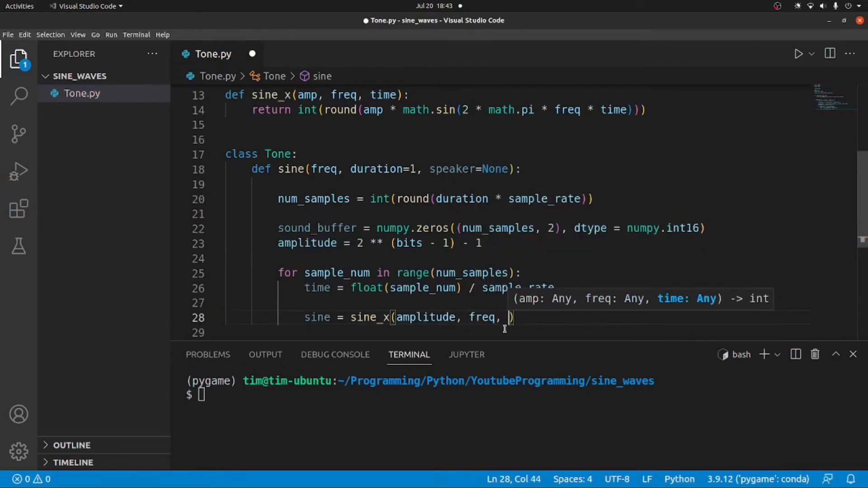
{"action": "type", "text": "time"}
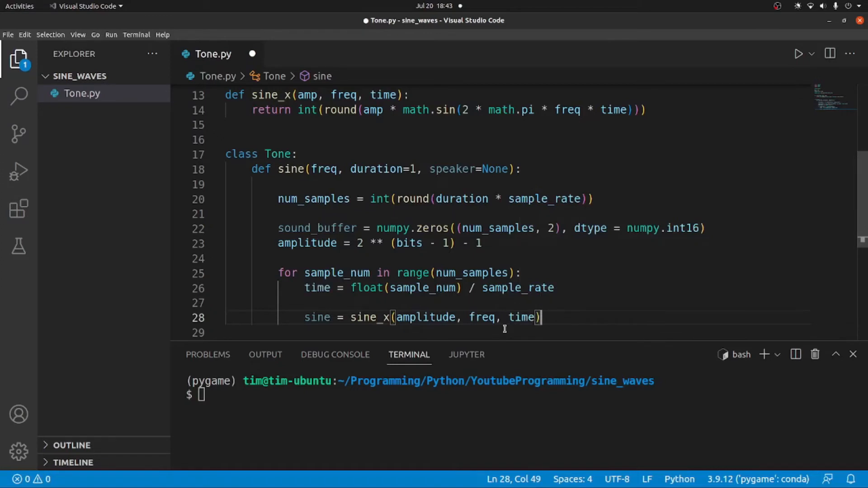
{"action": "scroll", "scroll_direction": "down", "scroll_amount": 3}
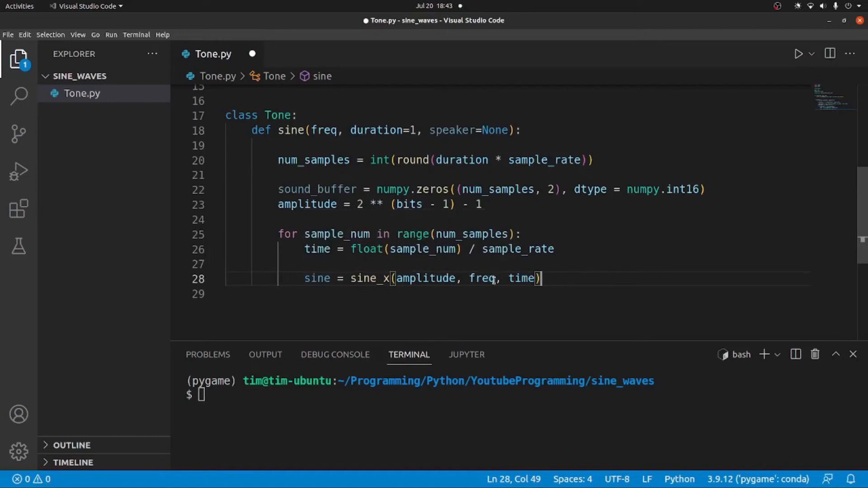
{"action": "mouse_move", "coordinate": [562, 278]}
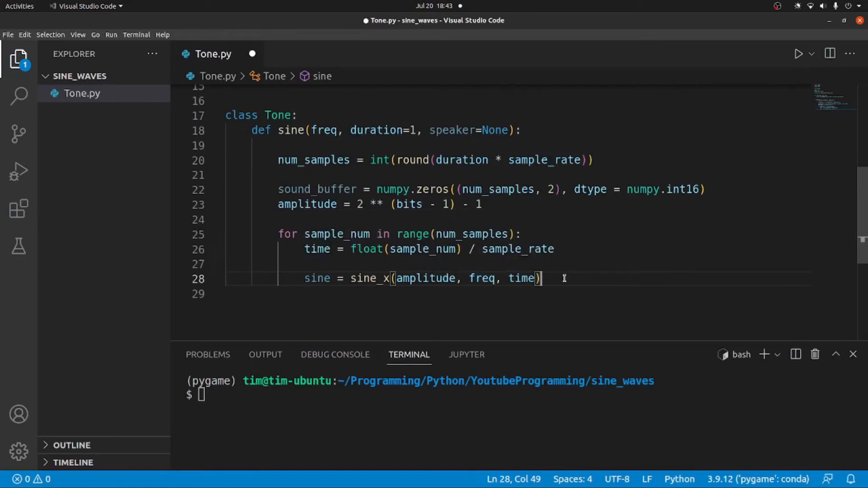
{"action": "key", "text": "Enter"}
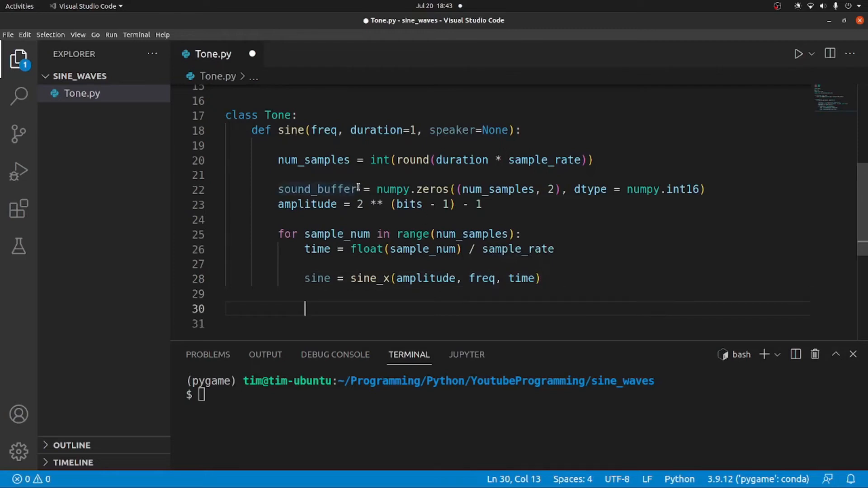
Add if speaker == 'r': writing sine to sound_buffer[sample_num][1]
{"action": "double_click", "coordinate": [317, 189]}
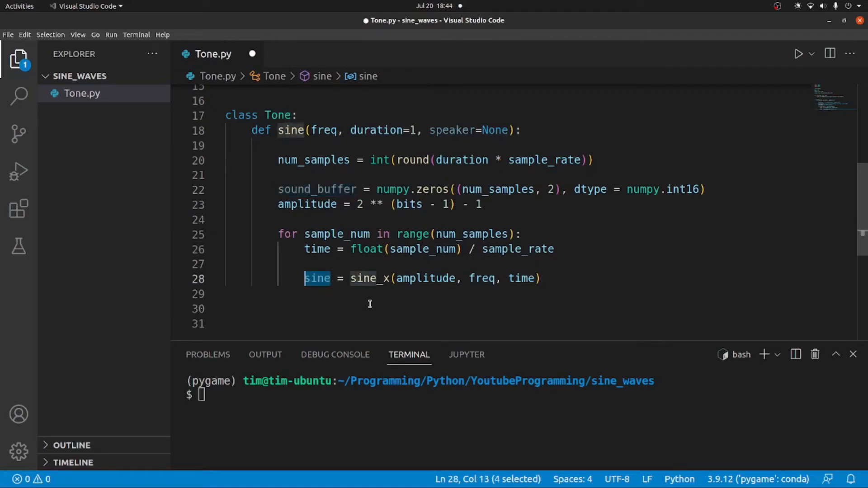
{"action": "left_click", "coordinate": [370, 306]}
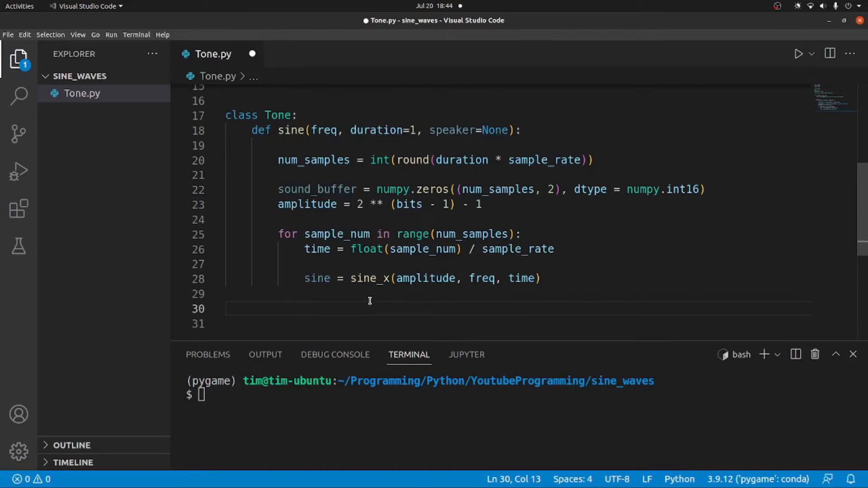
{"action": "type", "text": "if speaker"}
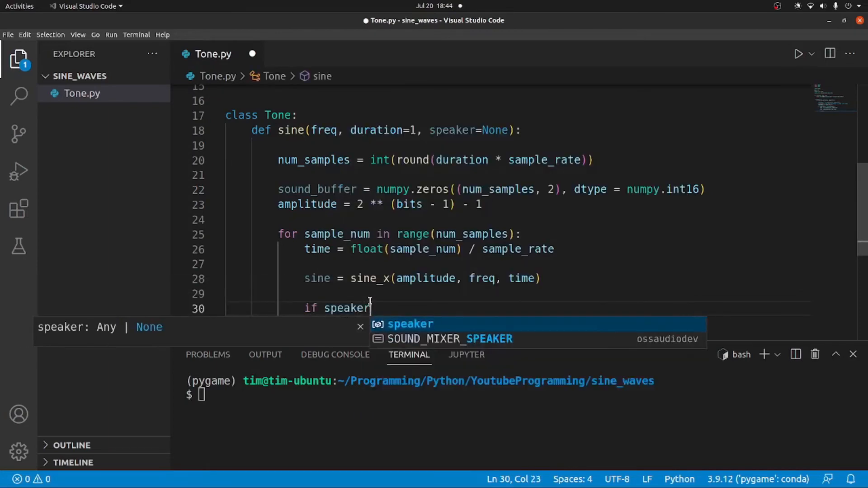
{"action": "type", "text": "== 'r':"}
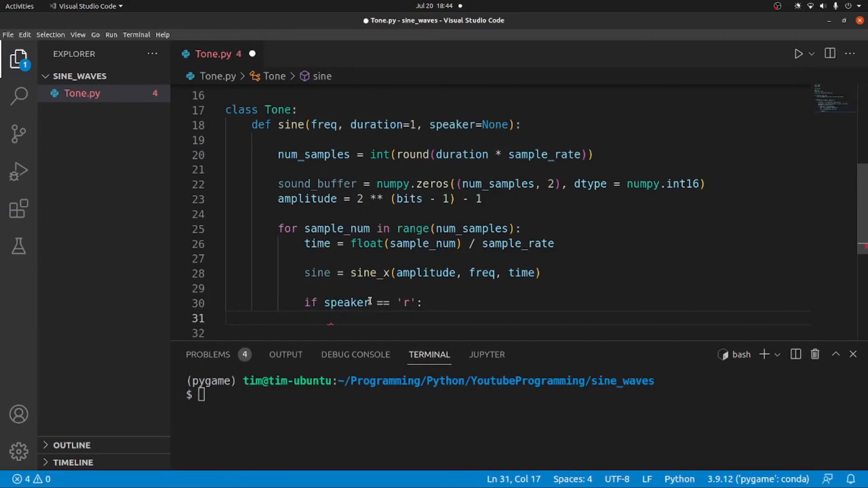
{"action": "type", "text": "sound_buffer"}
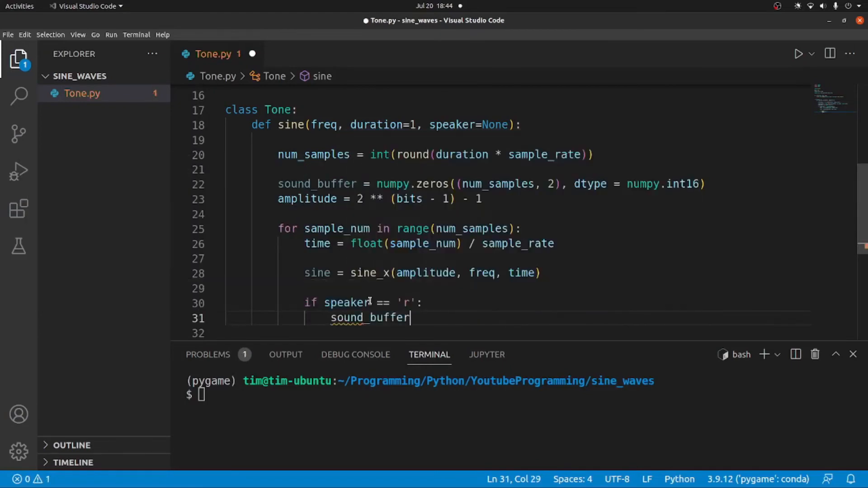
{"action": "type", "text": "[sample_"}
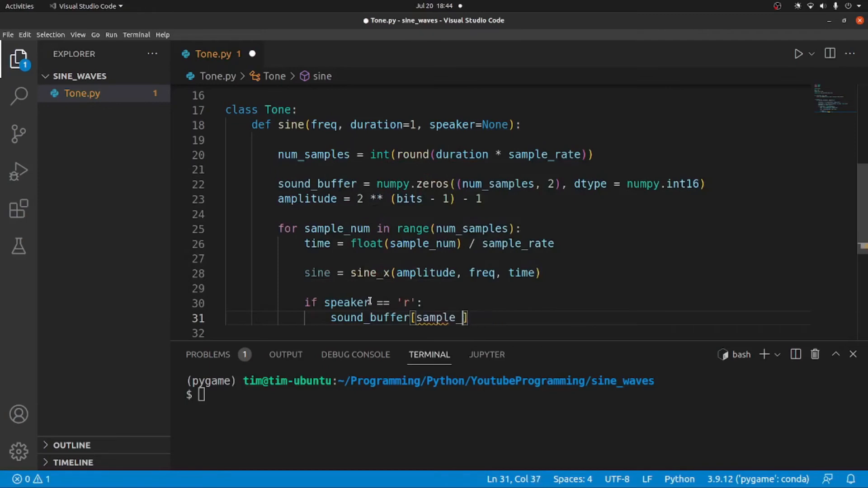
{"action": "type", "text": "num]"}
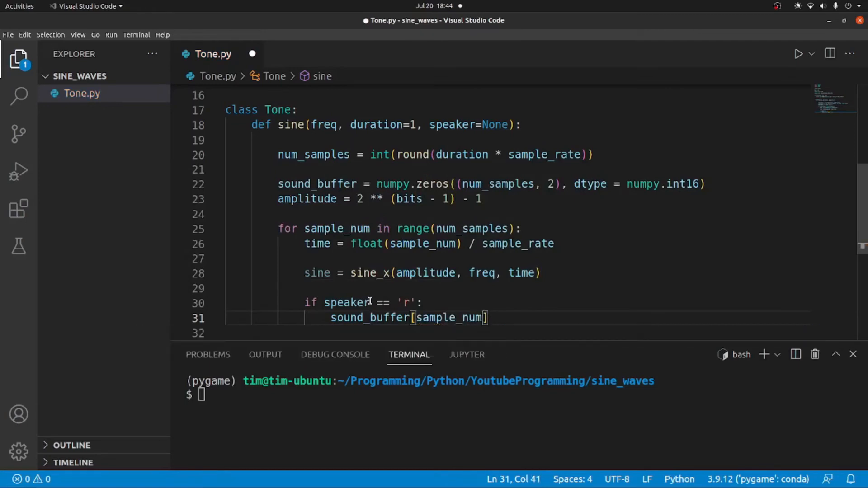
{"action": "type", "text": "[1] = sine"}
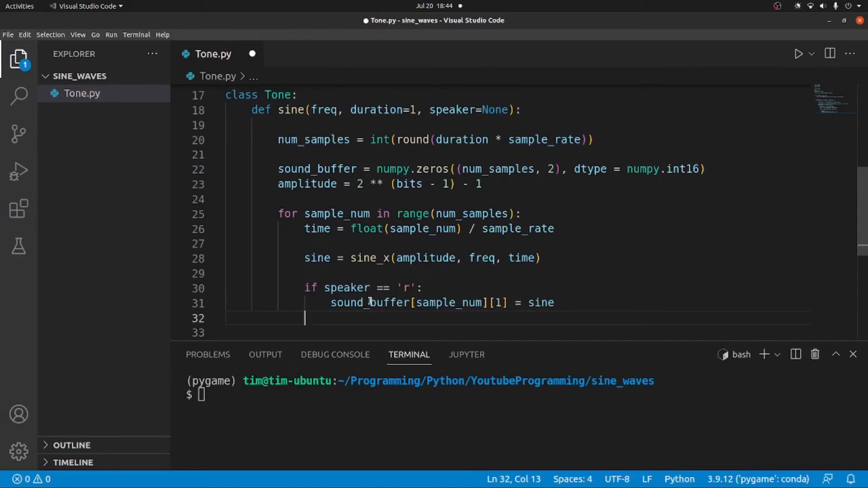
Add if speaker == 'l': writing sine to sound_buffer[sample_num][0]
{"action": "type", "text": "if speaker"}
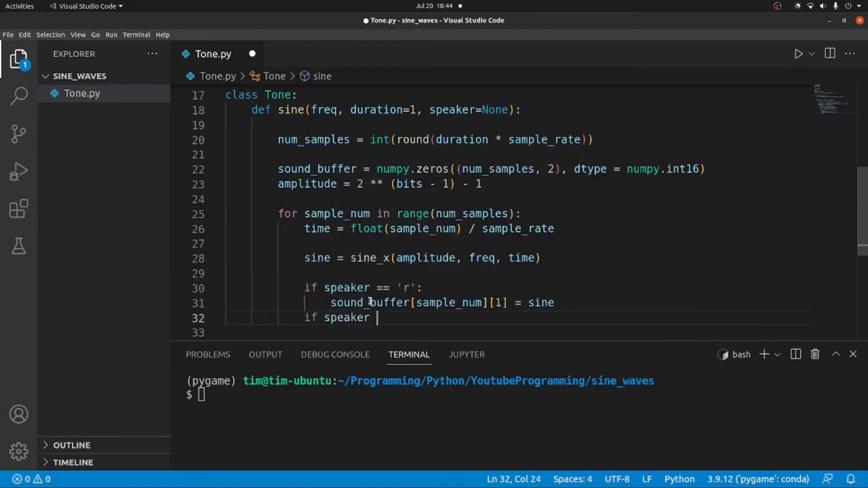
{"action": "type", "text": "== 'l'"}
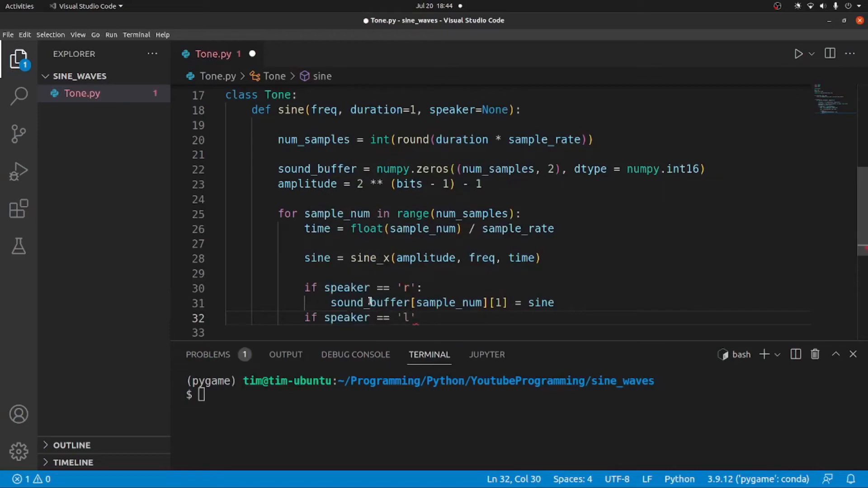
{"action": "type", "text": "sound_buffer[s"}
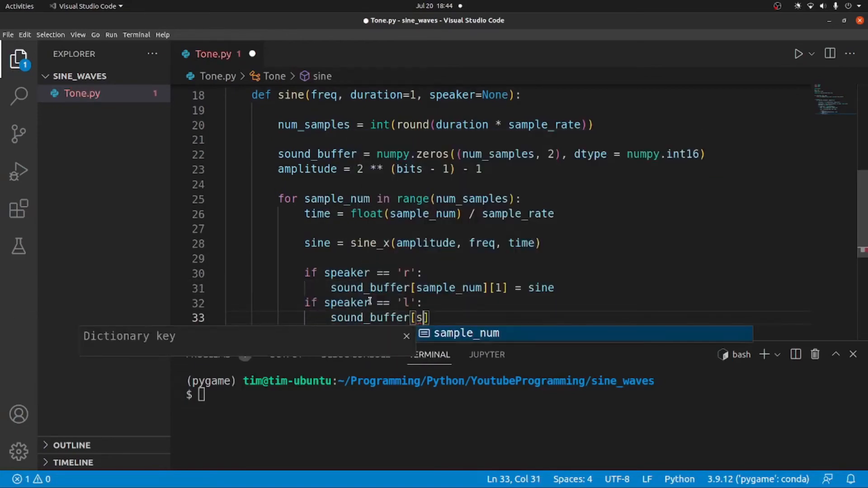
{"action": "type", "text": "ample_num"}
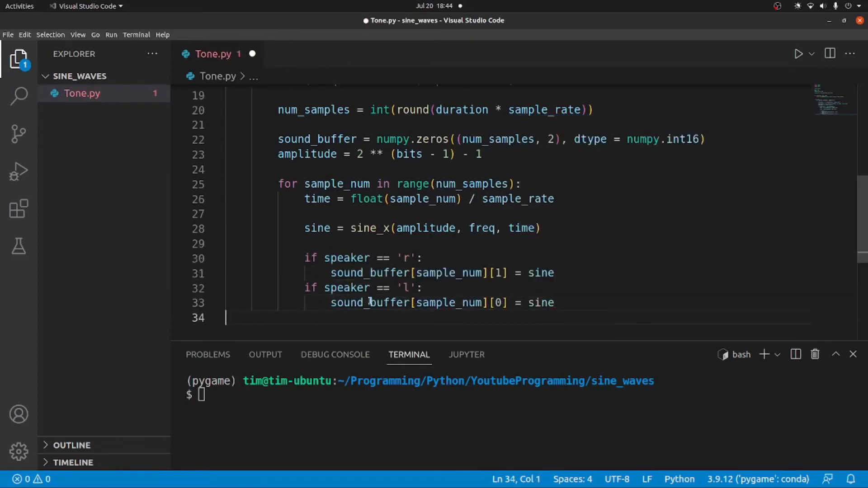
{"action": "type", "text": "e"}
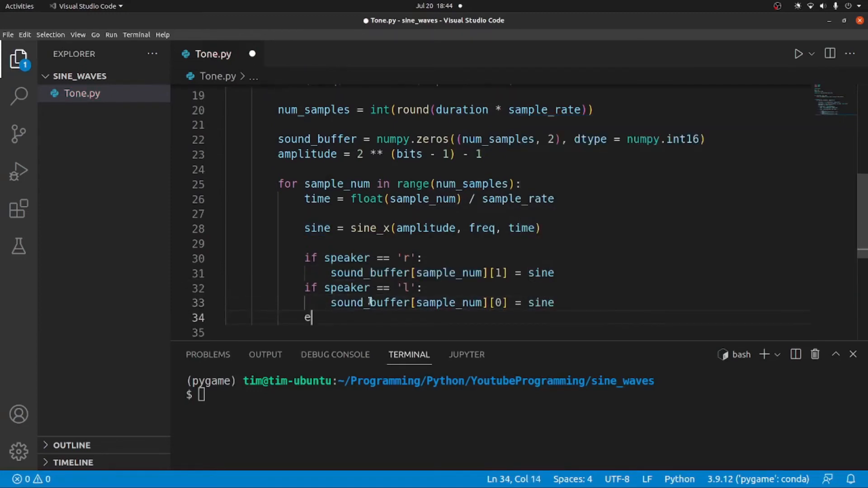
Add an else: branch assigning sine to sound_buffer channels [1] and [0], removing the duplicated if line
{"action": "type", "text": "lse:"}
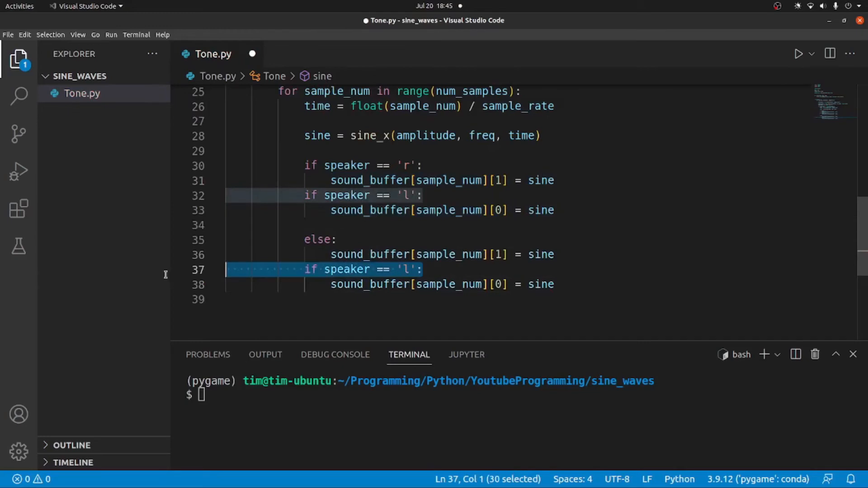
{"action": "key", "text": "Delete"}
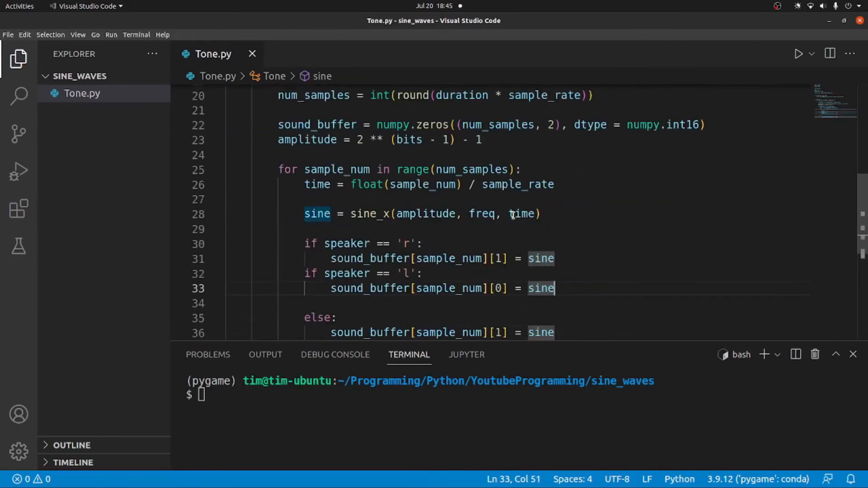
{"action": "mouse_move", "coordinate": [381, 170]}
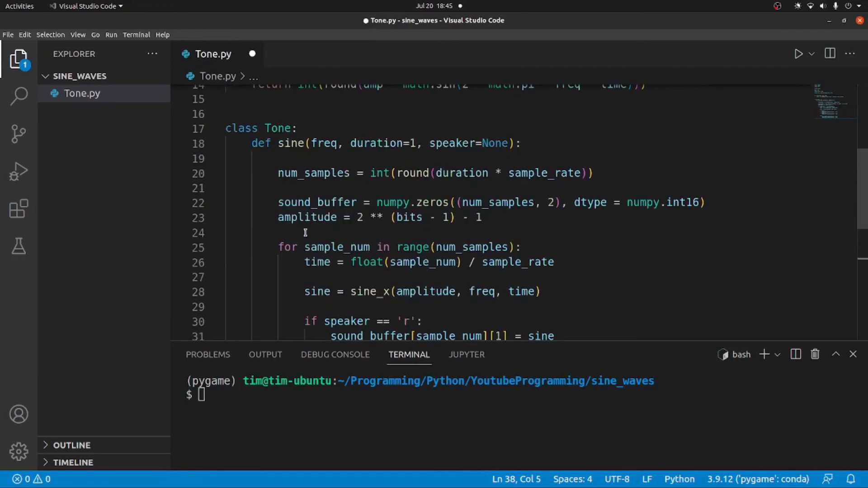
{"action": "mouse_move", "coordinate": [393, 222]}
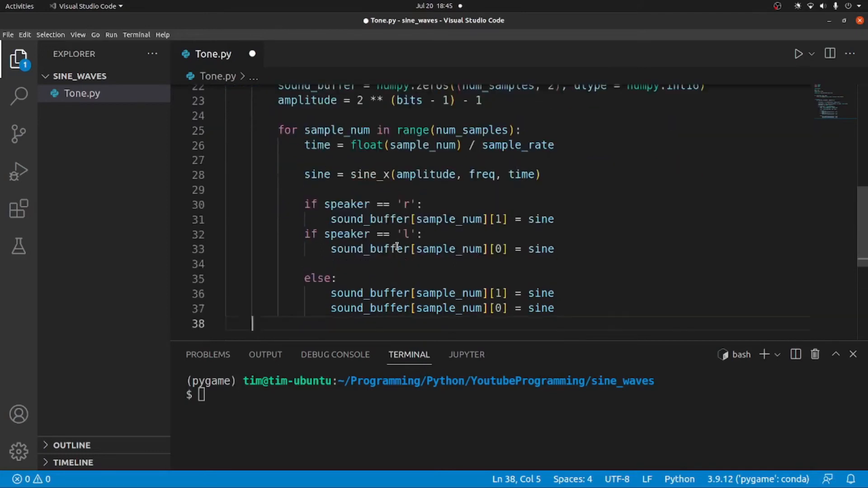
{"action": "scroll", "scroll_direction": "down", "scroll_amount": 3}
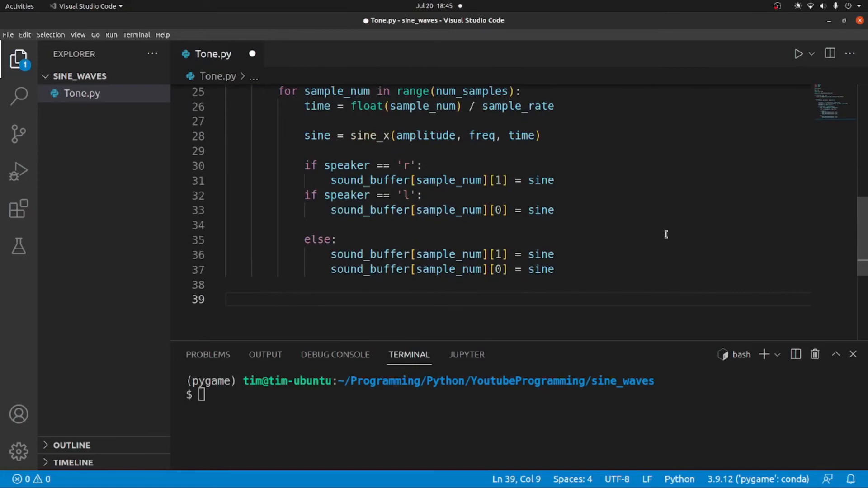
Add sound = pygame.sndarray.make_sound(sound_buffer) after the loop
{"action": "type", "text": "sound"}
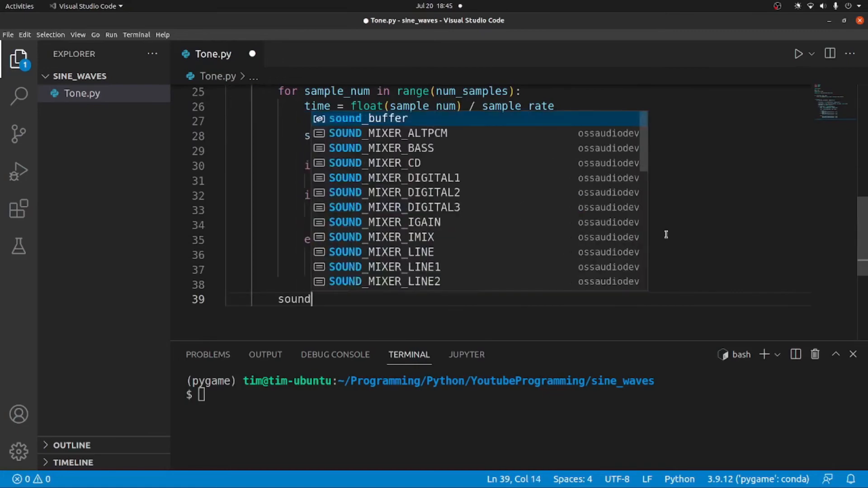
{"action": "type", "text": "= pygam"}
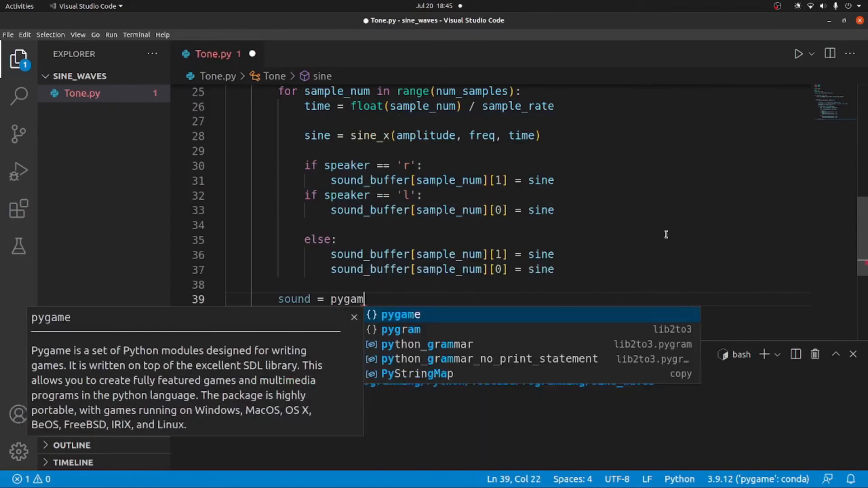
{"action": "type", "text": ".sndarray("}
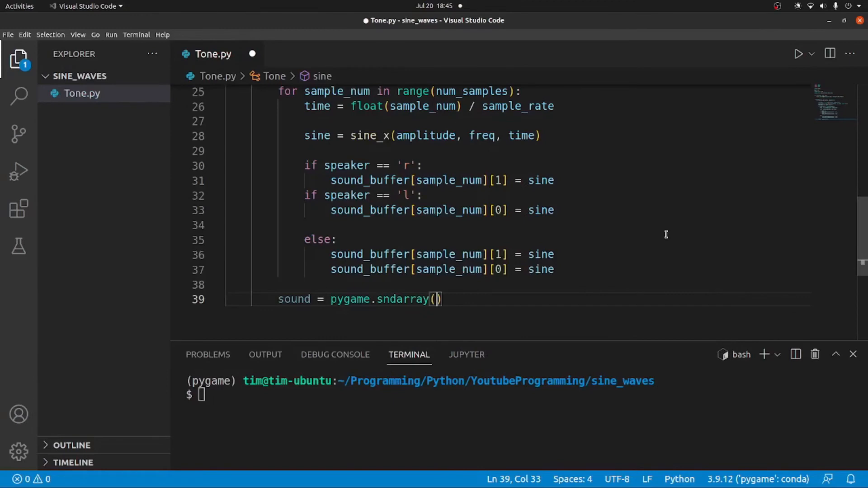
{"action": "type", "text": ".m"}
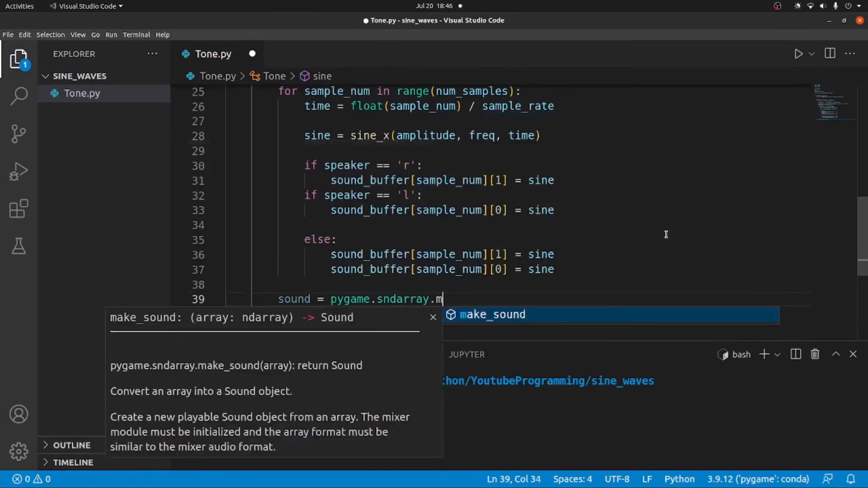
{"action": "key", "text": "Tab"}
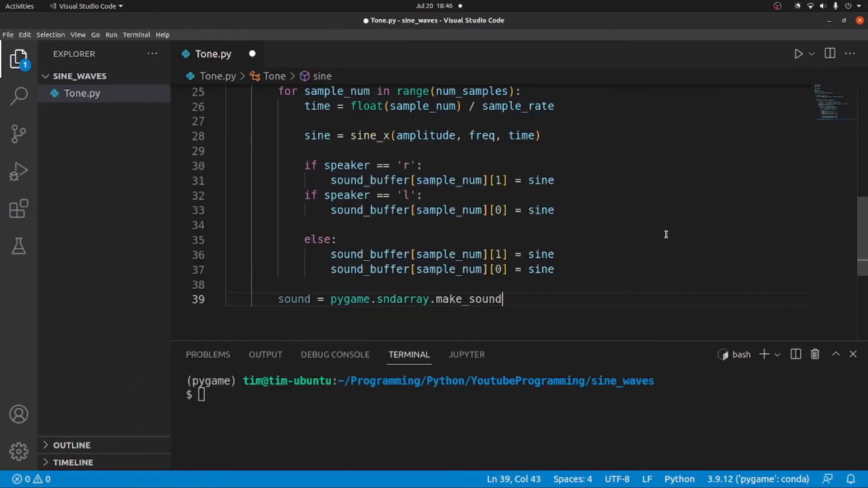
{"action": "type", "text": "(pass"}
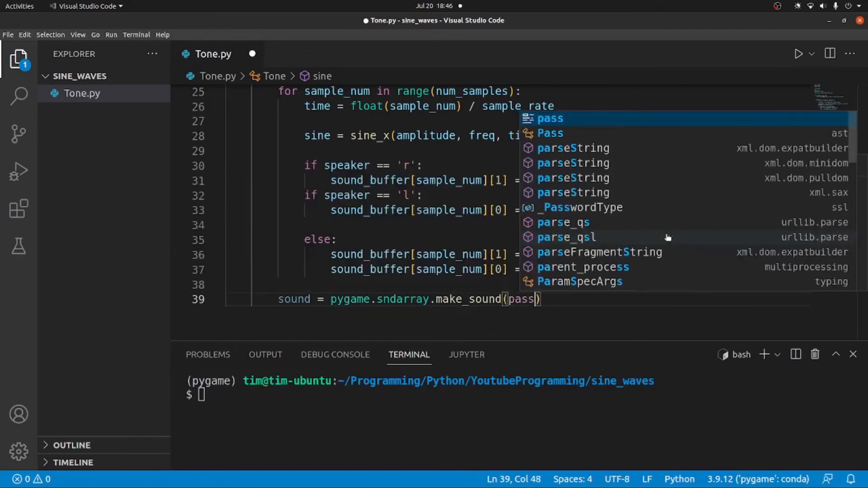
{"action": "type", "text": "sound_buffer"}
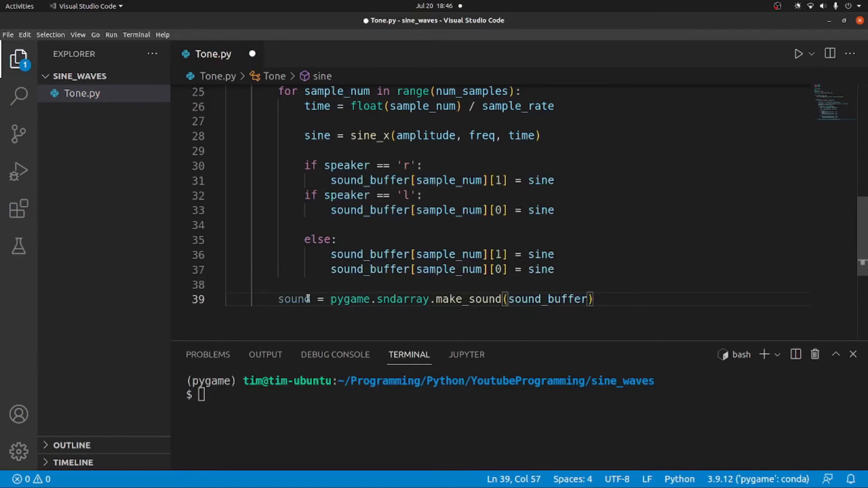
{"action": "double_click", "coordinate": [293, 299]}
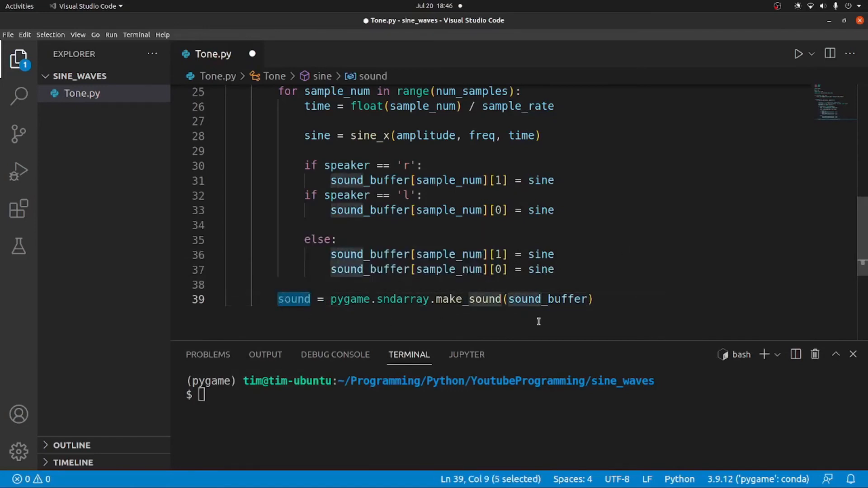
Add sound.play(loops=1, maxtime=int(duration * 1000)) below the make_sound line
{"action": "key", "text": "Enter"}
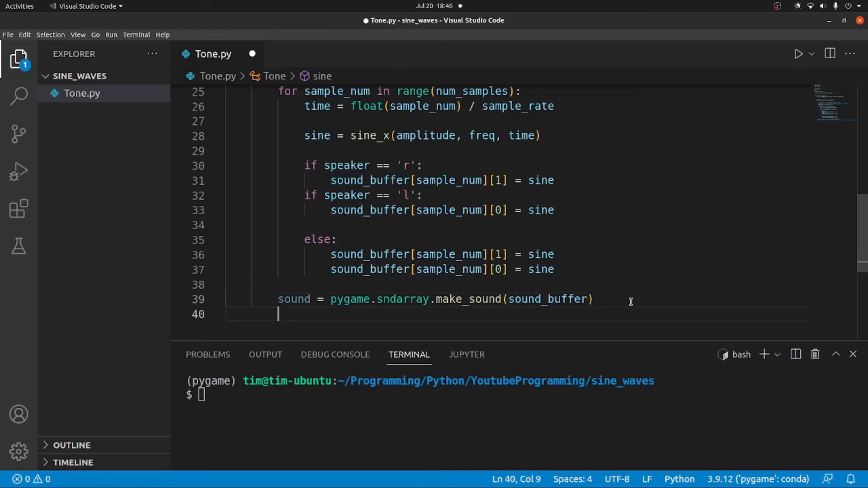
{"action": "type", "text": "sound.play("}
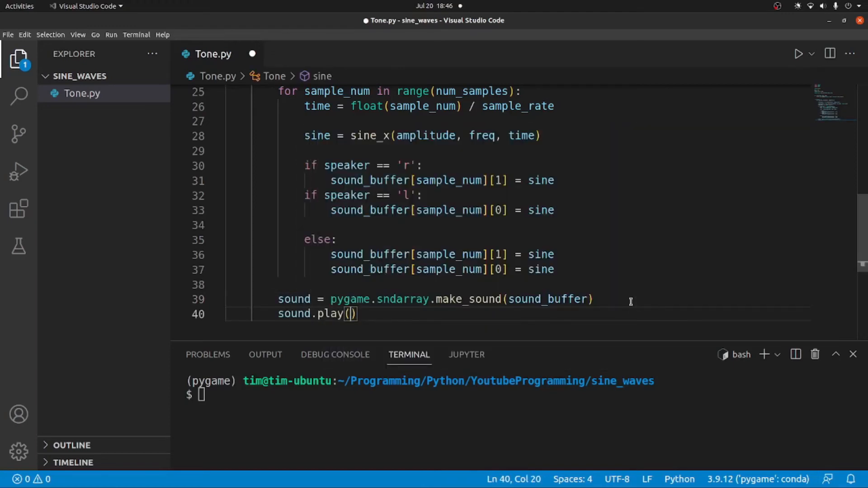
{"action": "type", "text": "loops="}
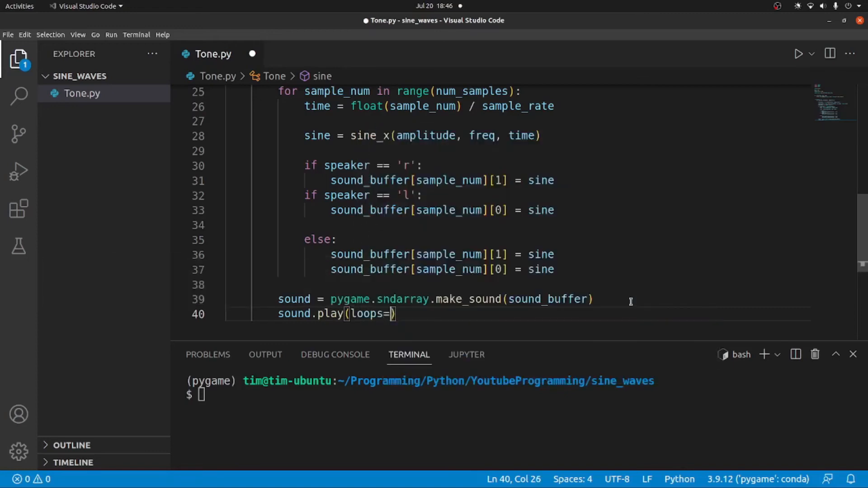
{"action": "type", "text": "1"}
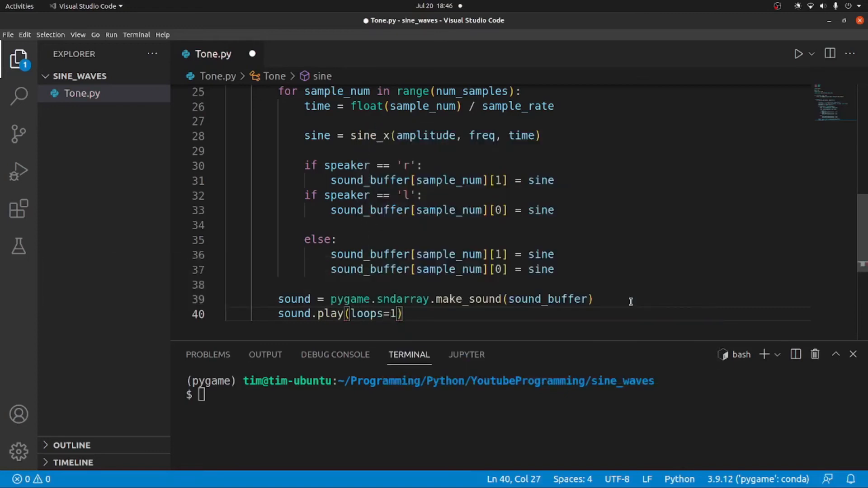
{"action": "type", "text": "\", \""}
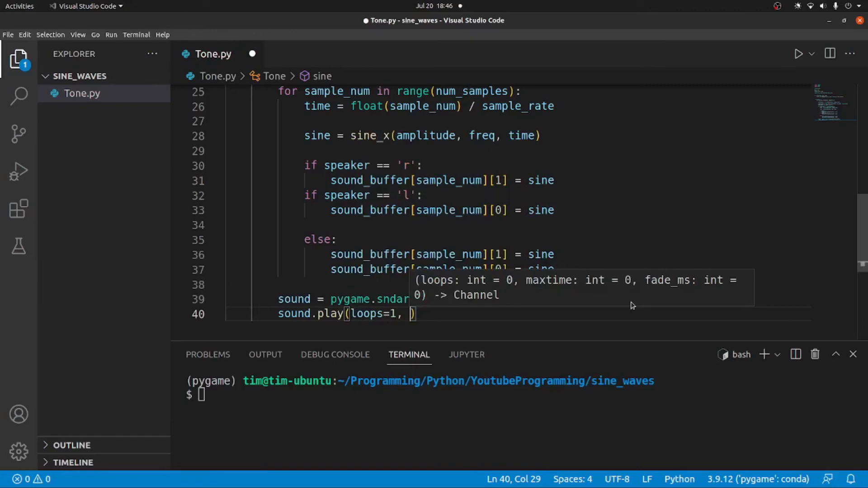
{"action": "type", "text": "maxtime=int("}
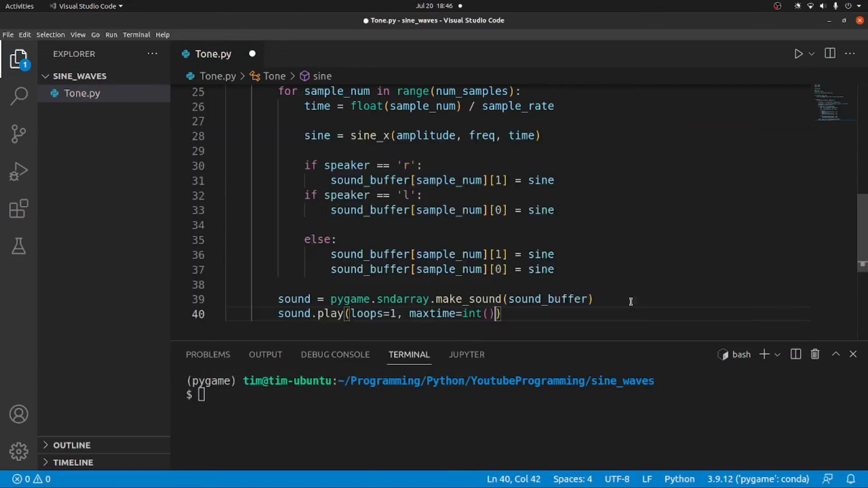
{"action": "type", "text": "duration * 1000"}
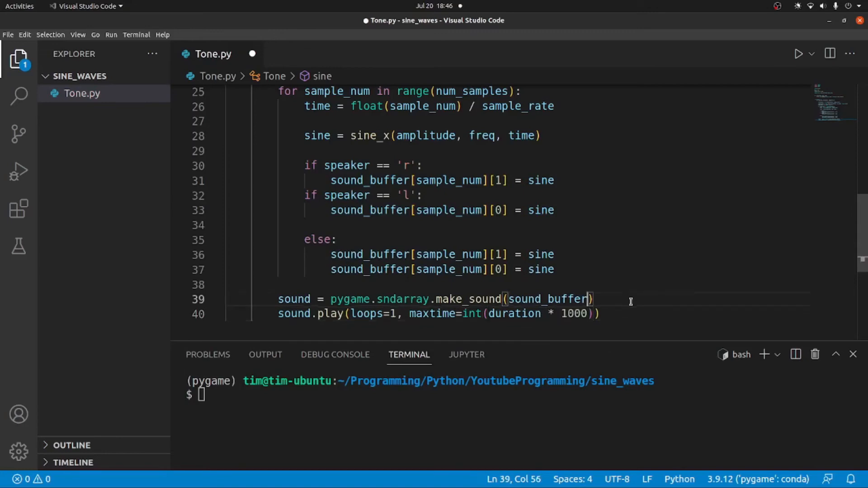
{"action": "key", "text": "Right"}
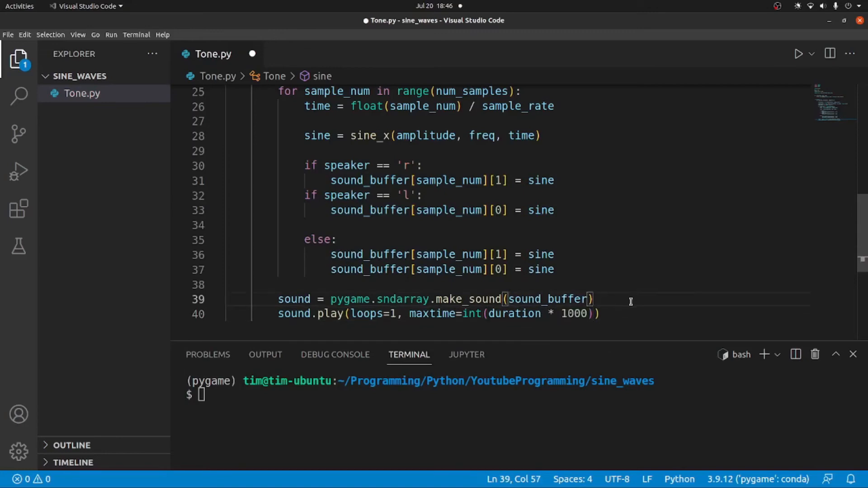
{"action": "scroll", "scroll_direction": "down", "scroll_amount": 3}
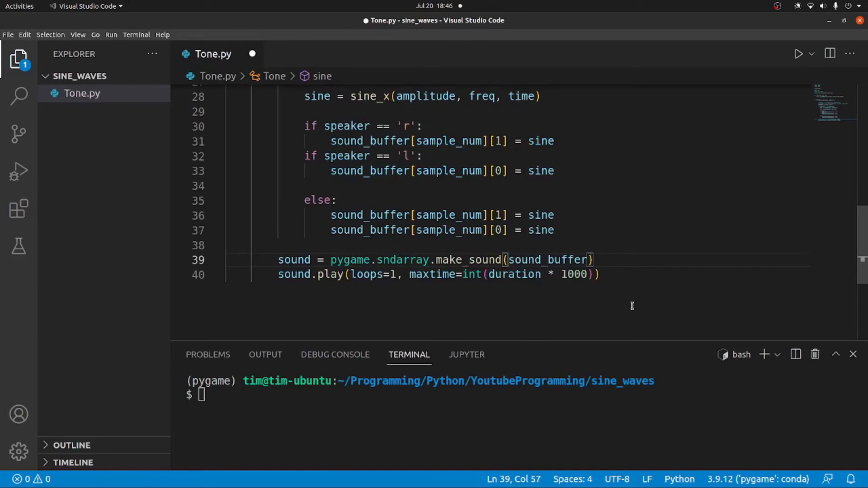
Add time.sleep(duration) after sound.play and an 'import time' statement
{"action": "key", "text": "Enter"}
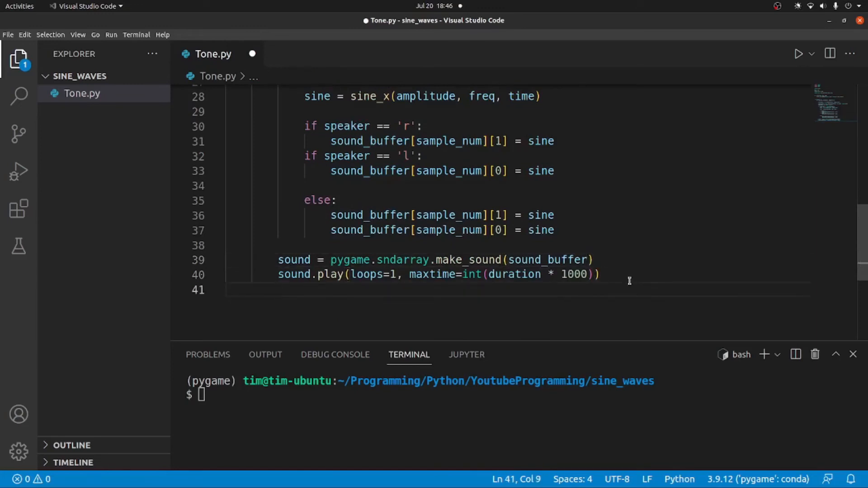
{"action": "type", "text": "time.sleep"}
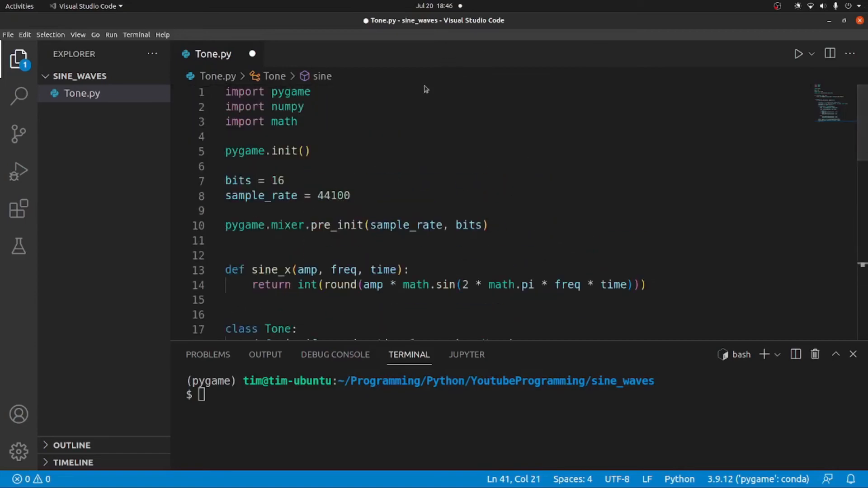
{"action": "type", "text": "impo"}
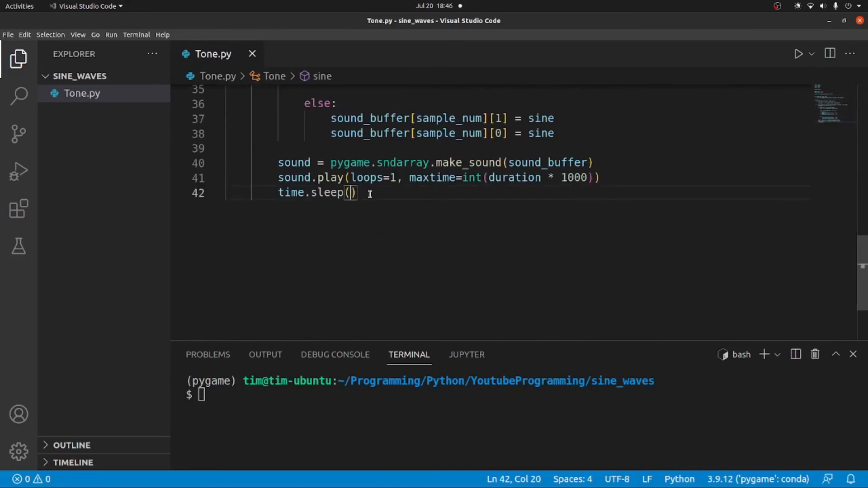
{"action": "type", "text": "duration"}
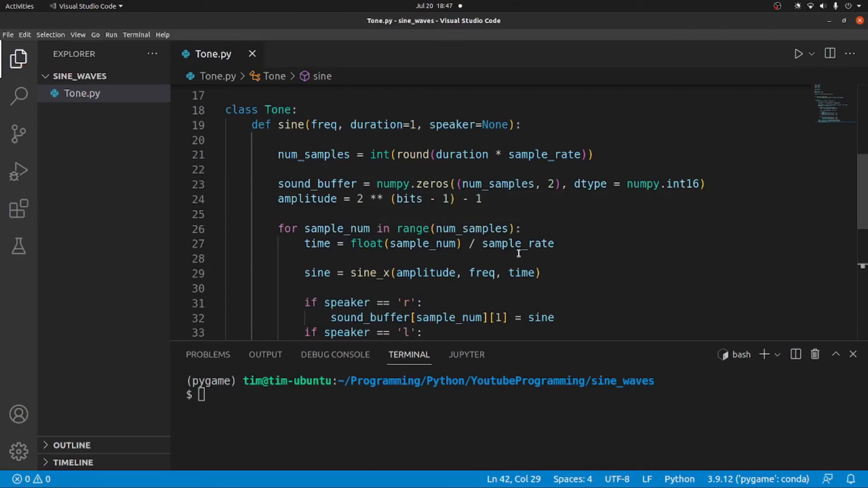
{"action": "scroll", "scroll_direction": "down", "scroll_amount": 3}
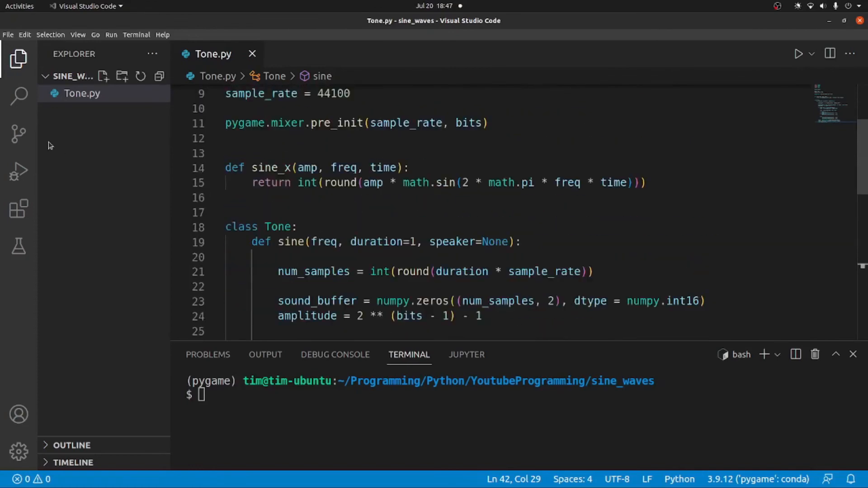
Create a new file main.py and write 'from Tone import Tone'
{"action": "type", "text": "m"}
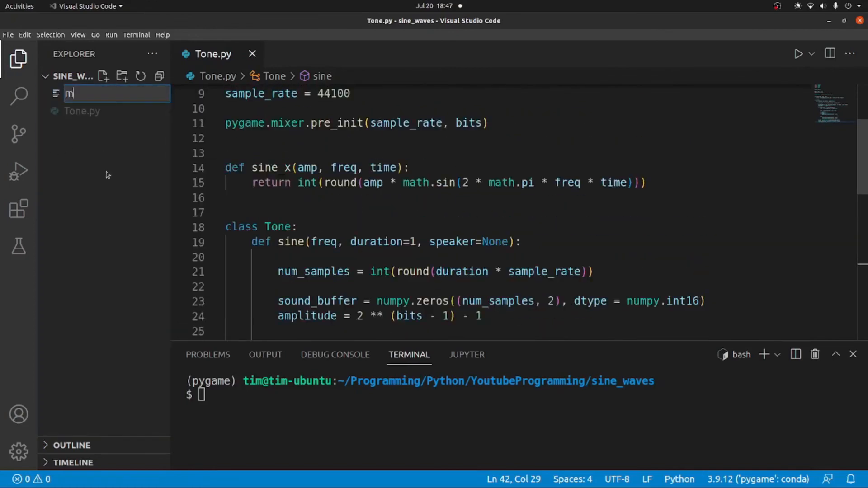
{"action": "type", "text": "main.yp"}
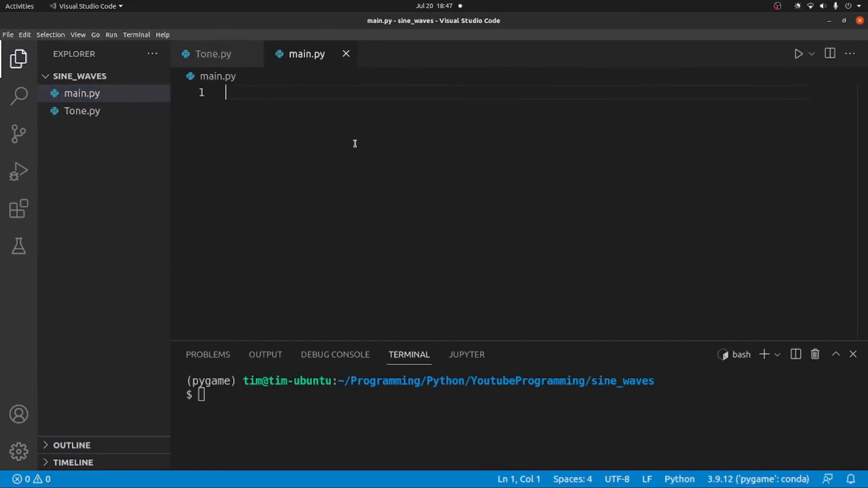
{"action": "type", "text": "import"}
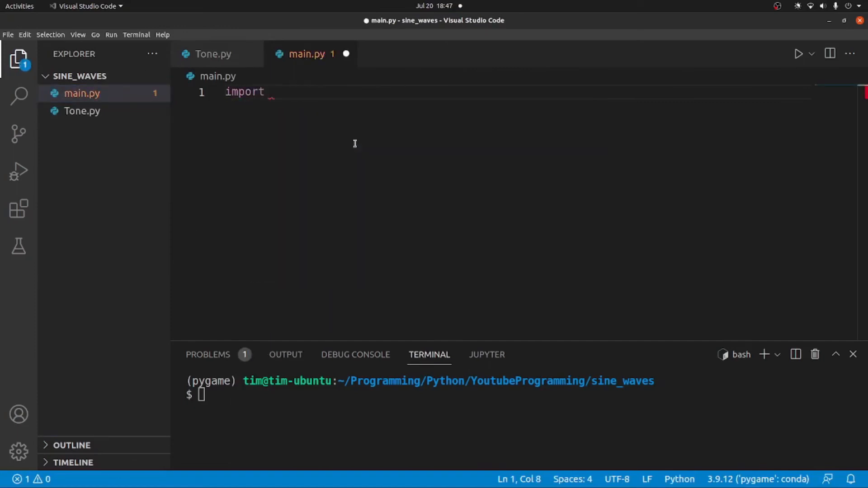
{"action": "type", "text": "from"}
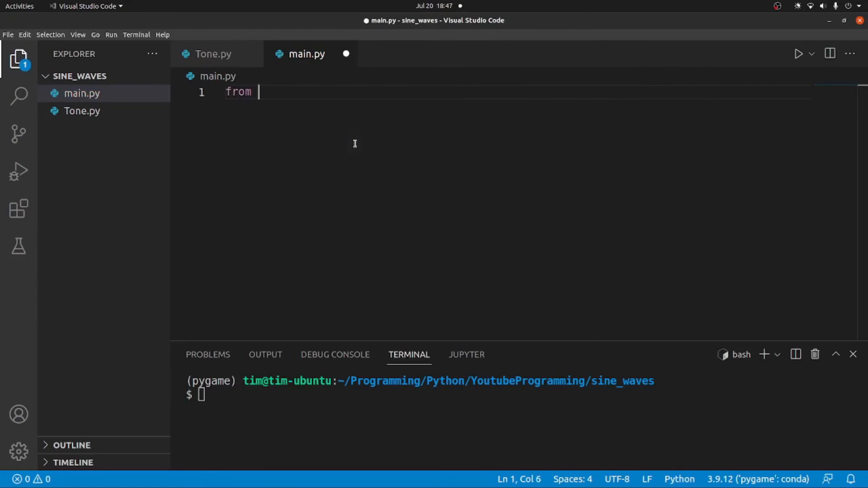
{"action": "type", "text": "Tone import Tone"}
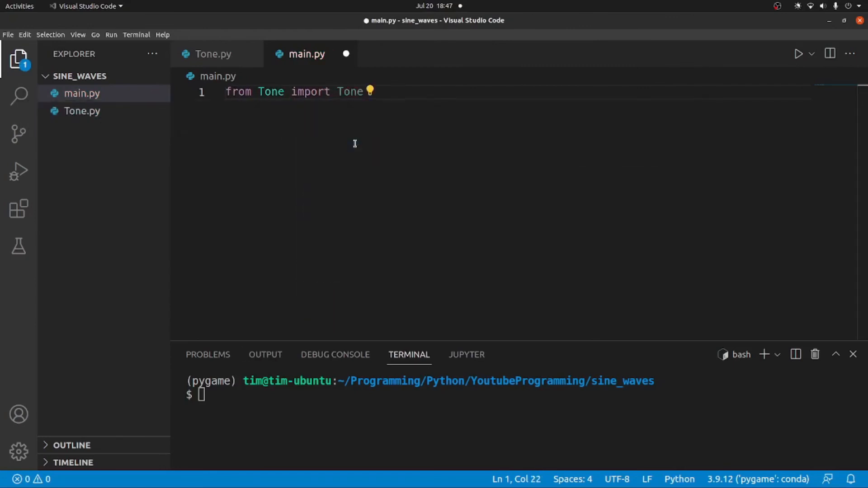
Add Tone.sine(440, duration=2) to main.py and save it
{"action": "type", "text": "Tone.sine("}
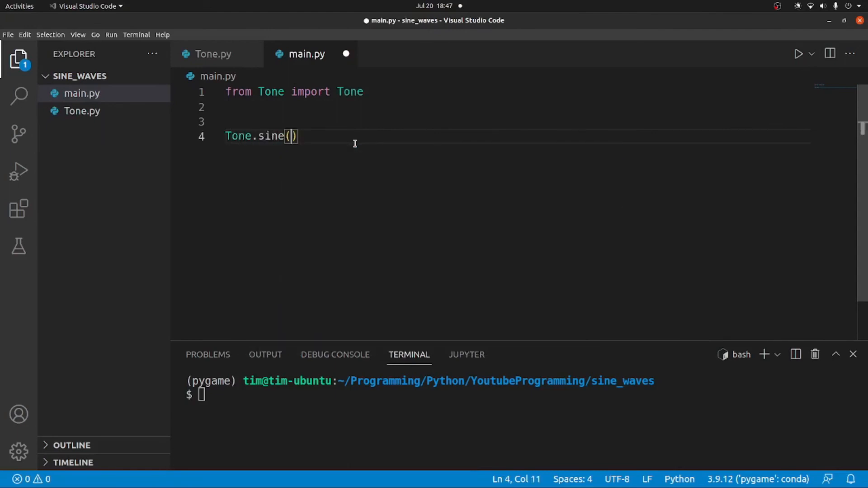
{"action": "type", "text": "44"}
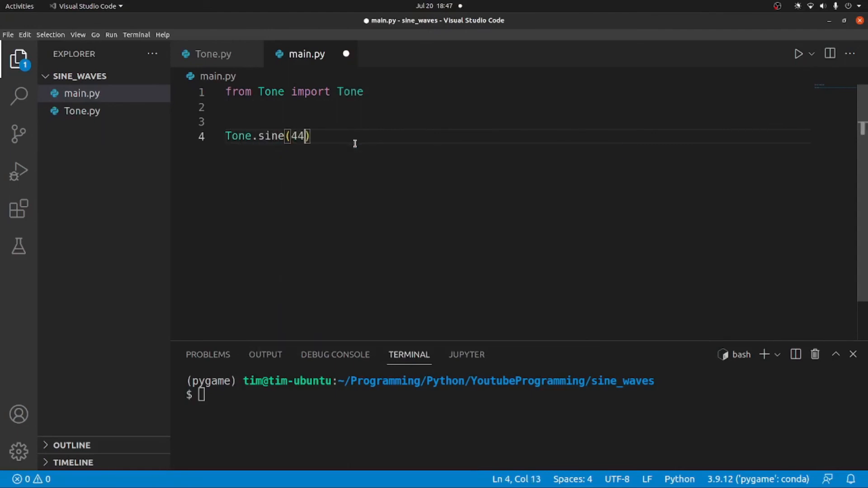
{"action": "type", "text": "0,"}
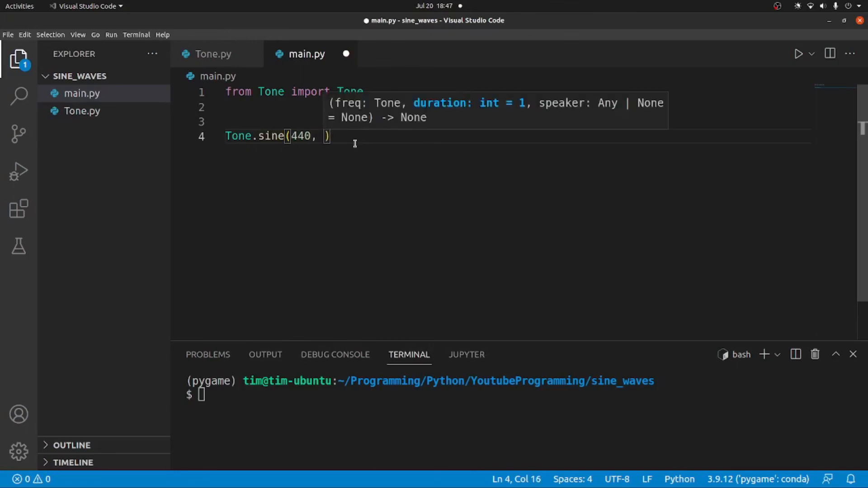
{"action": "type", "text": "duration=2"}
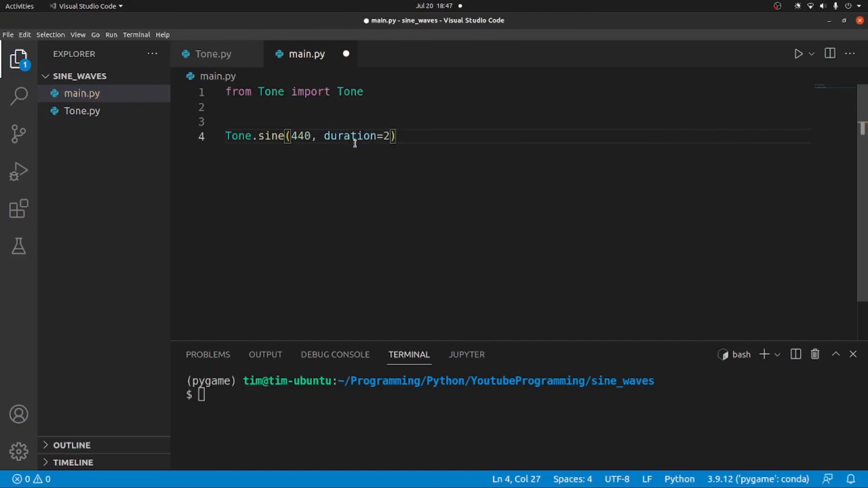
{"action": "key", "text": "ctrl+s"}
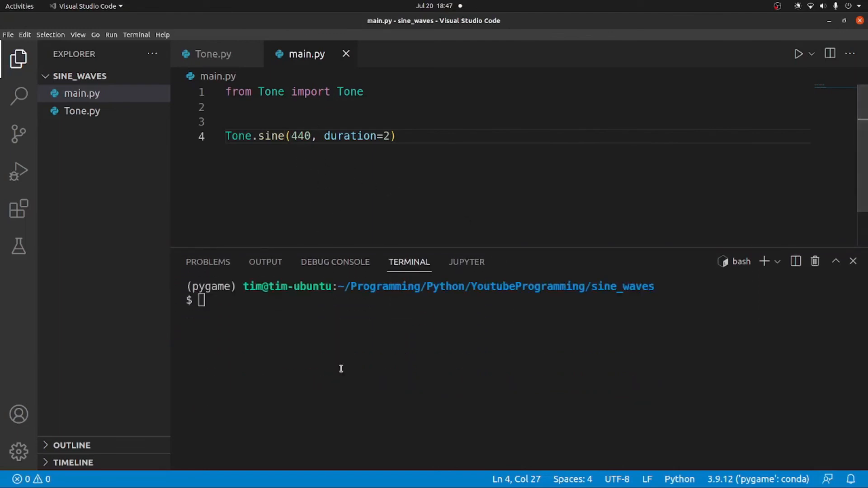
{"action": "mouse_move", "coordinate": [263, 139]}
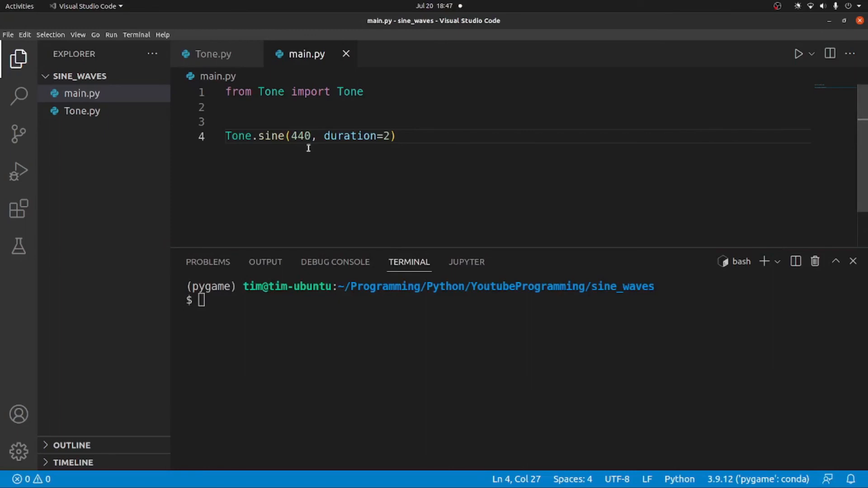
Run python main.py in the terminal, producing AttributeError: 'float' object has no attribute 'sleep'
{"action": "type", "text": "pip install numpy"}
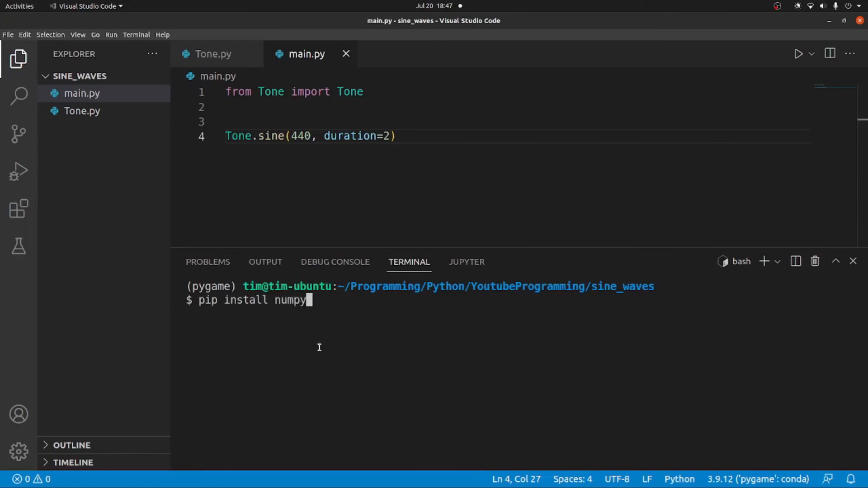
{"action": "type", "text": "python"}
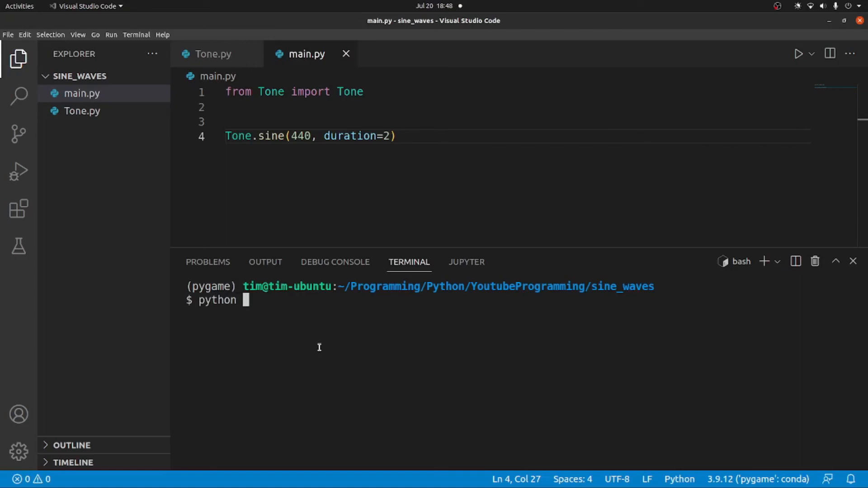
{"action": "type", "text": "main.py"}
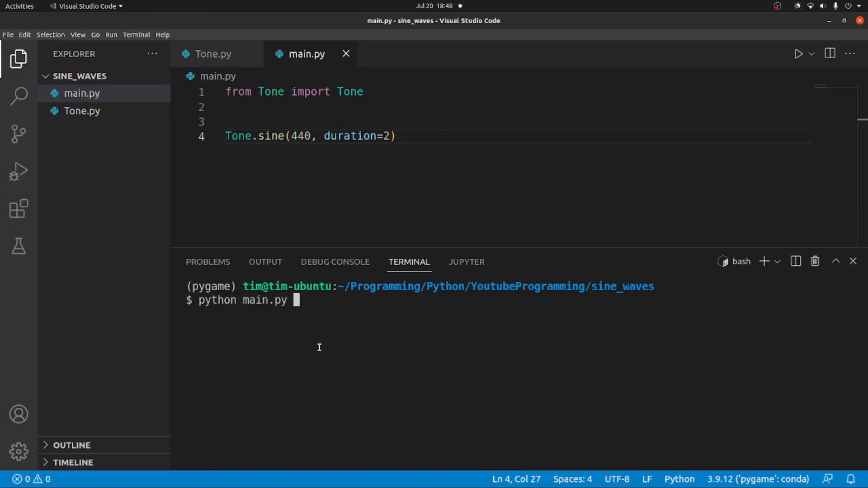
{"action": "key", "text": "Return"}
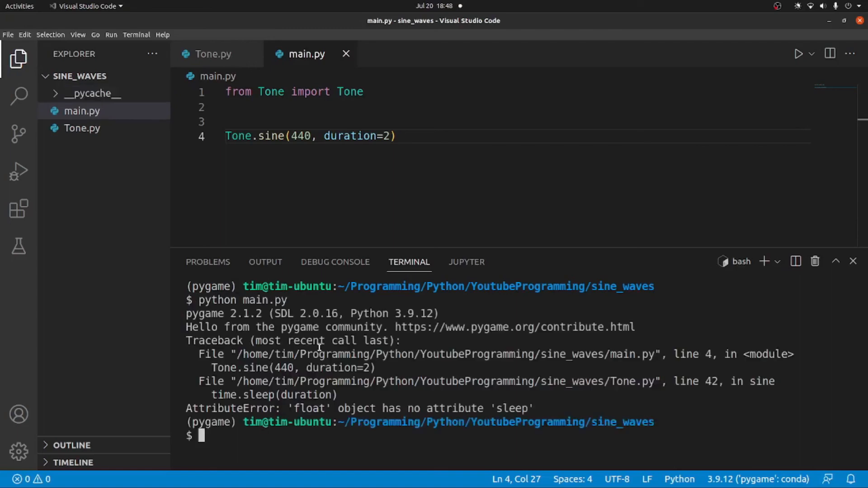
{"action": "double_click", "coordinate": [308, 408]}
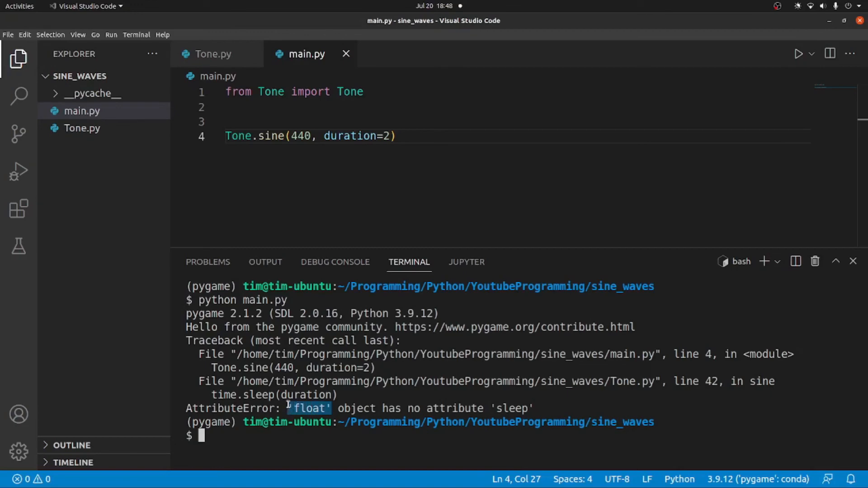
{"action": "mouse_move", "coordinate": [698, 399]}
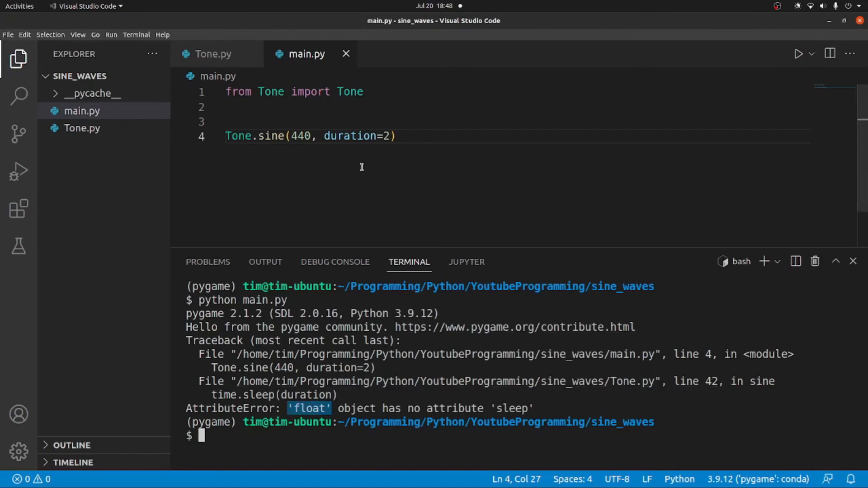
{"action": "left_click", "coordinate": [211, 53]}
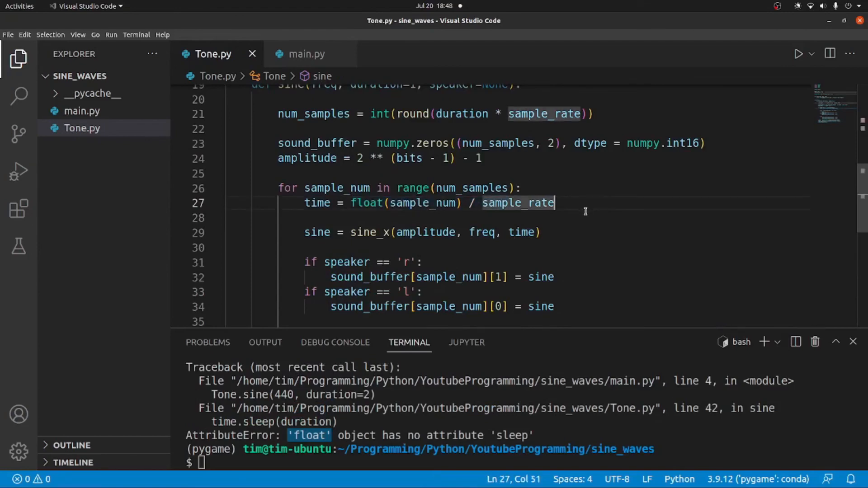
Scroll through Tone.py to review the sine generator code
{"action": "scroll", "scroll_direction": "down", "scroll_amount": 3}
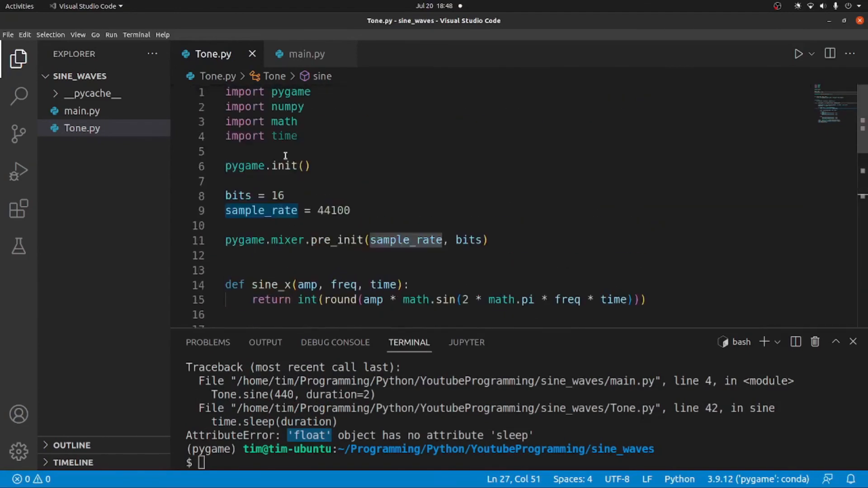
{"action": "scroll", "scroll_direction": "down", "scroll_amount": 3}
{"action": "type", "text": "python main.py"}
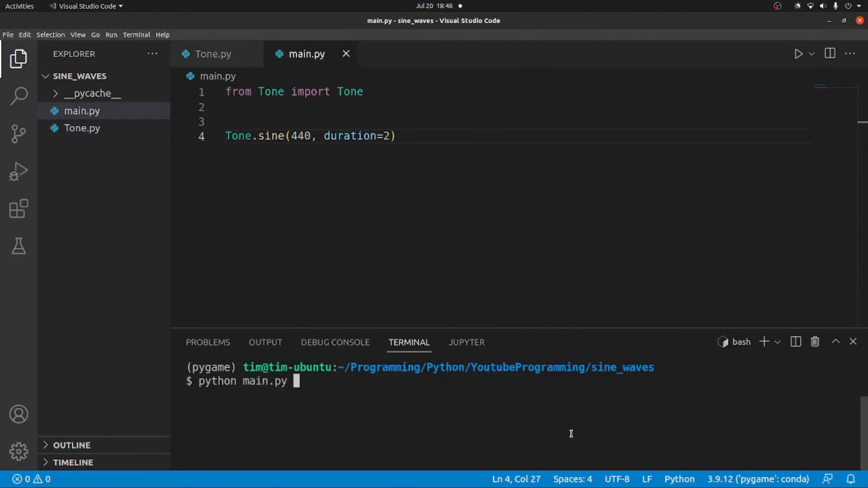
Rerun 'python main.py', which now shows only the pygame greeting
{"action": "key", "text": "Return"}
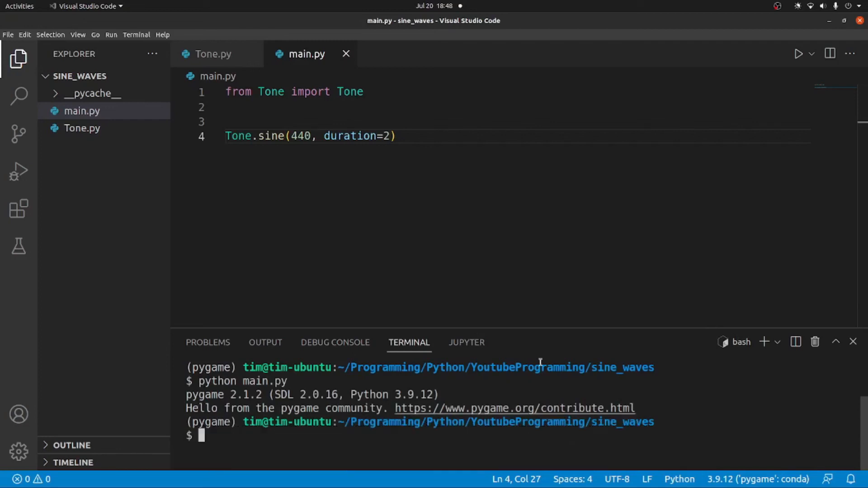
{"action": "mouse_move", "coordinate": [381, 190]}
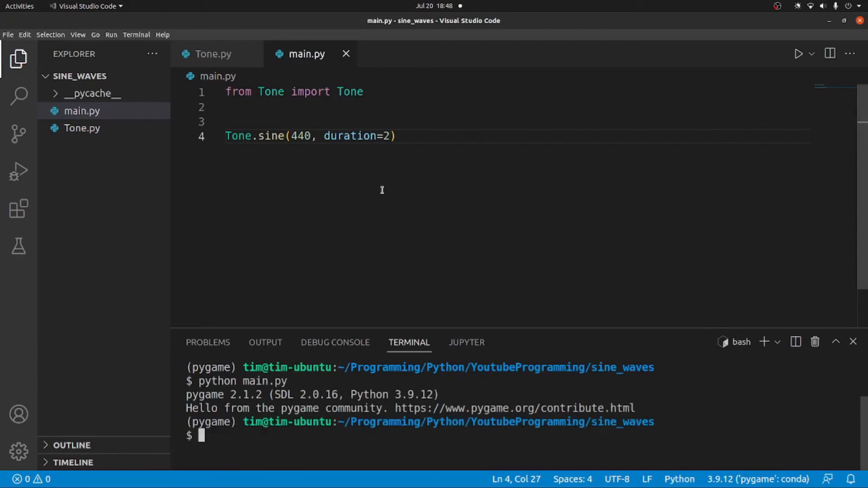